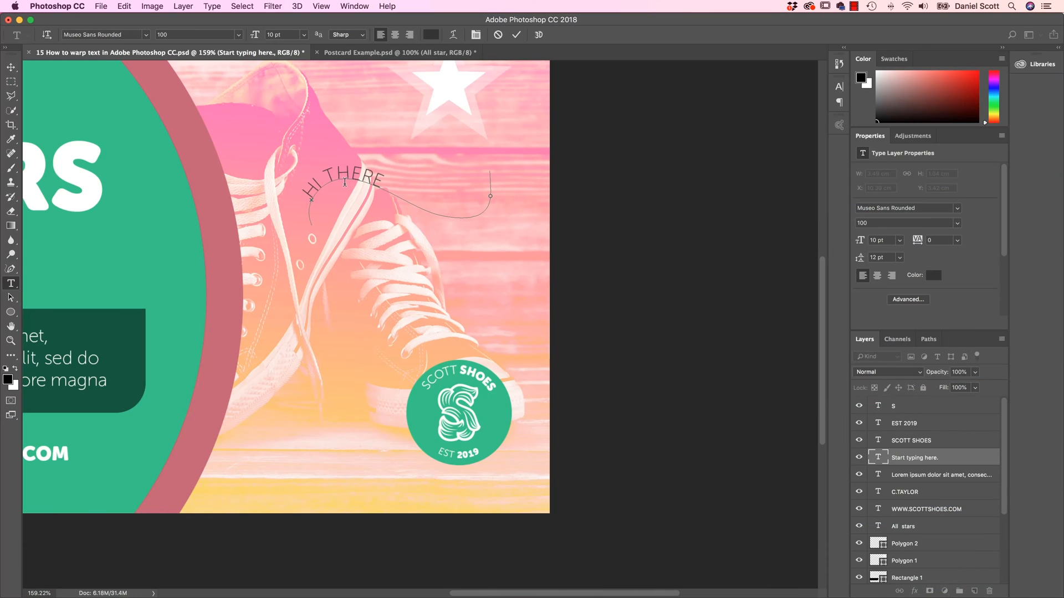
Extend the curved path text to read 'HI THERE, IN THIS VIDEO'.
{"action": "type", "text": ", IN THIS"}
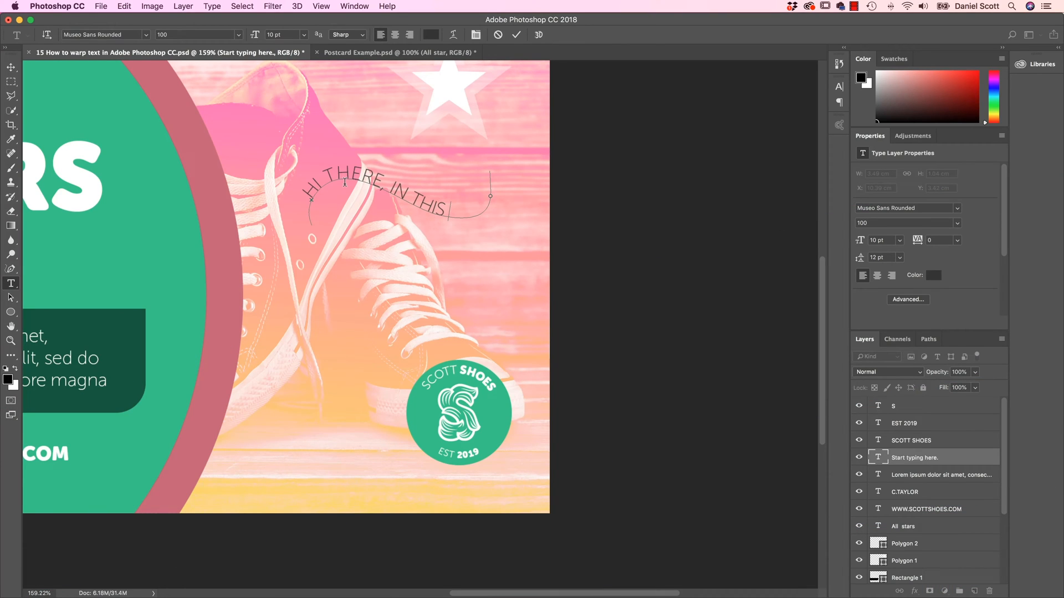
{"action": "type", "text": "VIDEO"}
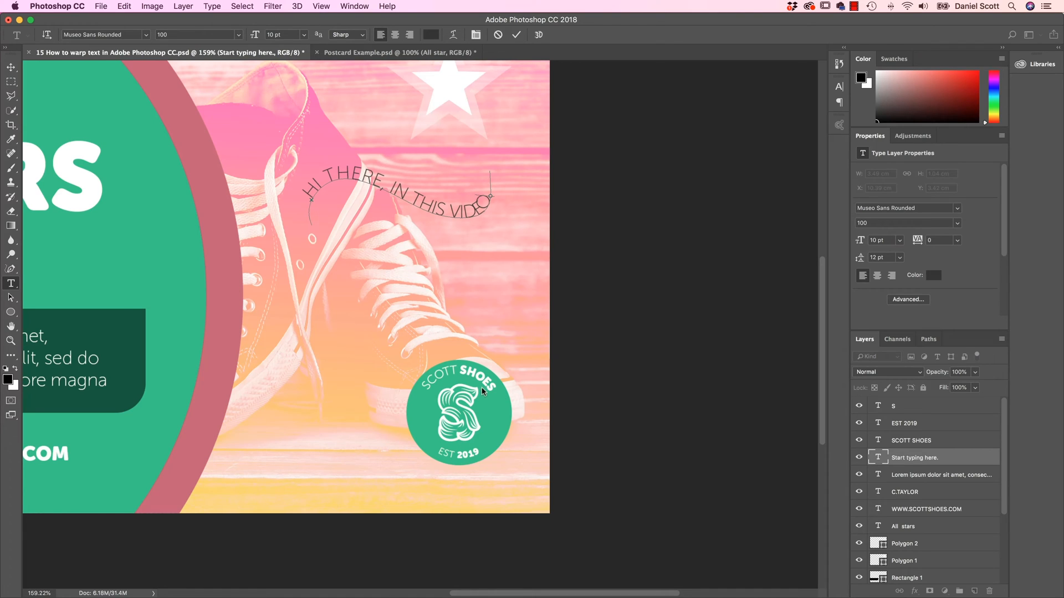
{"action": "mouse_move", "coordinate": [507, 431]}
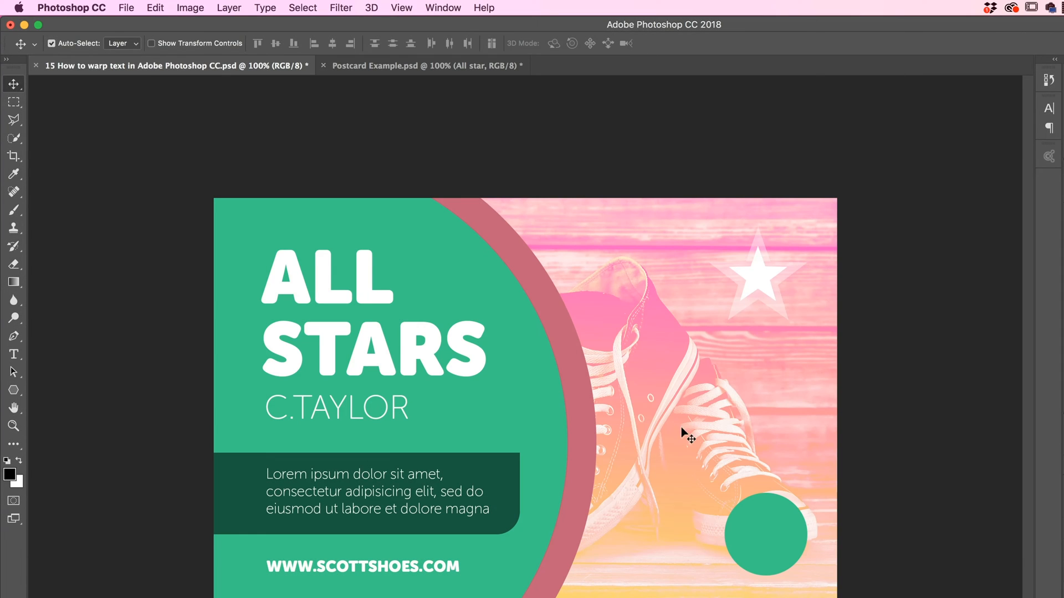
{"action": "mouse_move", "coordinate": [762, 512]}
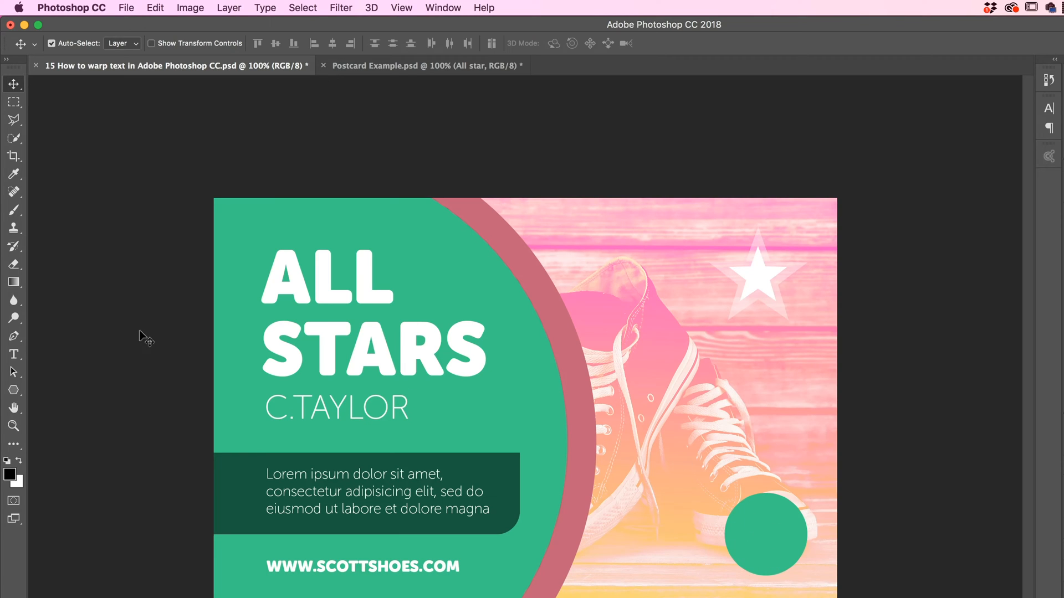
{"action": "mouse_move", "coordinate": [63, 371]}
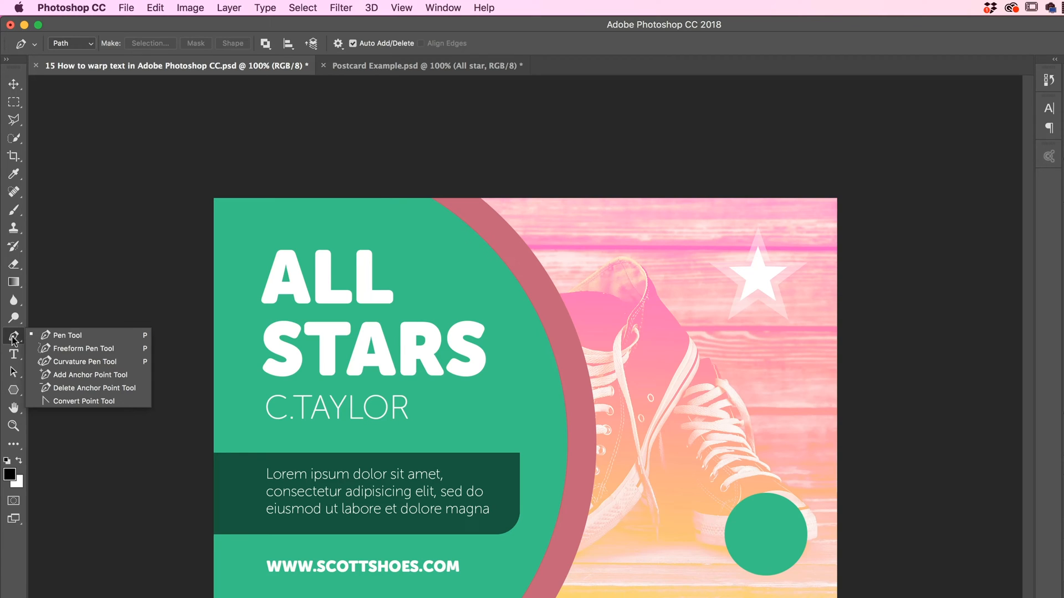
{"action": "mouse_move", "coordinate": [88, 348]}
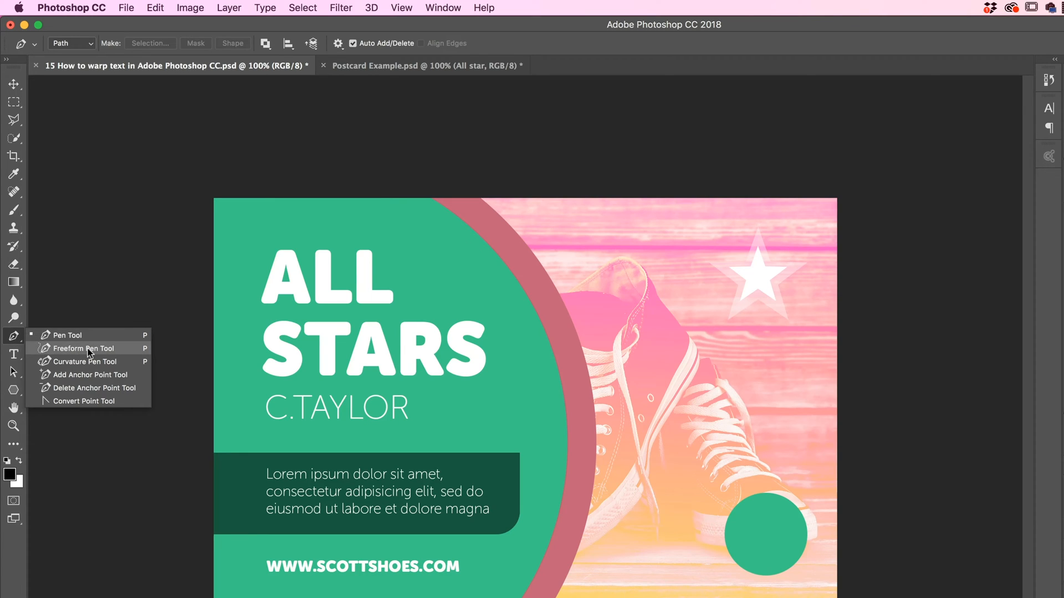
{"action": "mouse_move", "coordinate": [67, 335]}
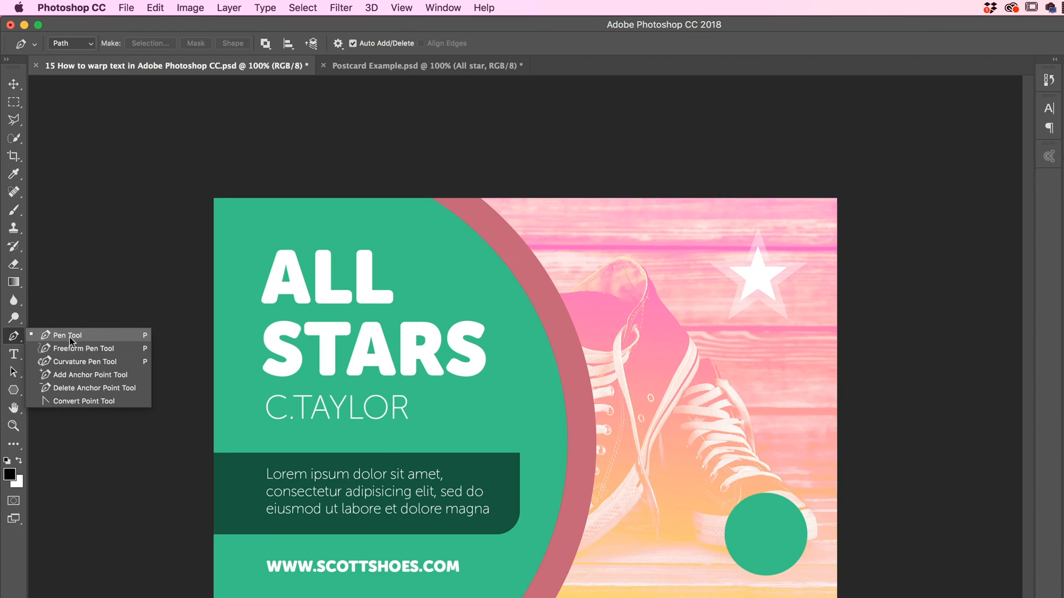
{"action": "mouse_move", "coordinate": [75, 362]}
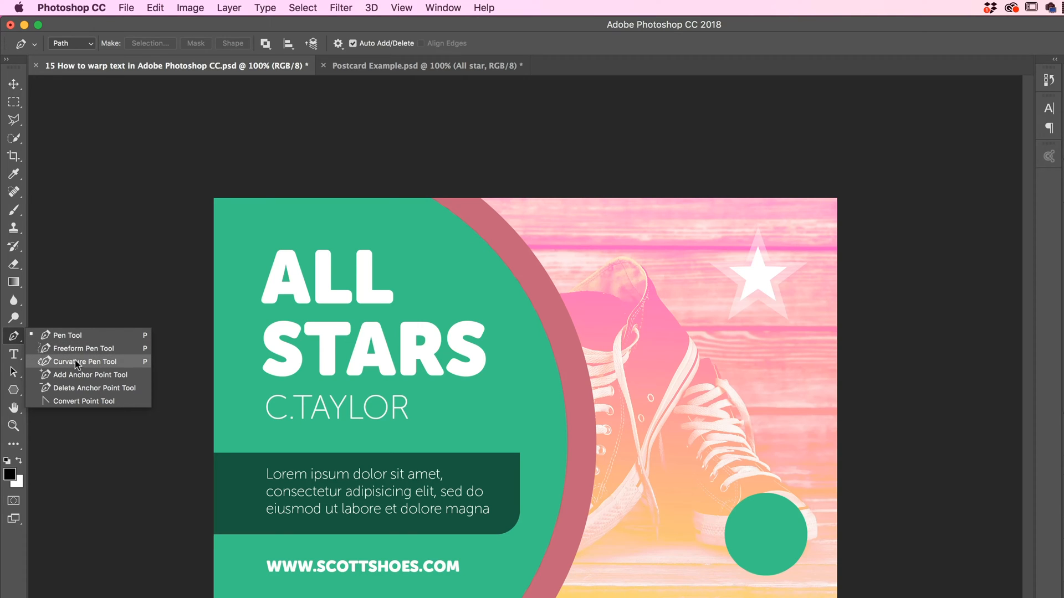
{"action": "mouse_move", "coordinate": [78, 348]}
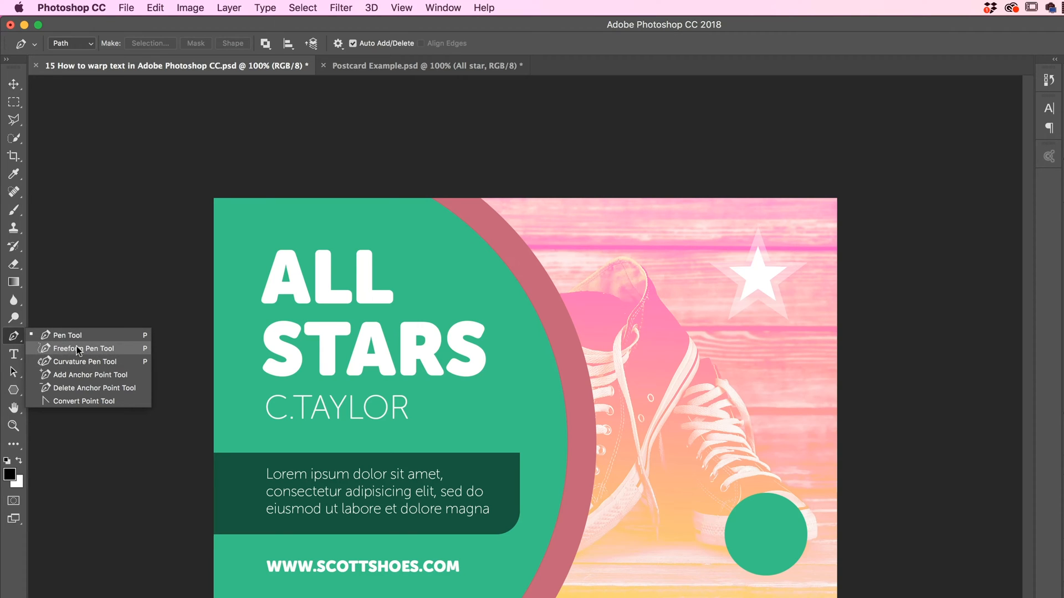
Choose the Freeform Pen Tool from the Pen tool flyout.
{"action": "left_click", "coordinate": [87, 348]}
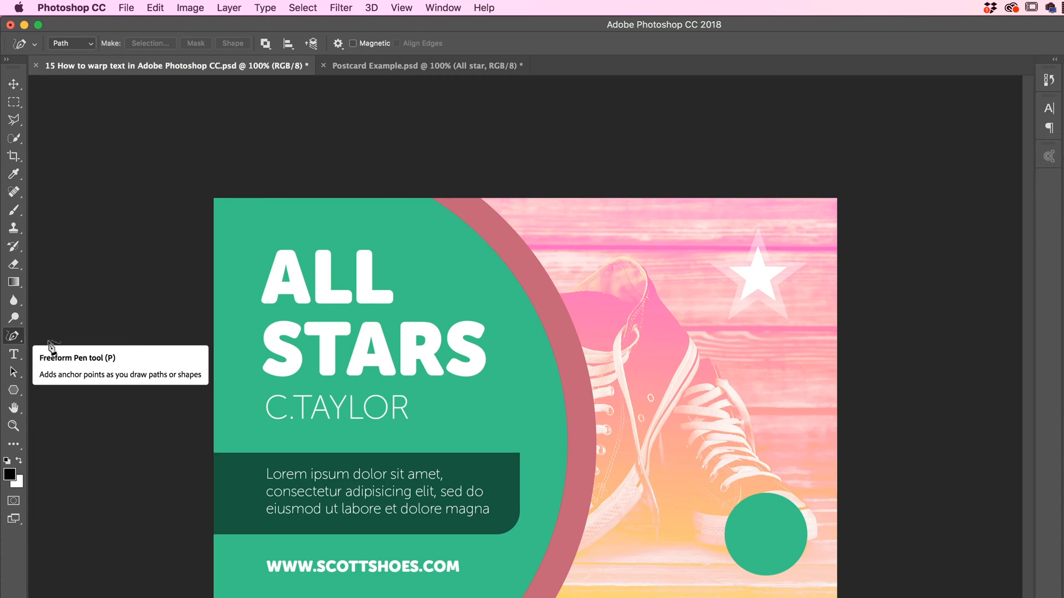
{"action": "mouse_move", "coordinate": [634, 434]}
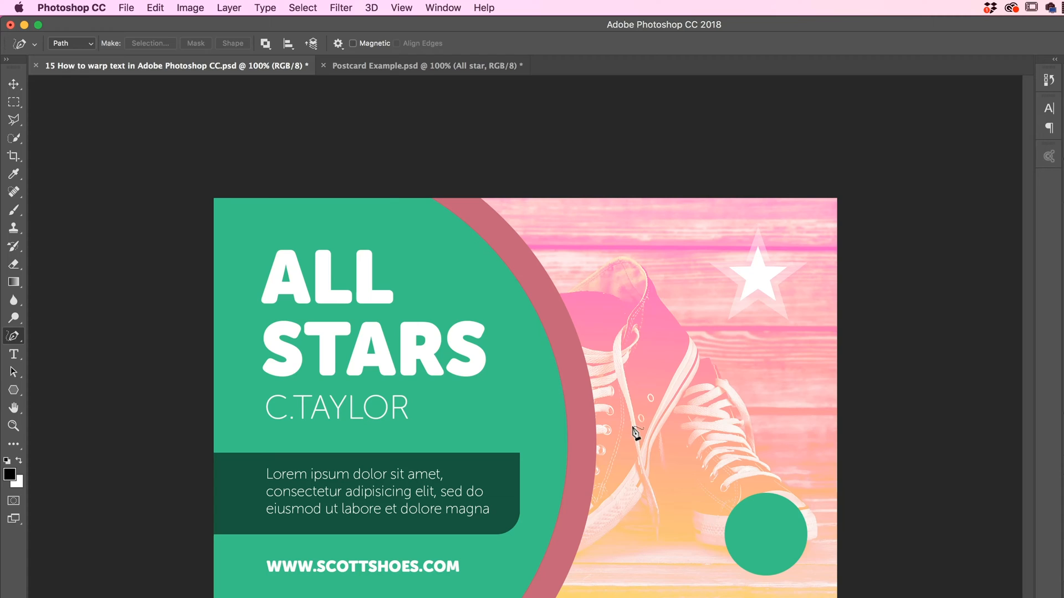
{"action": "mouse_move", "coordinate": [628, 465]}
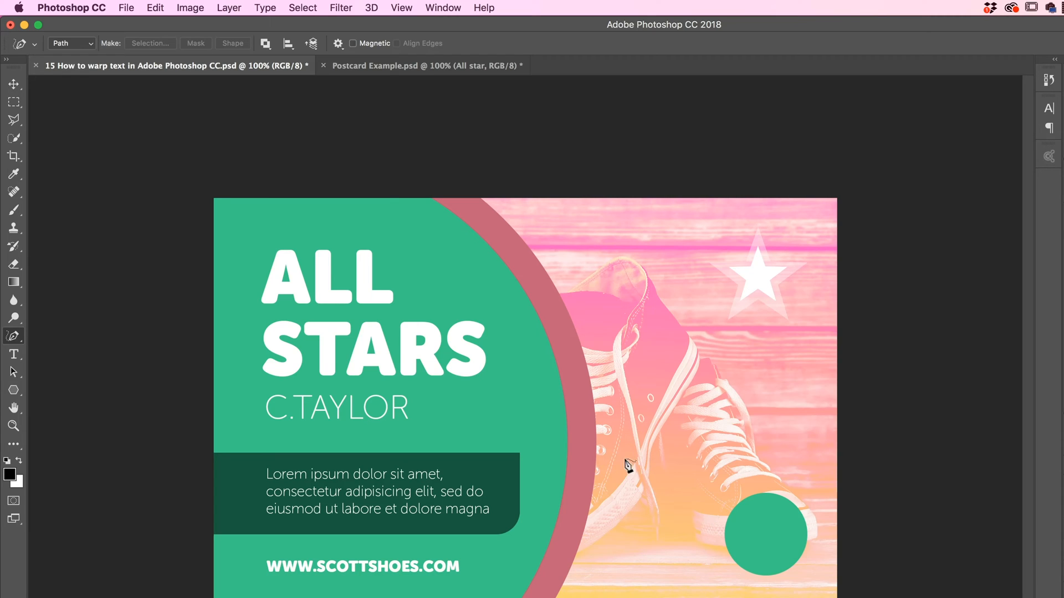
{"action": "mouse_move", "coordinate": [337, 43]}
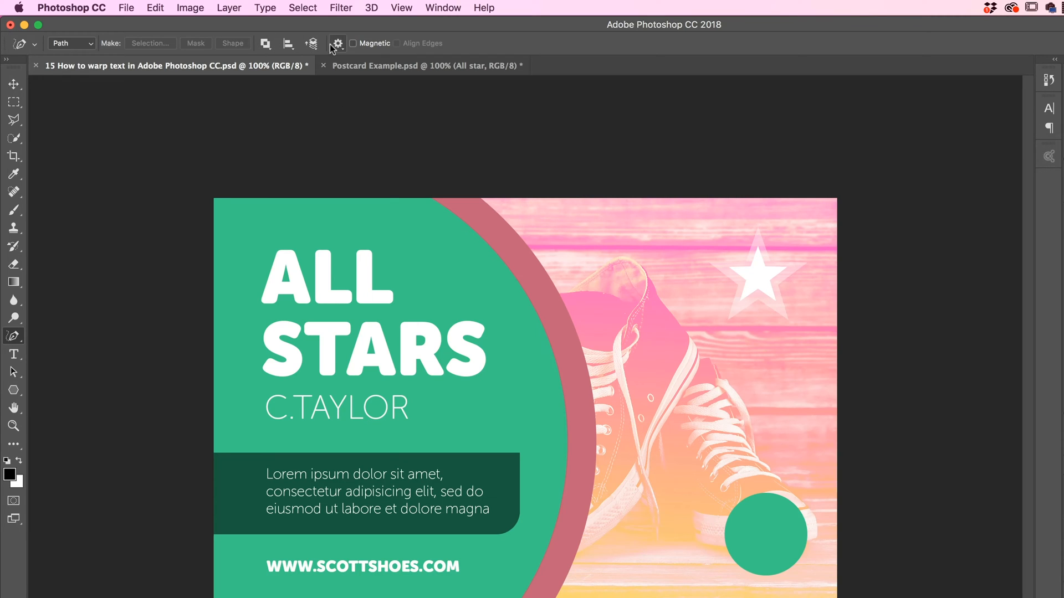
Check the curve-fit path options and draw a wavy freehand path across the shoes.
{"action": "left_click", "coordinate": [338, 43]}
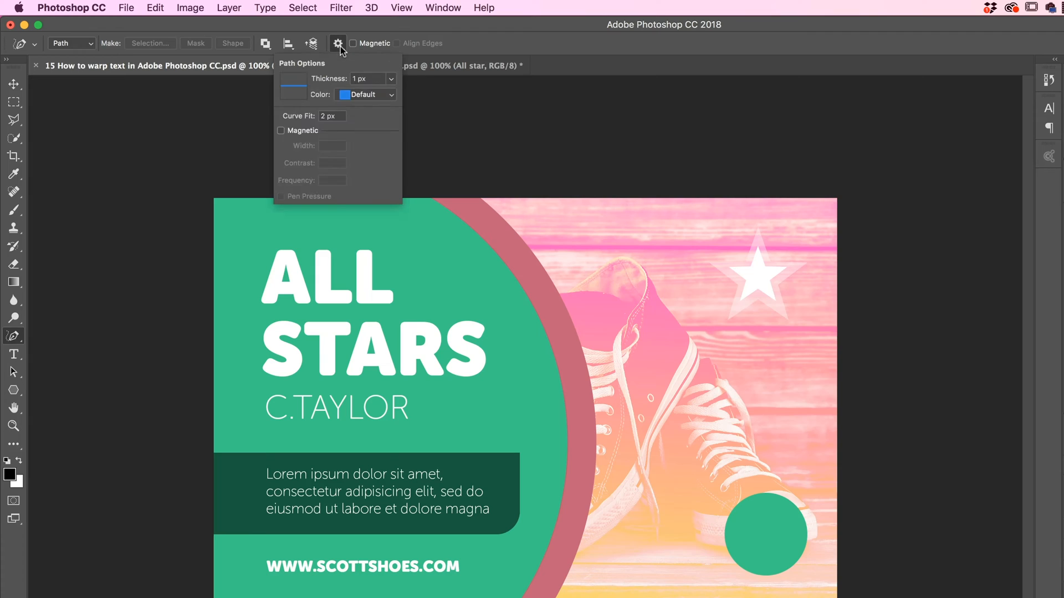
{"action": "mouse_move", "coordinate": [314, 121]}
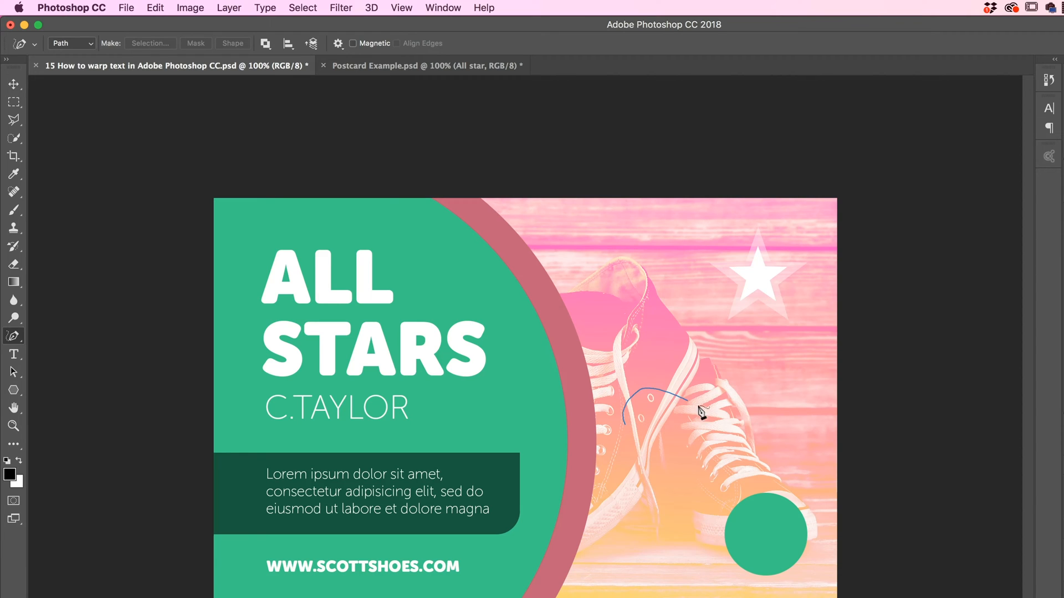
{"action": "left_click", "coordinate": [765, 383]}
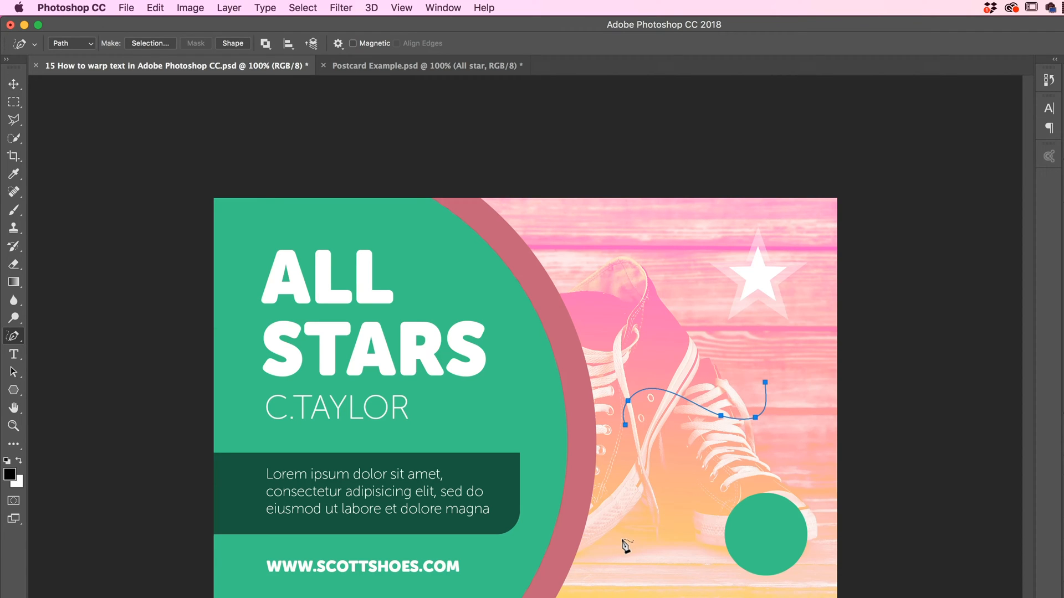
{"action": "mouse_move", "coordinate": [657, 412]}
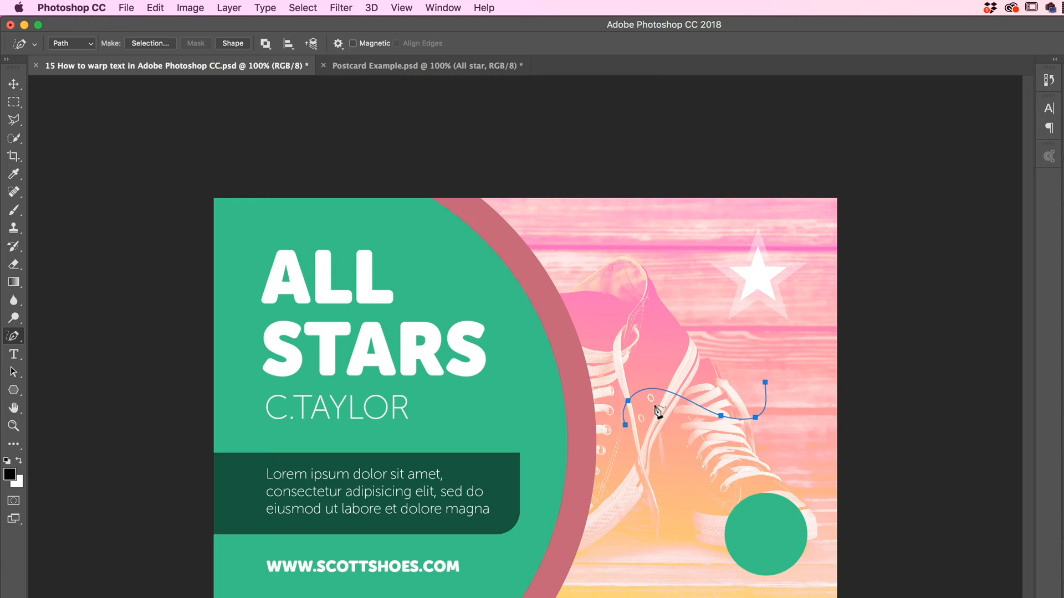
{"action": "mouse_move", "coordinate": [774, 435]}
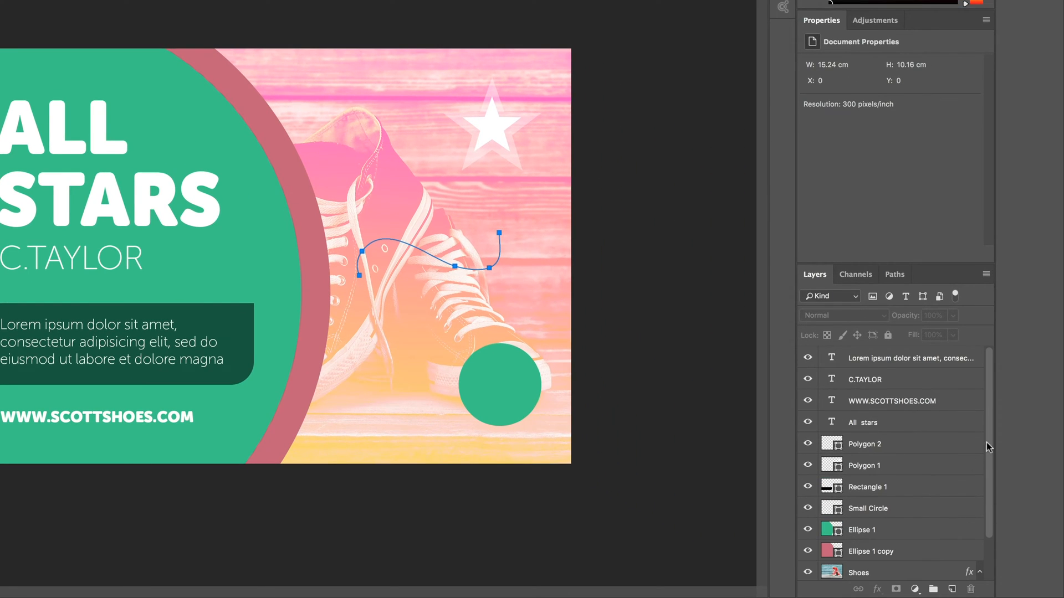
Activate the Horizontal Type Tool for placing text on the wavy path.
{"action": "left_click", "coordinate": [894, 274]}
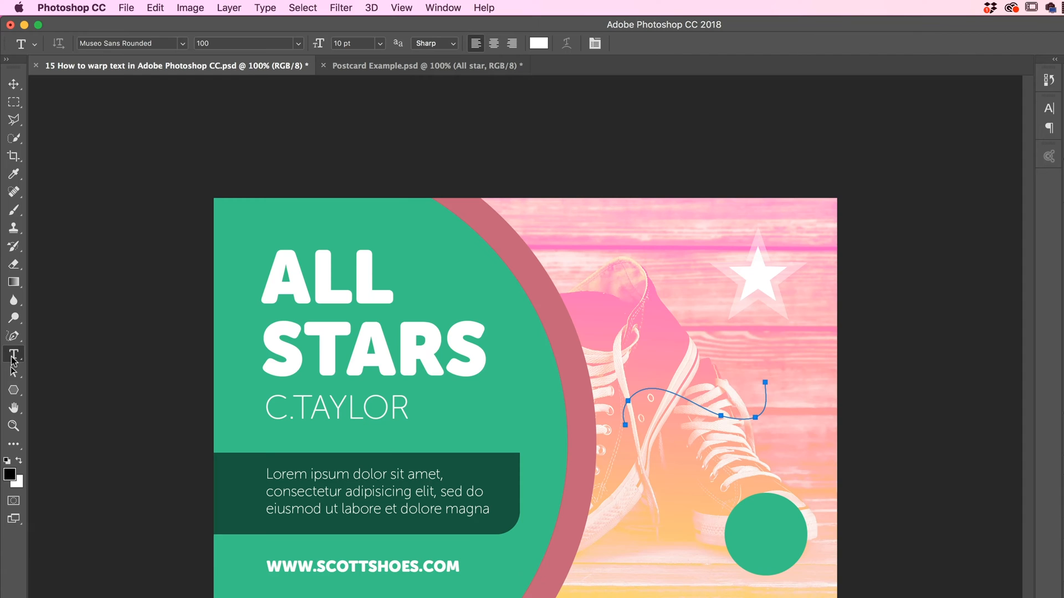
{"action": "mouse_move", "coordinate": [13, 354]}
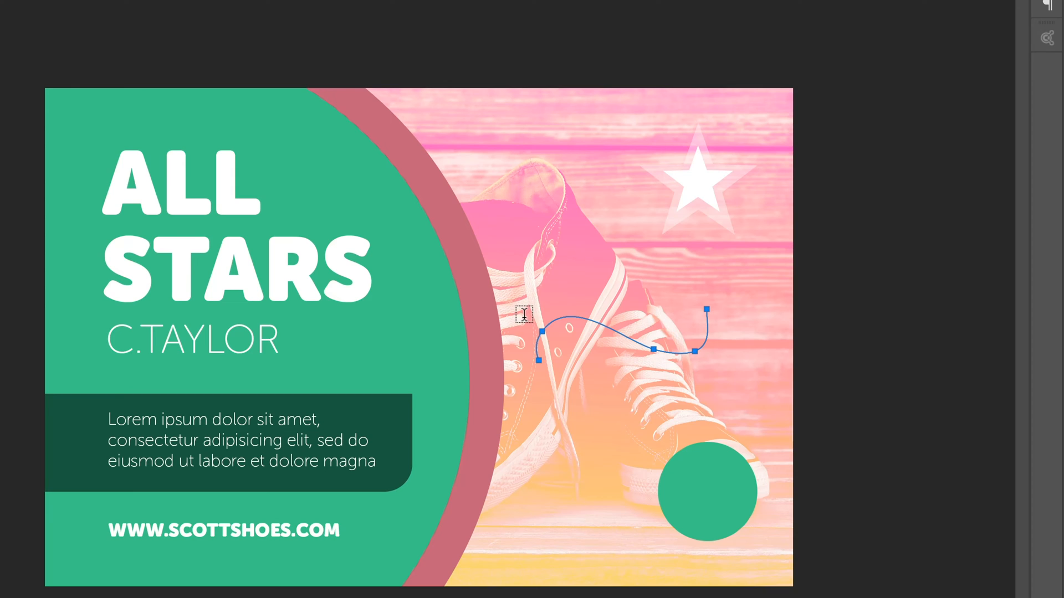
{"action": "mouse_move", "coordinate": [532, 339]}
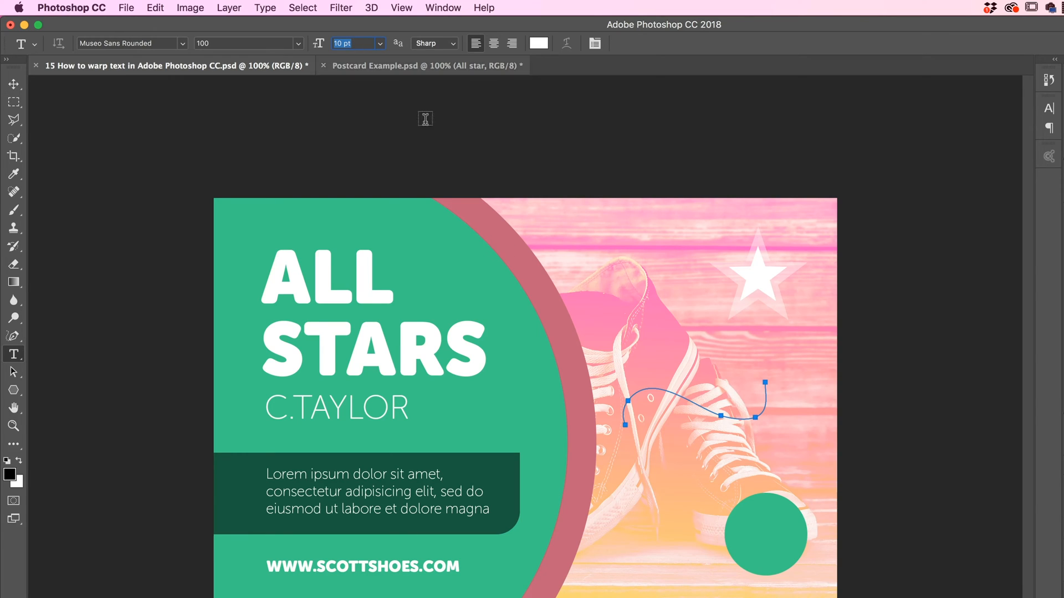
{"action": "mouse_move", "coordinate": [628, 400]}
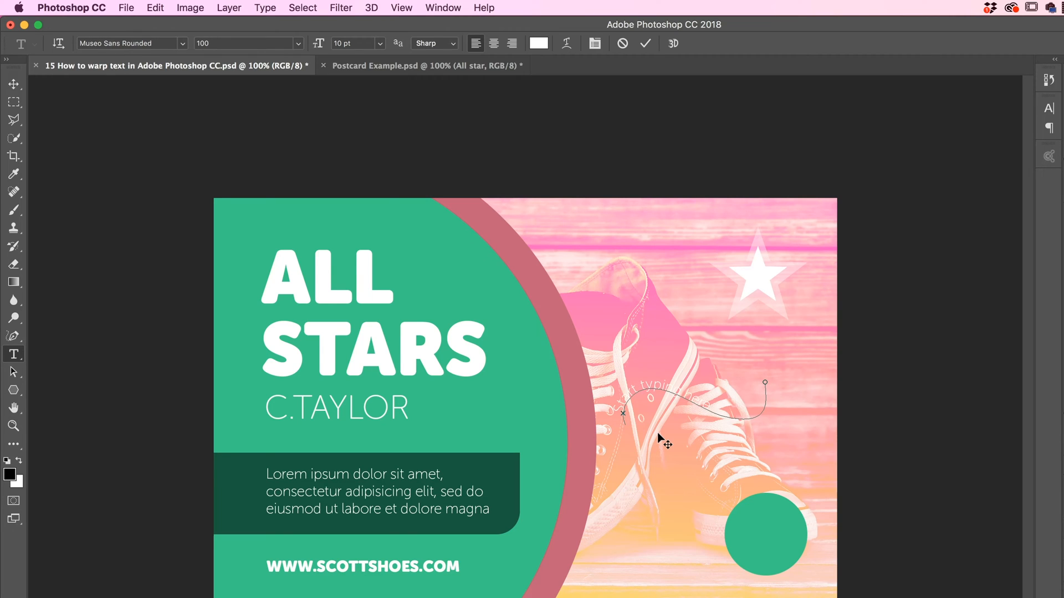
{"action": "mouse_move", "coordinate": [724, 409]}
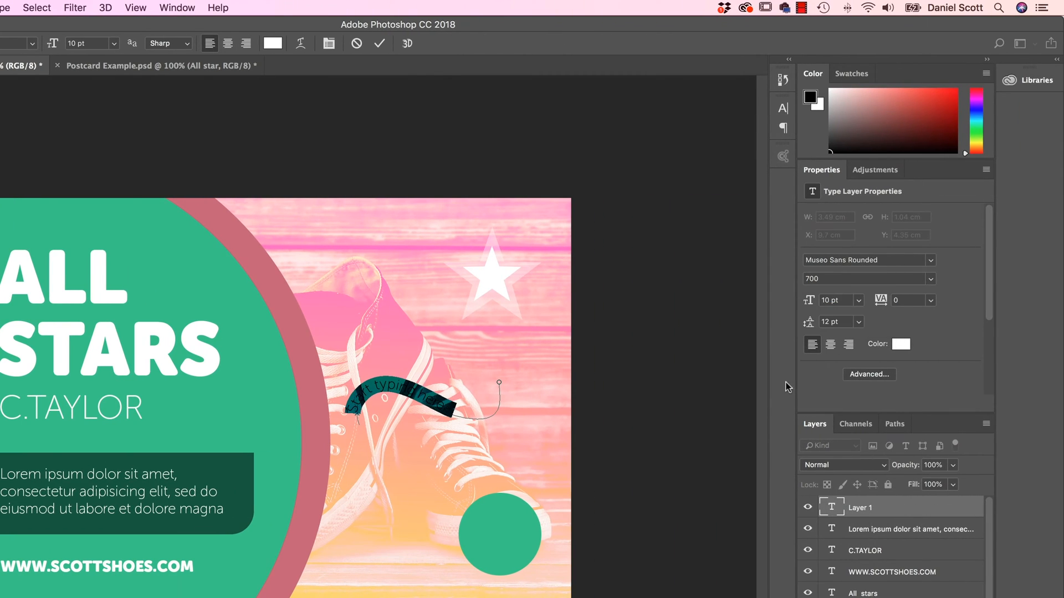
Recolour the 'Start typing here.' path text dark and centre-align it.
{"action": "left_click", "coordinate": [901, 344]}
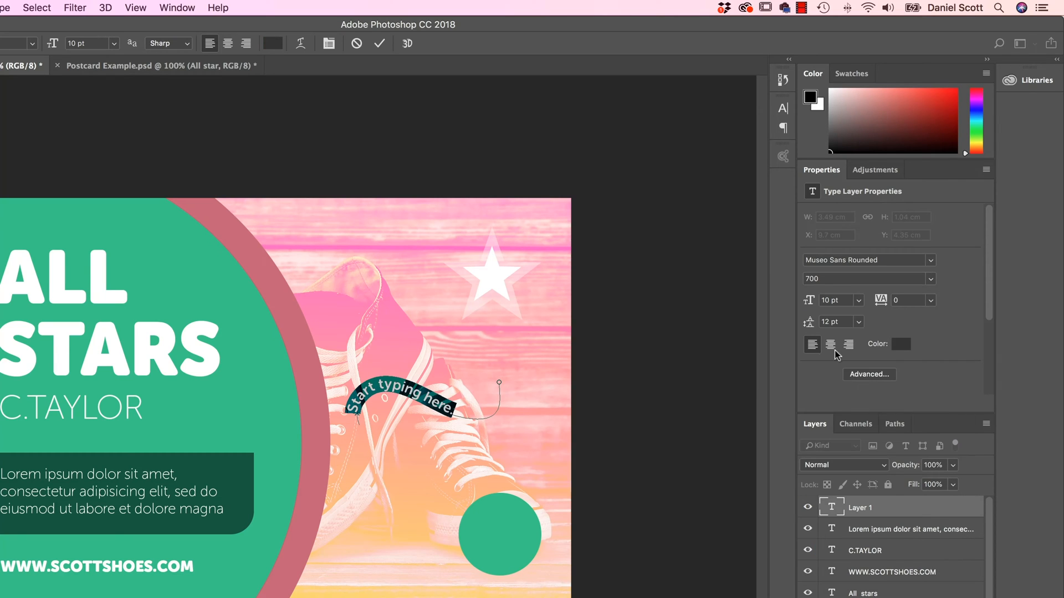
{"action": "mouse_move", "coordinate": [542, 432]}
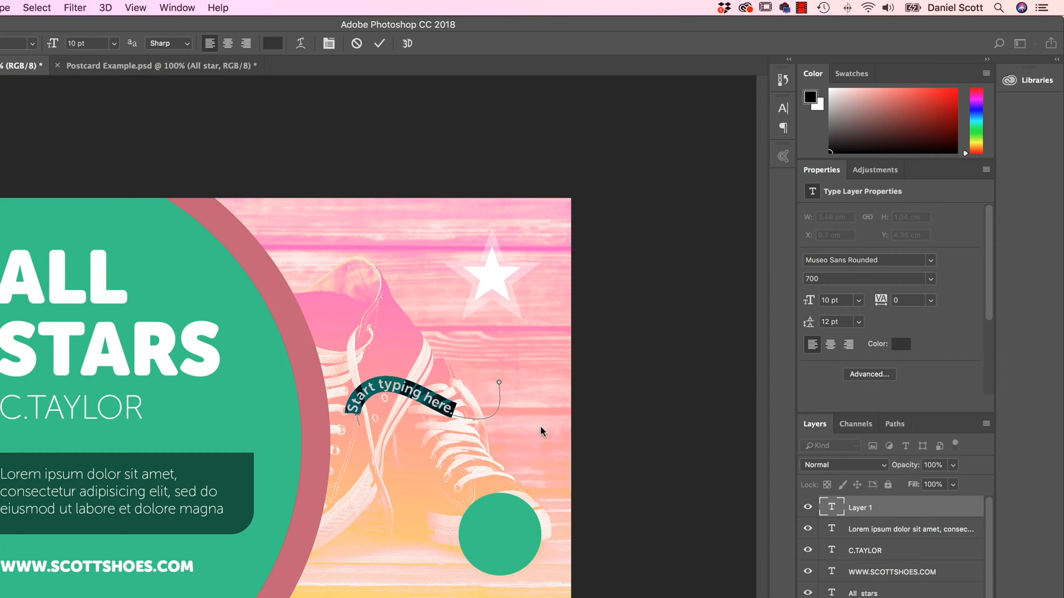
{"action": "mouse_move", "coordinate": [407, 405]}
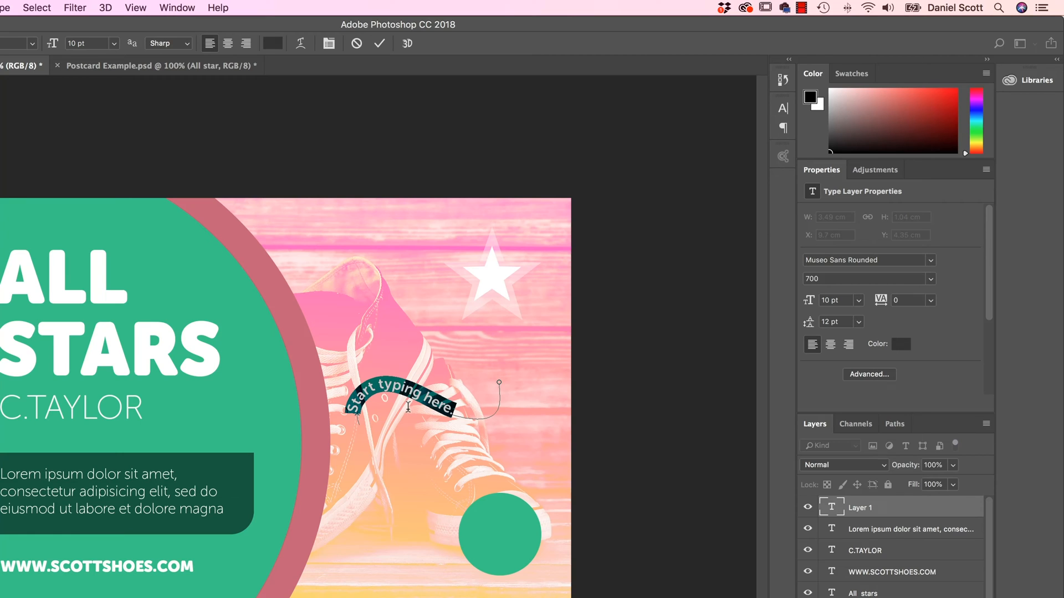
{"action": "mouse_move", "coordinate": [492, 405]}
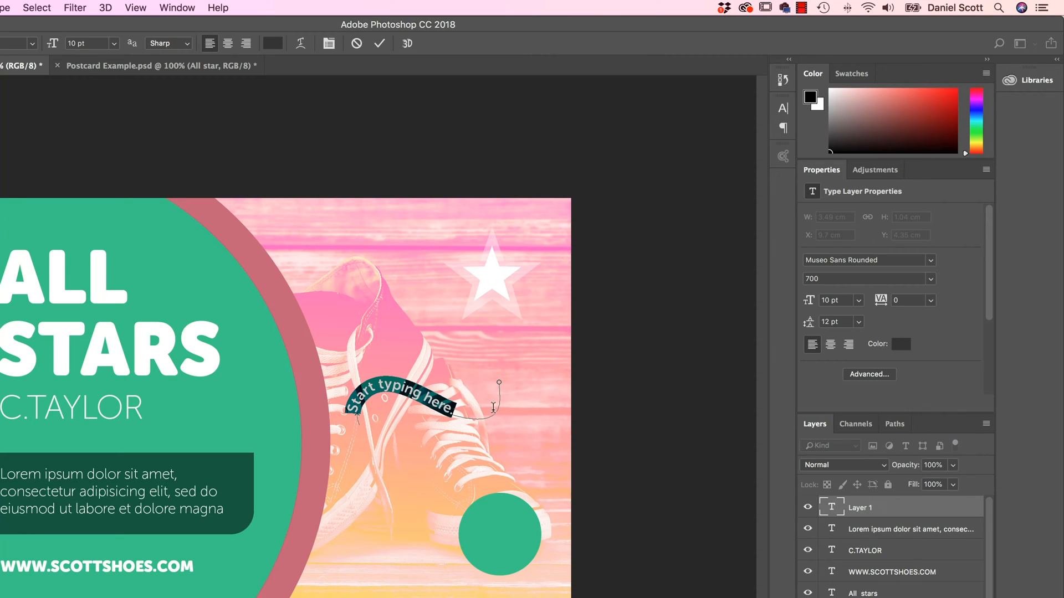
{"action": "mouse_move", "coordinate": [903, 388]}
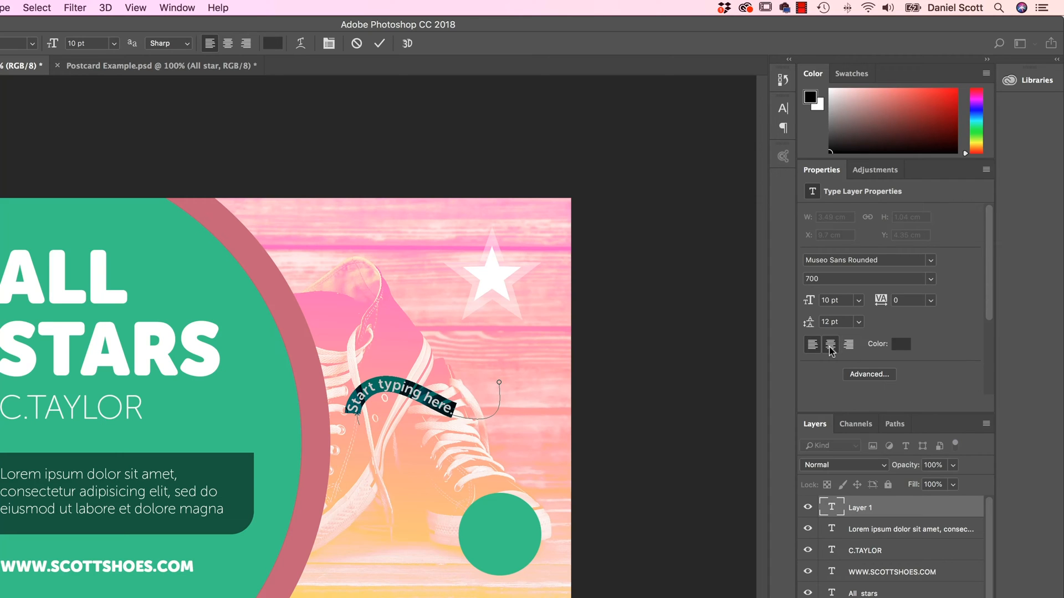
{"action": "left_click", "coordinate": [829, 344]}
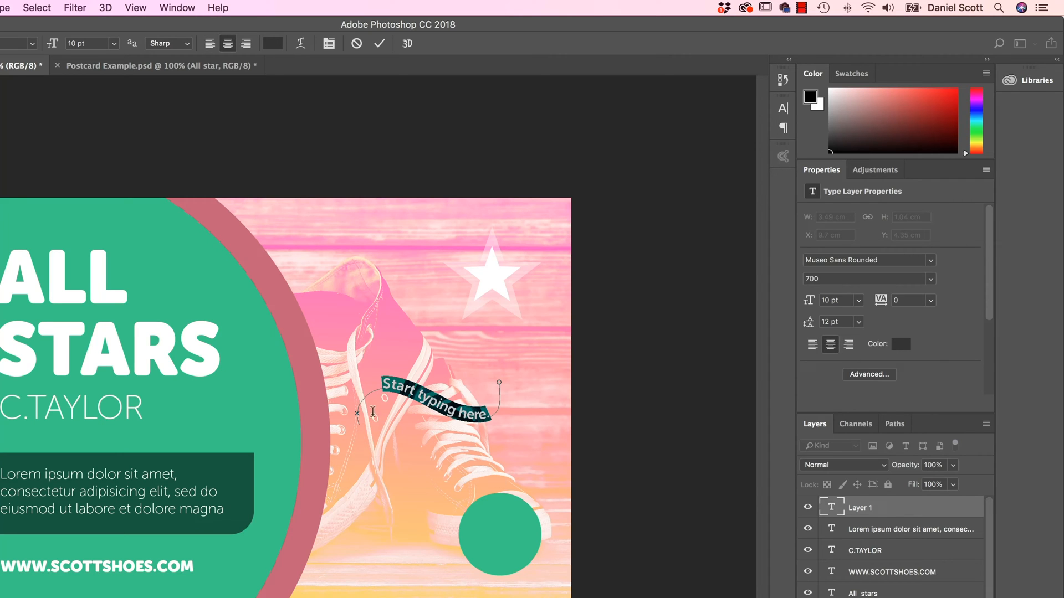
{"action": "mouse_move", "coordinate": [683, 502]}
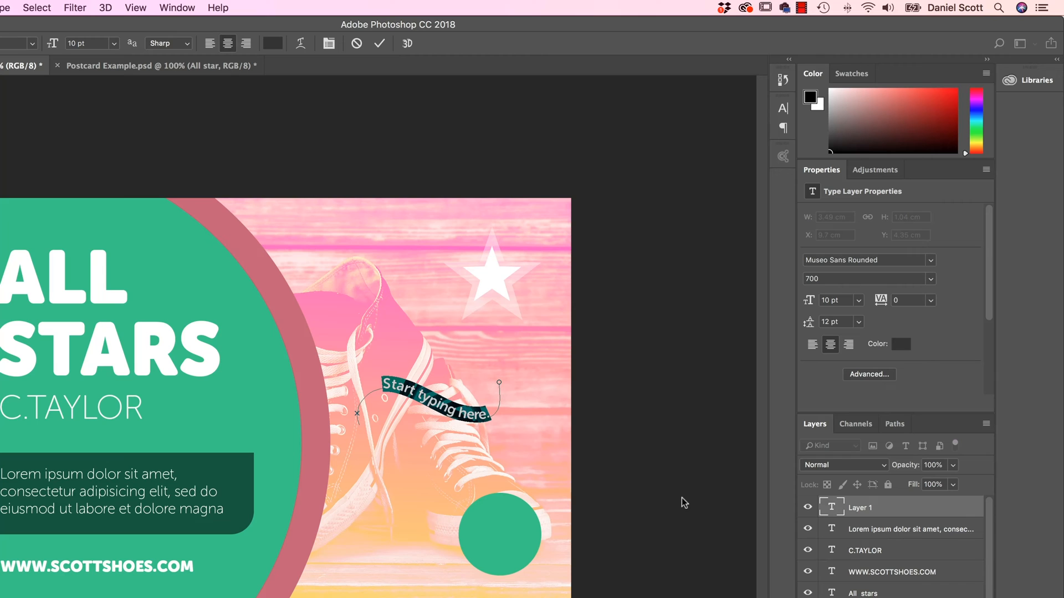
Slide the curved text's start marker along the path using the Path Selection Tool.
{"action": "left_click", "coordinate": [813, 344]}
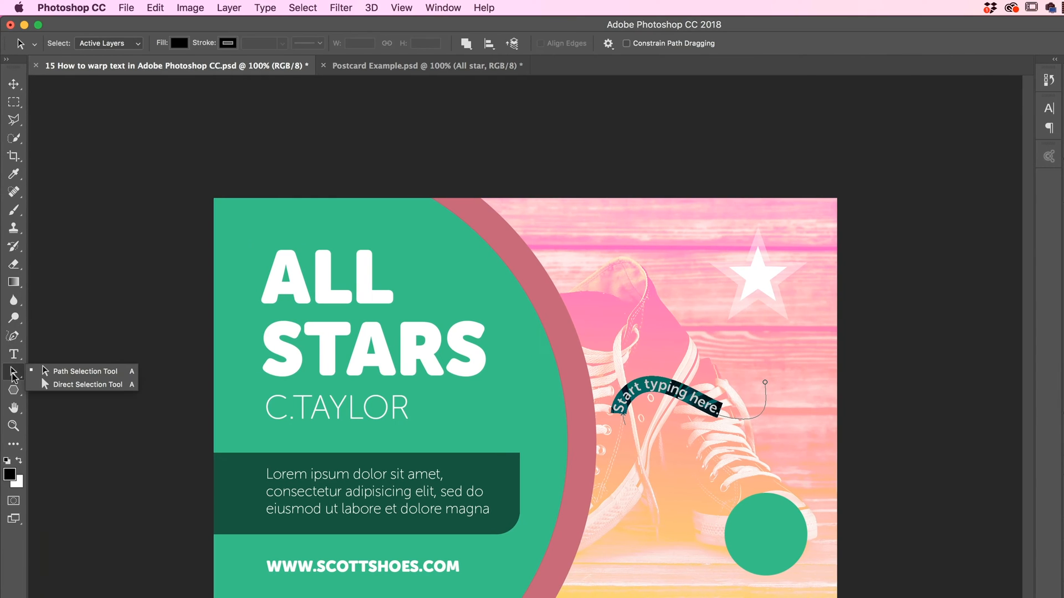
{"action": "mouse_move", "coordinate": [84, 371]}
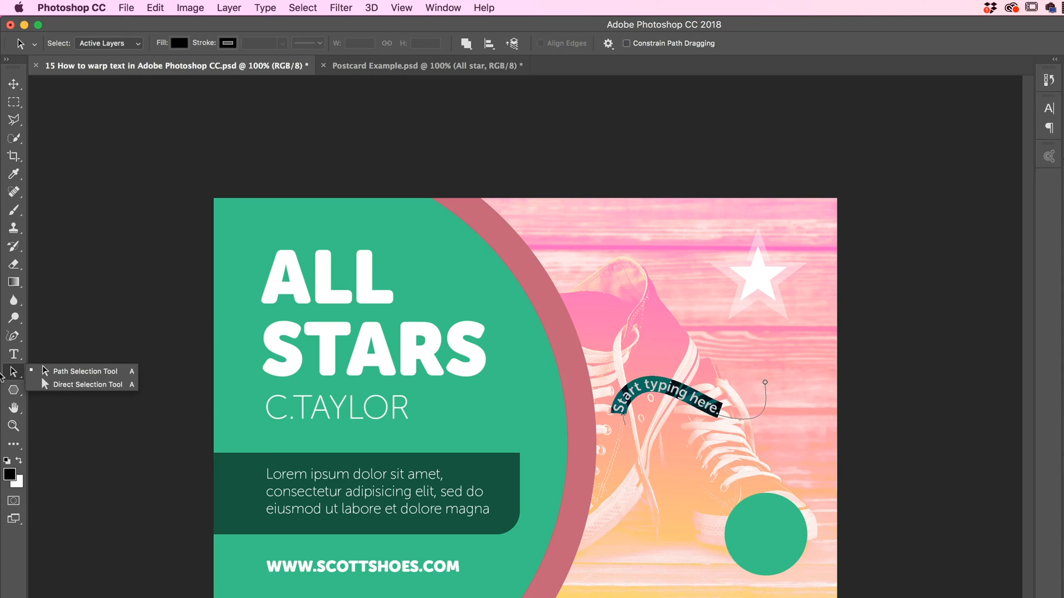
{"action": "mouse_move", "coordinate": [81, 371]}
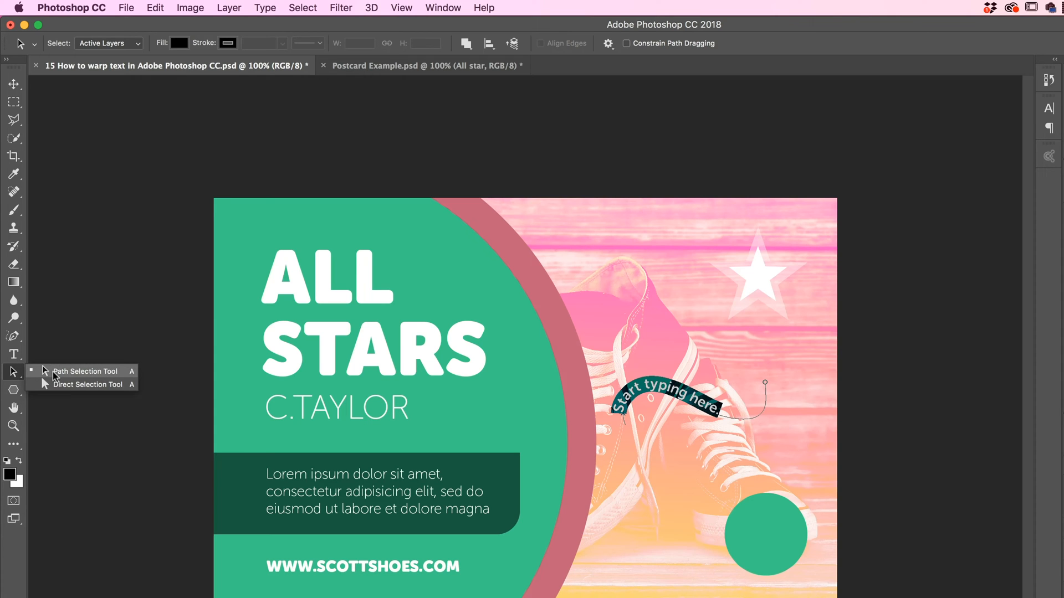
{"action": "left_click", "coordinate": [82, 371]}
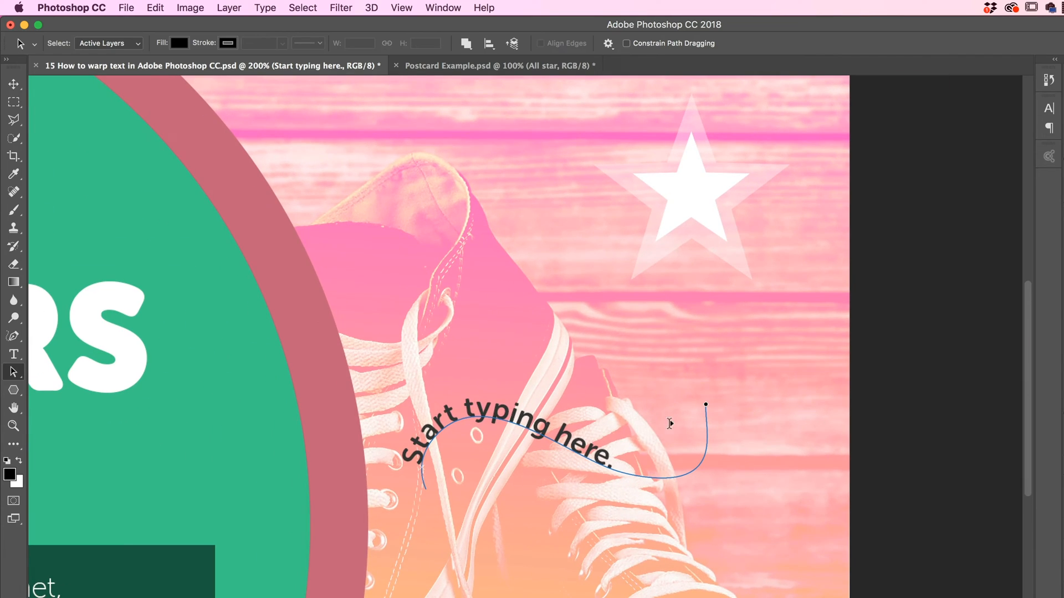
{"action": "mouse_move", "coordinate": [435, 477]}
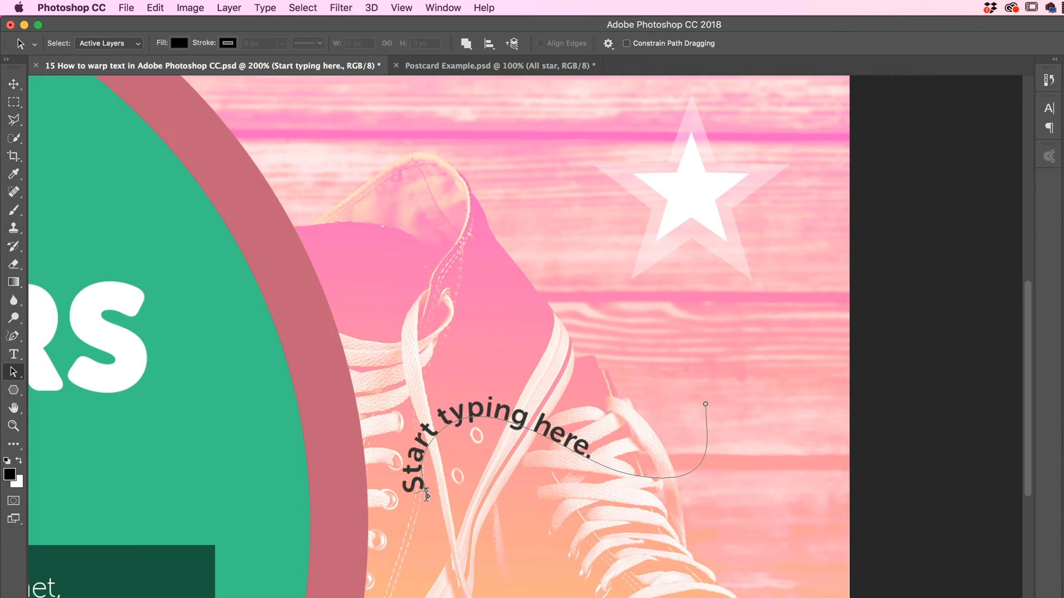
{"action": "left_click", "coordinate": [426, 492]}
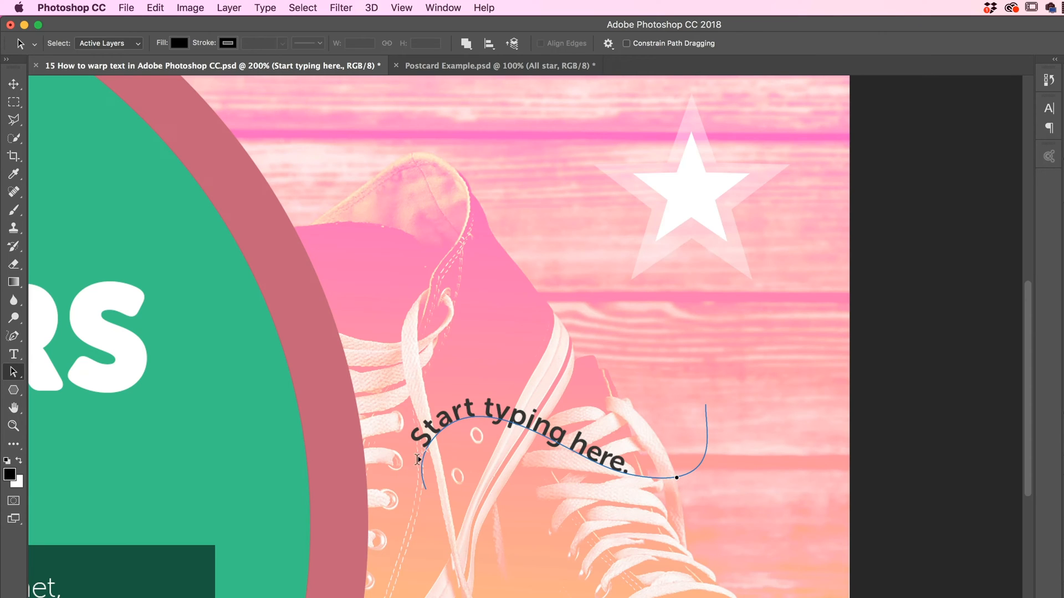
{"action": "mouse_move", "coordinate": [678, 478]}
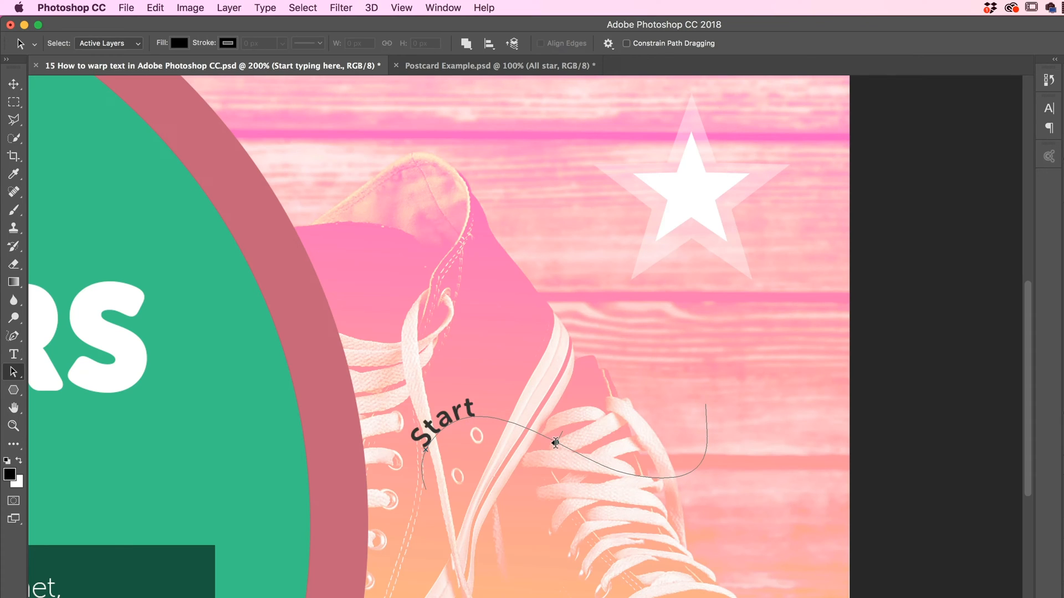
{"action": "left_click", "coordinate": [556, 444]}
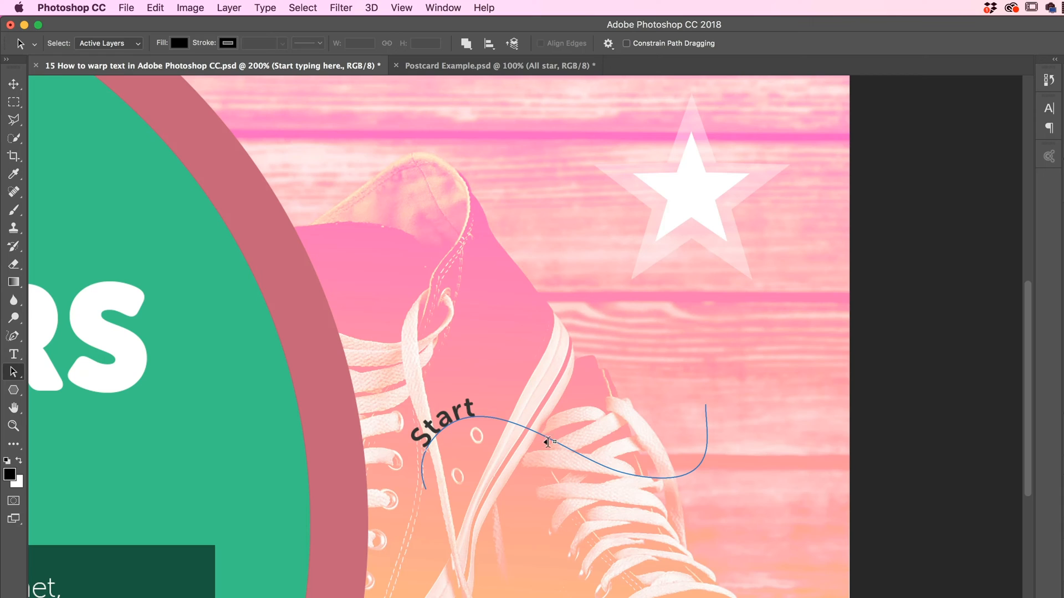
{"action": "mouse_move", "coordinate": [543, 431]}
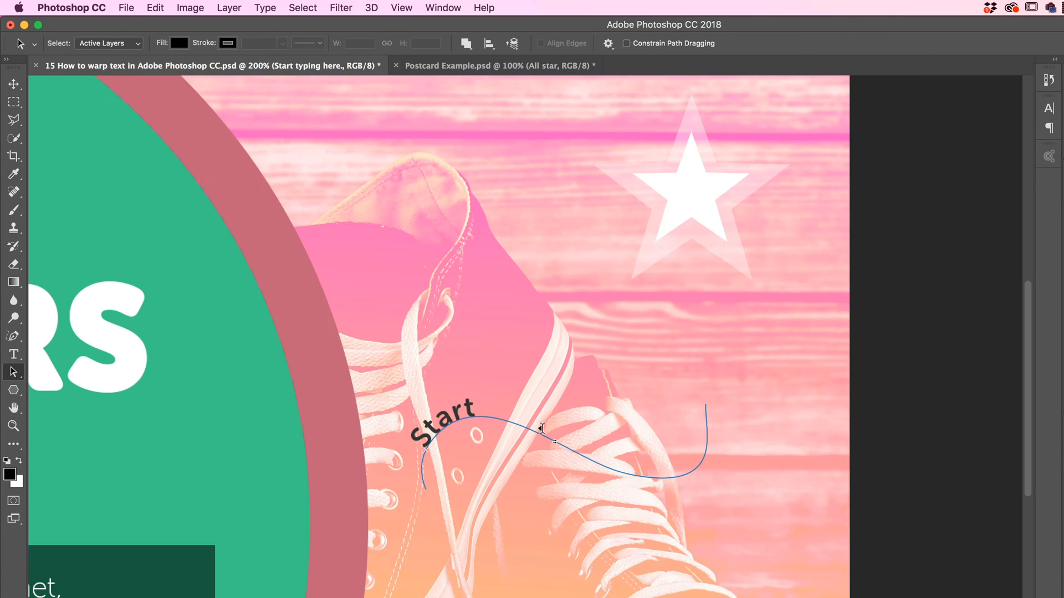
{"action": "mouse_move", "coordinate": [555, 444]}
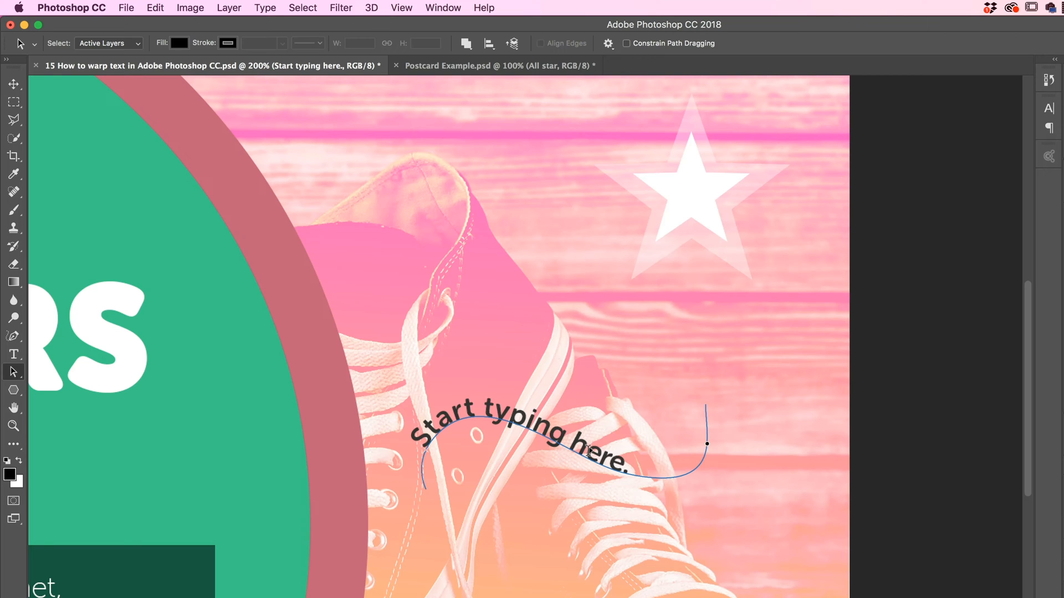
{"action": "left_click", "coordinate": [14, 84]}
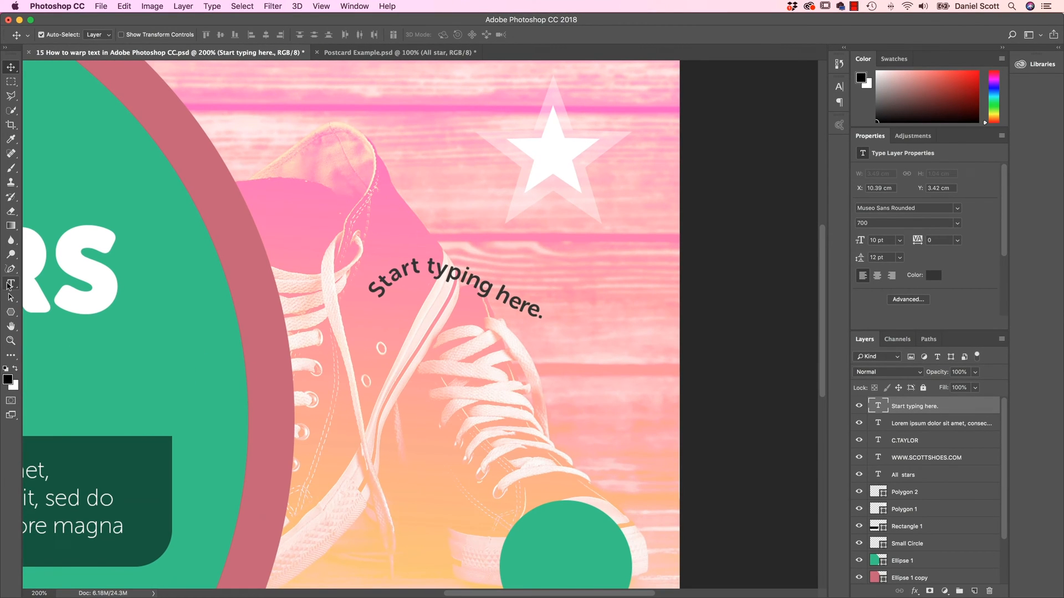
{"action": "mouse_move", "coordinate": [11, 298]}
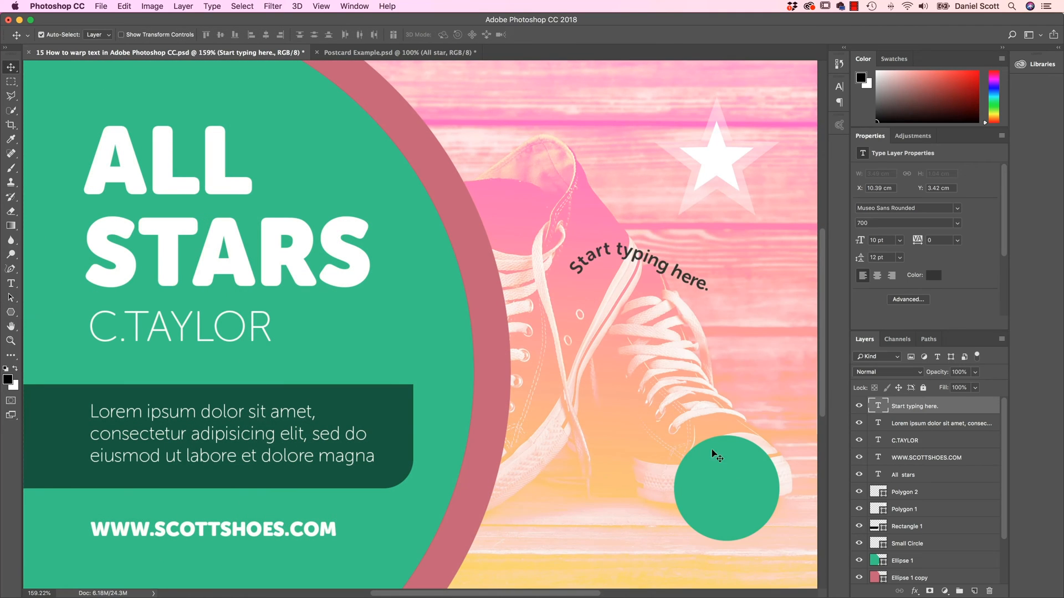
Bring the small green circle into view and open the shape tools list.
{"action": "left_click", "coordinate": [396, 52]}
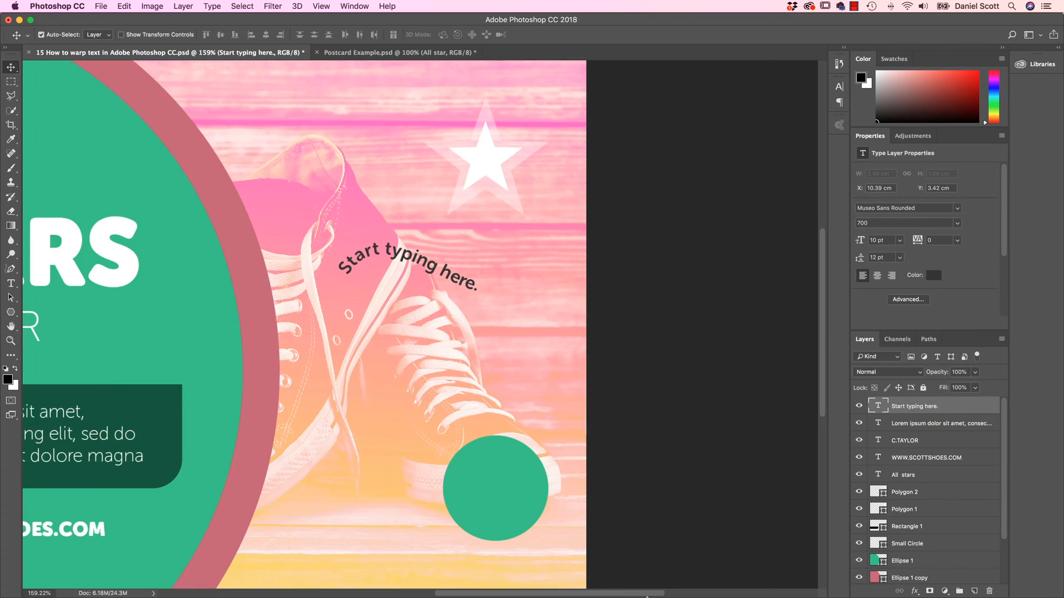
{"action": "scroll", "scroll_direction": "down", "scroll_amount": 3}
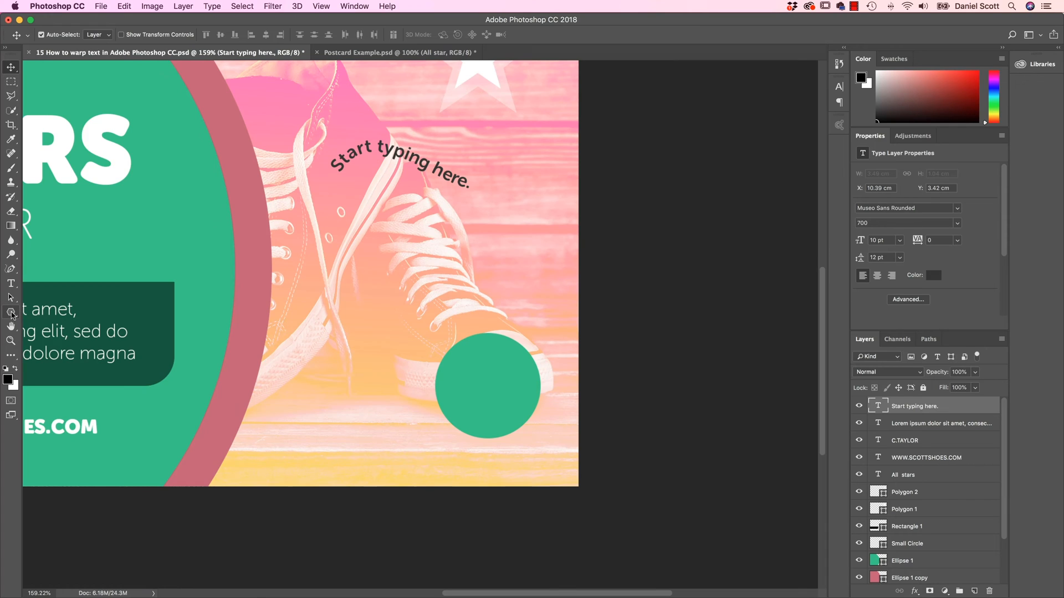
{"action": "left_click", "coordinate": [11, 313]}
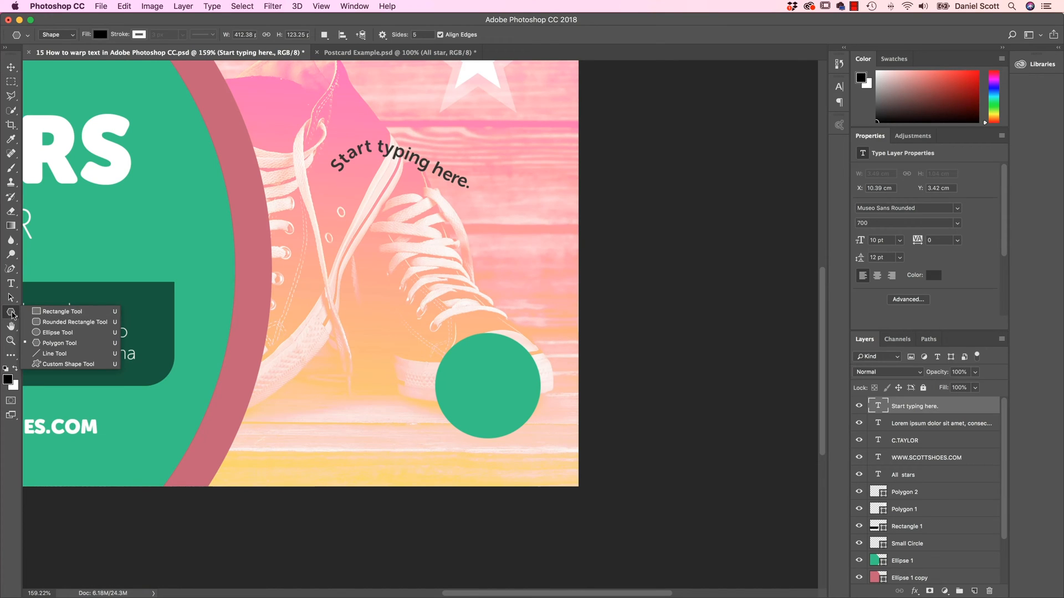
{"action": "mouse_move", "coordinate": [71, 322]}
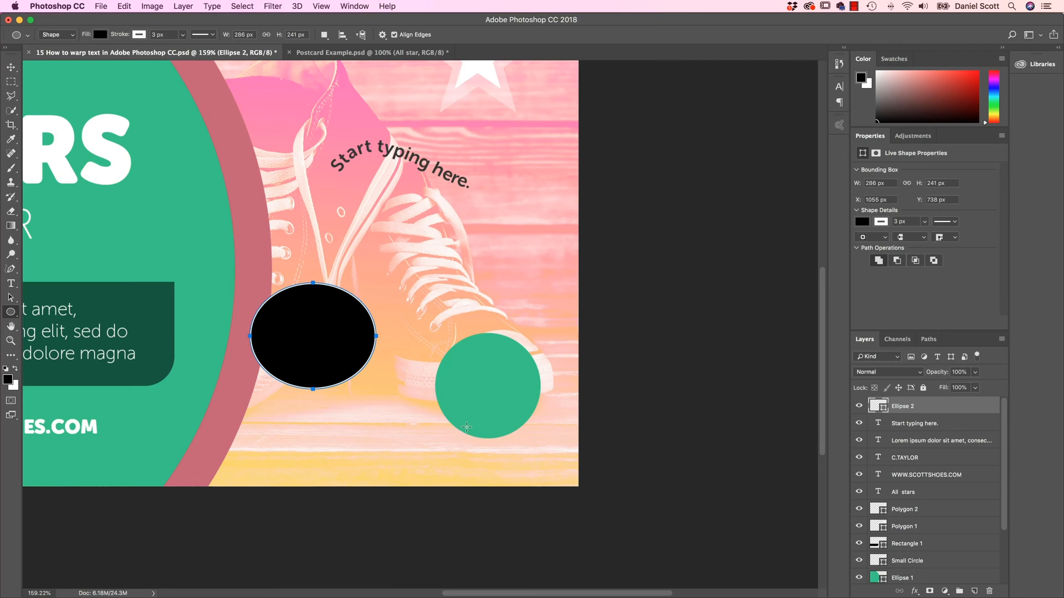
Switch the Ellipse Tool mode from Shape to Path and check the Paths panel.
{"action": "left_click", "coordinate": [57, 34]}
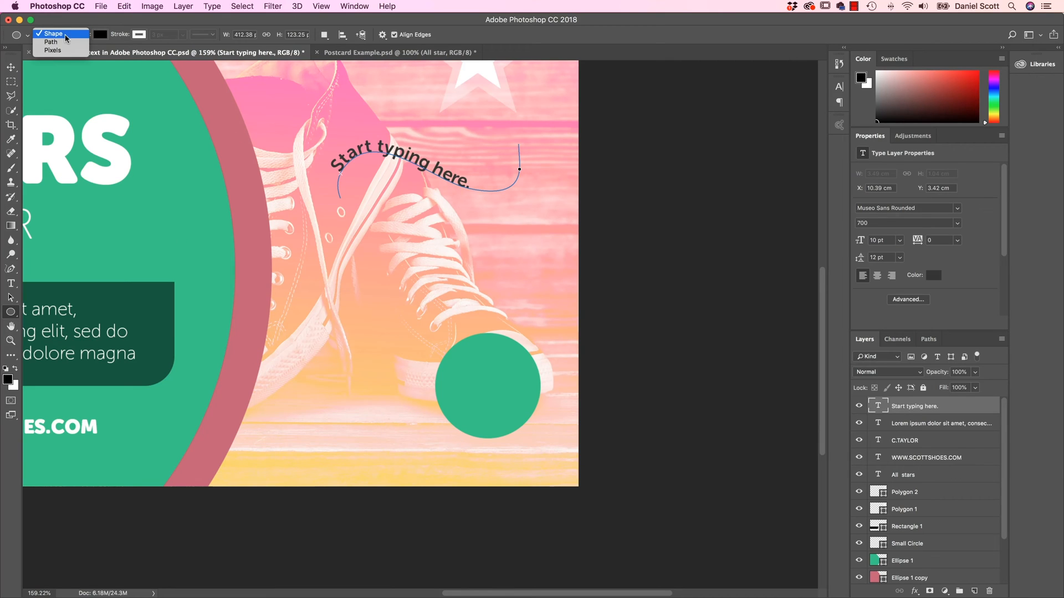
{"action": "left_click", "coordinate": [50, 42]}
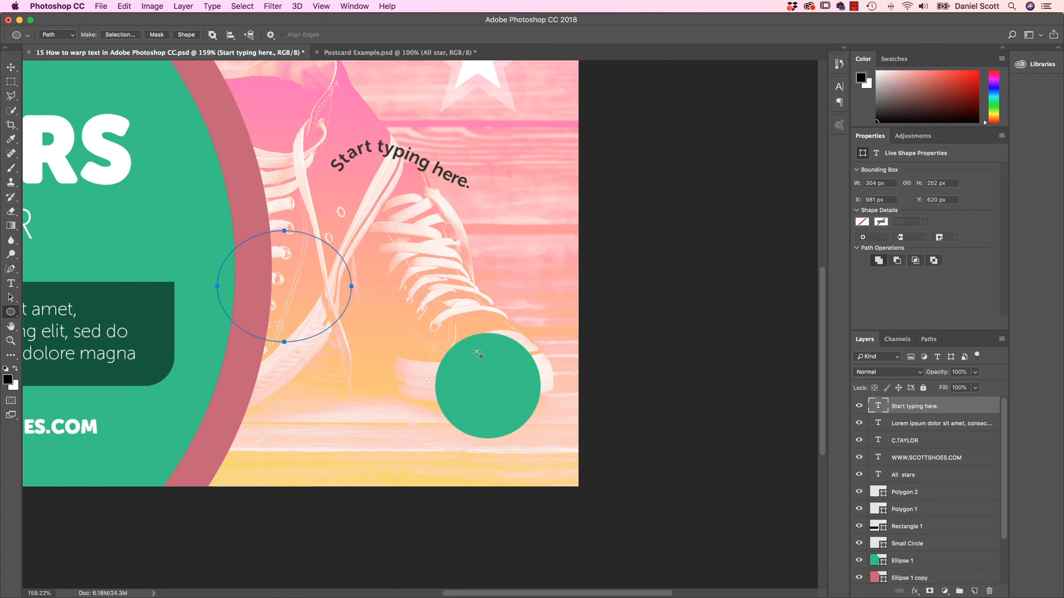
{"action": "left_click", "coordinate": [928, 339]}
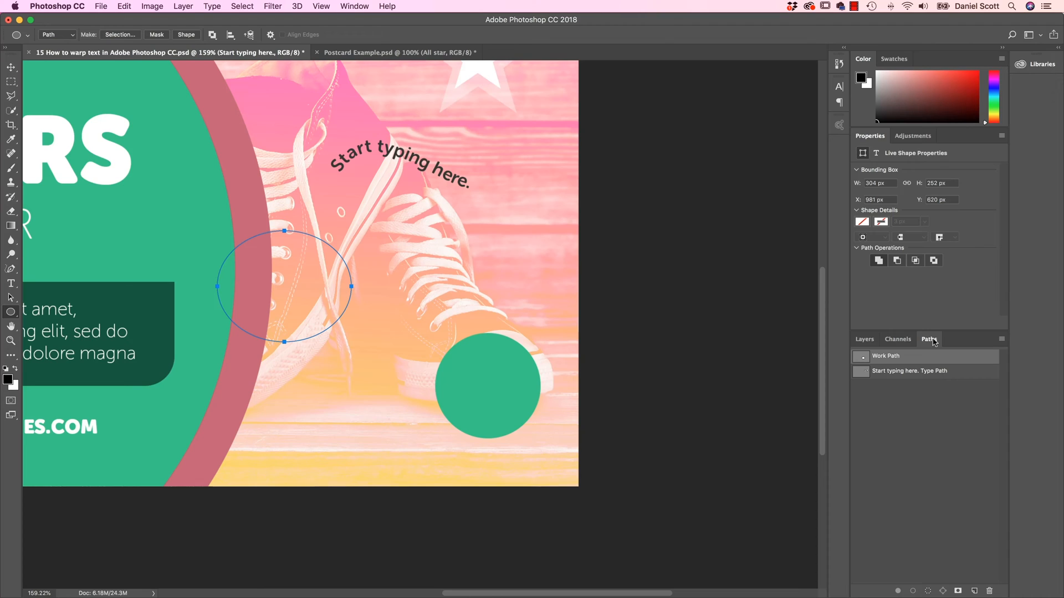
{"action": "left_click", "coordinate": [864, 339]}
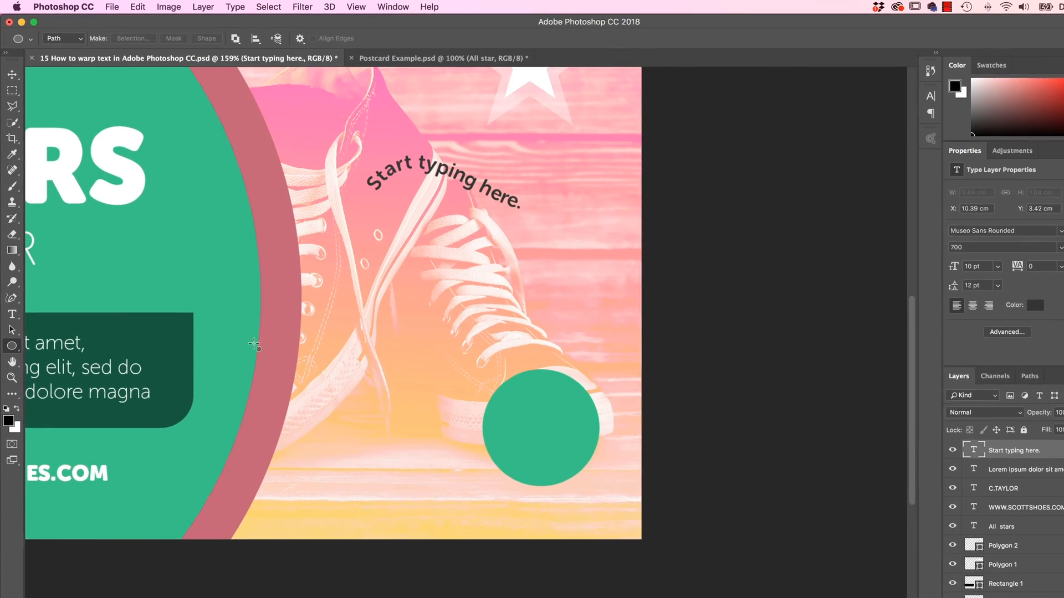
{"action": "left_click", "coordinate": [61, 39]}
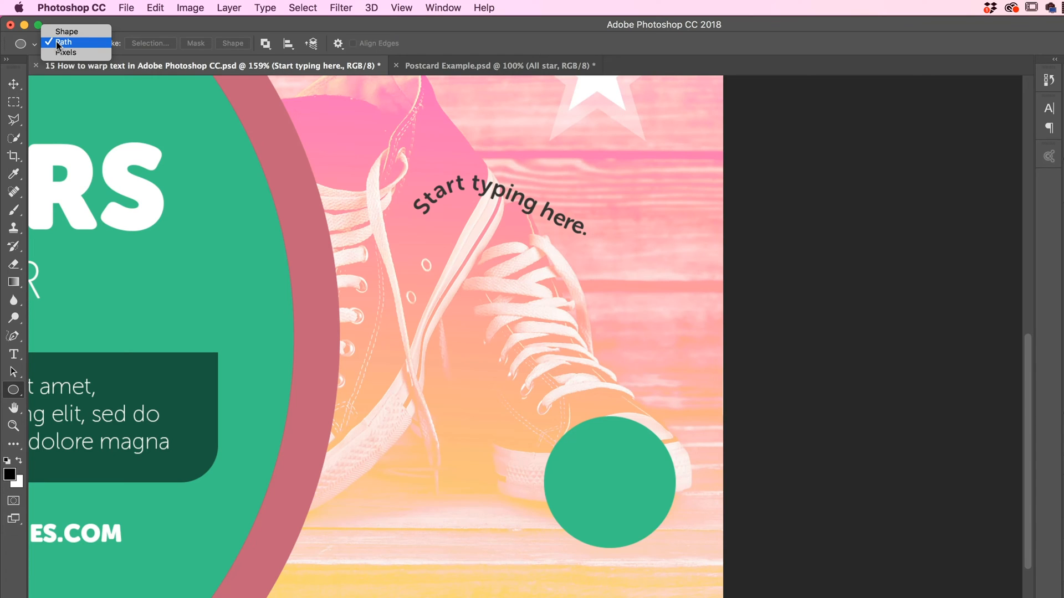
Draw a circular path inside the small green circle in Path mode.
{"action": "left_click", "coordinate": [63, 42]}
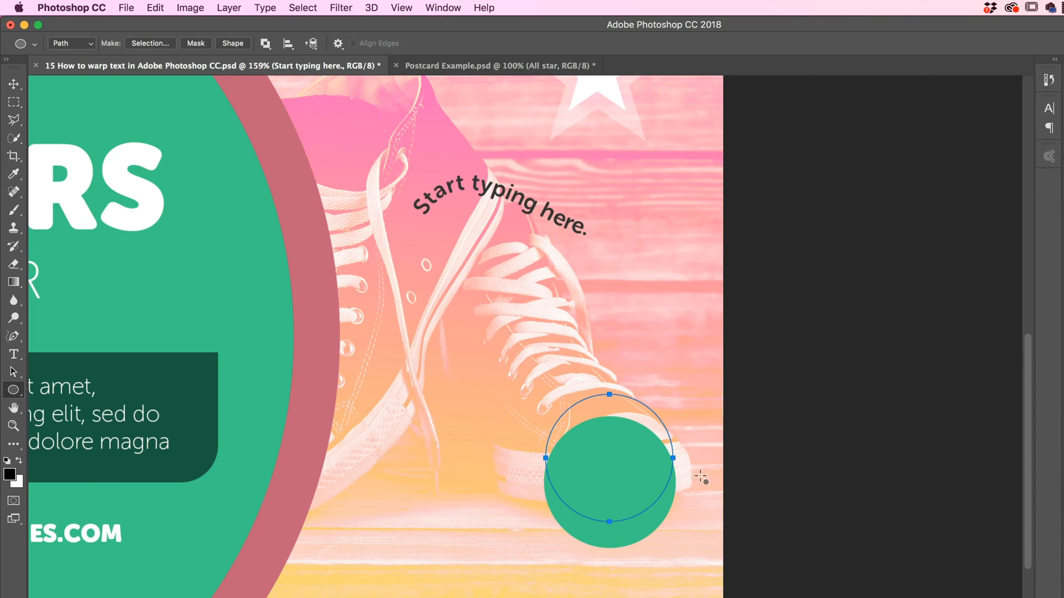
{"action": "mouse_move", "coordinate": [19, 397]}
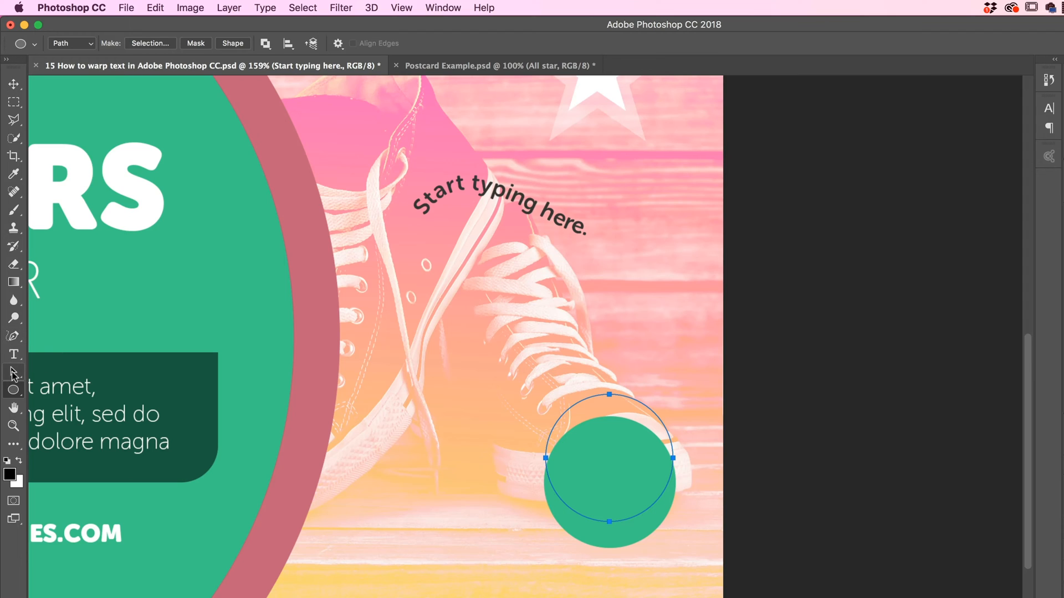
{"action": "mouse_move", "coordinate": [12, 374]}
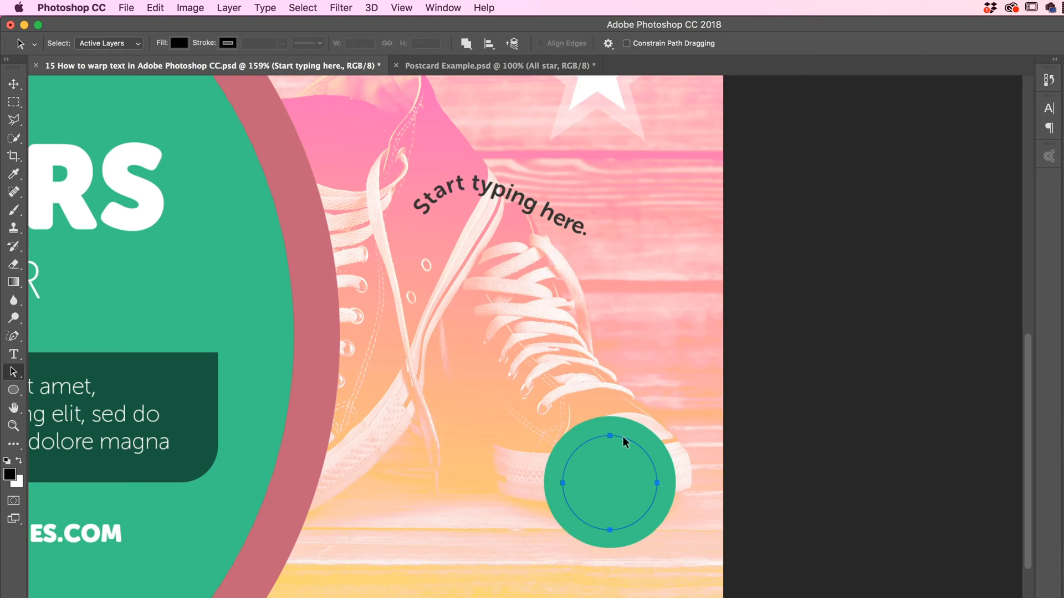
{"action": "left_click", "coordinate": [13, 84]}
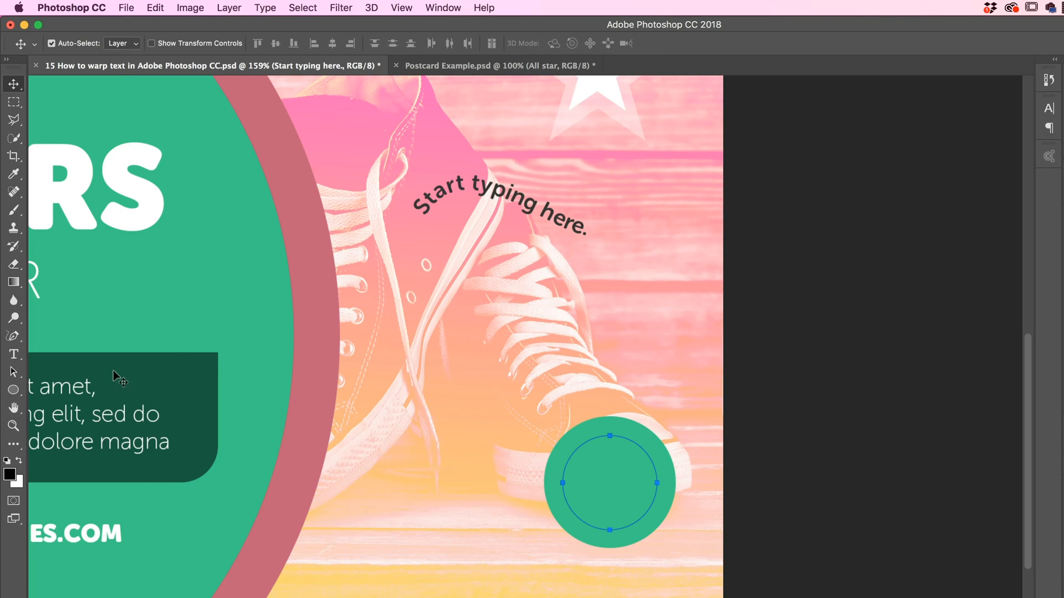
Type 'SCOTT SHOES' on the circle path, test right/left alignment, and commit it.
{"action": "left_click", "coordinate": [13, 353]}
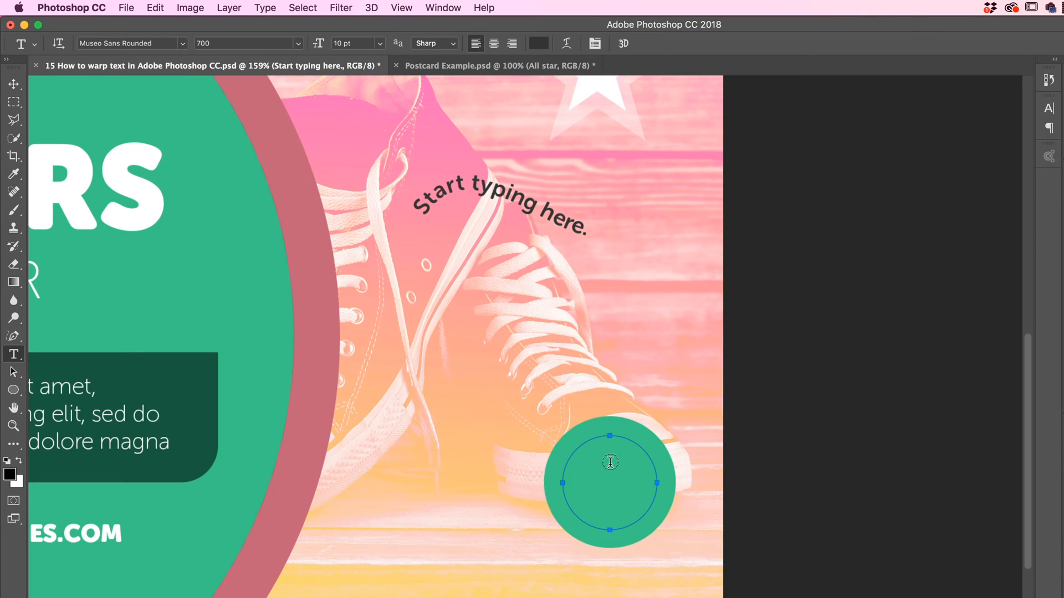
{"action": "mouse_move", "coordinate": [609, 404]}
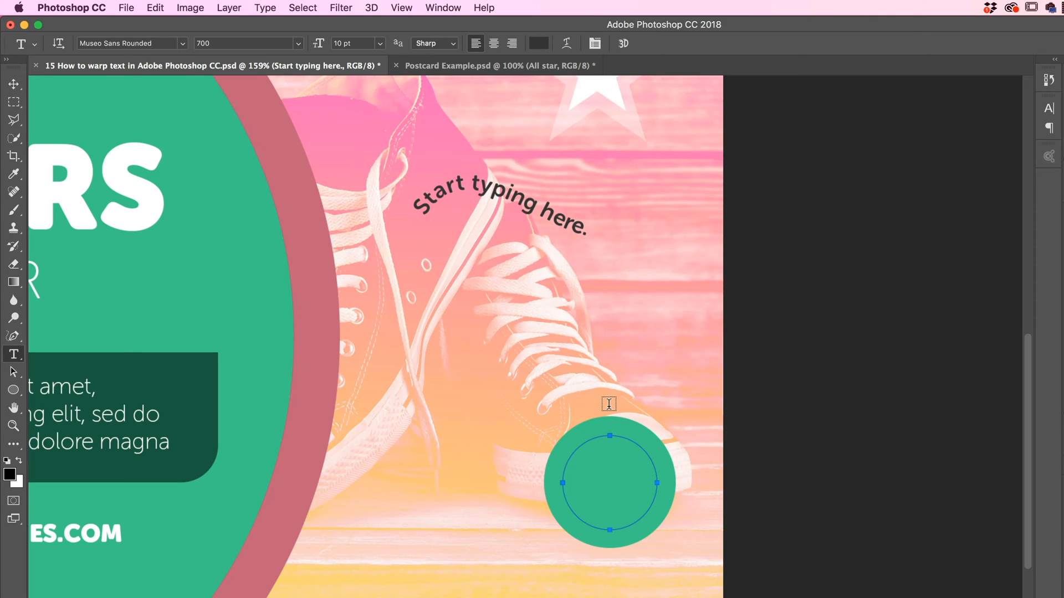
{"action": "mouse_move", "coordinate": [618, 434]}
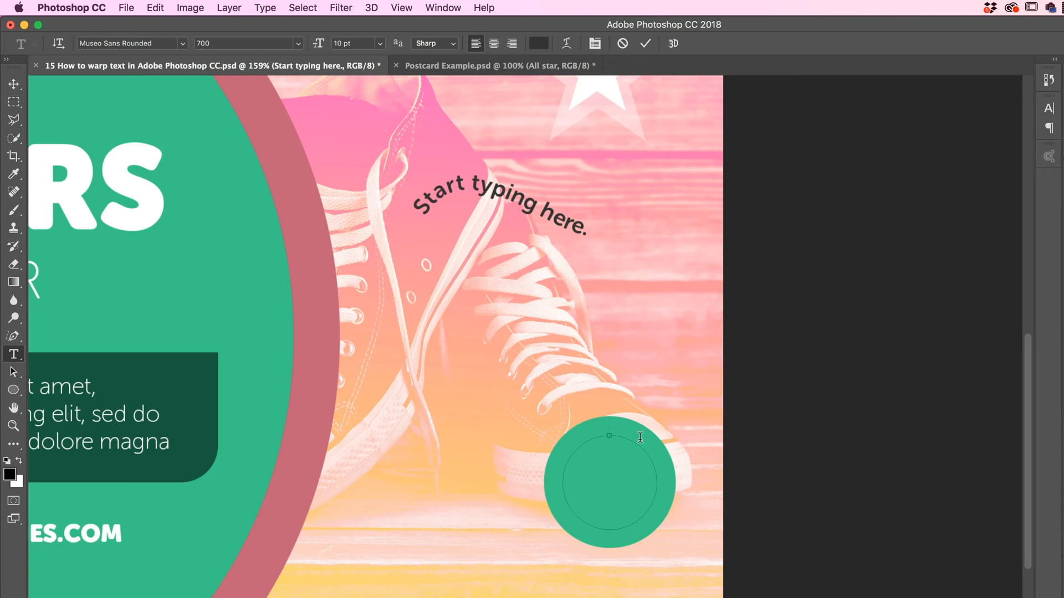
{"action": "type", "text": "SCOTT SHO"}
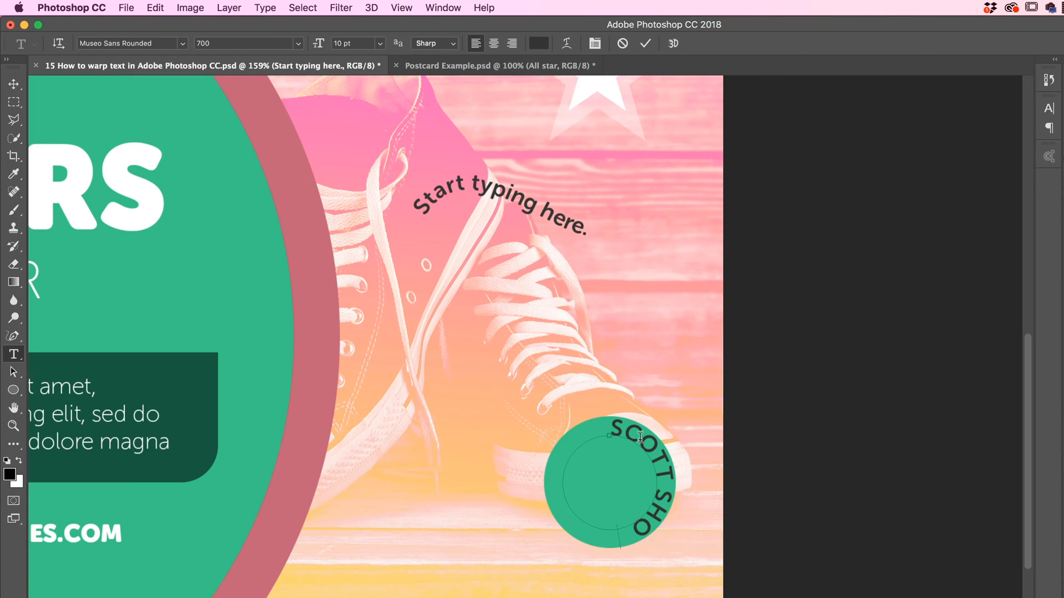
{"action": "type", "text": "ES"}
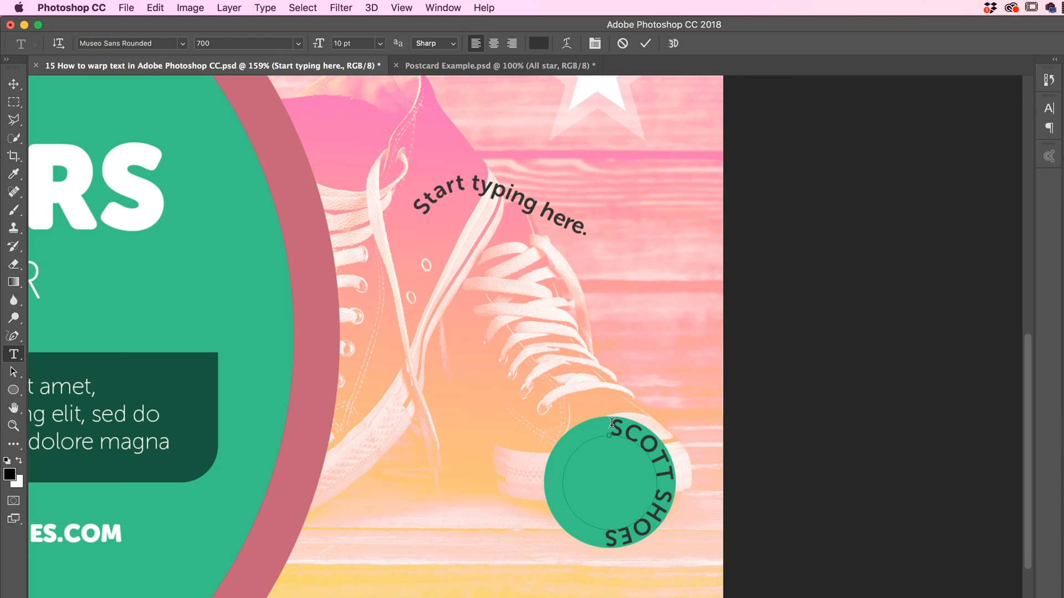
{"action": "mouse_move", "coordinate": [728, 475]}
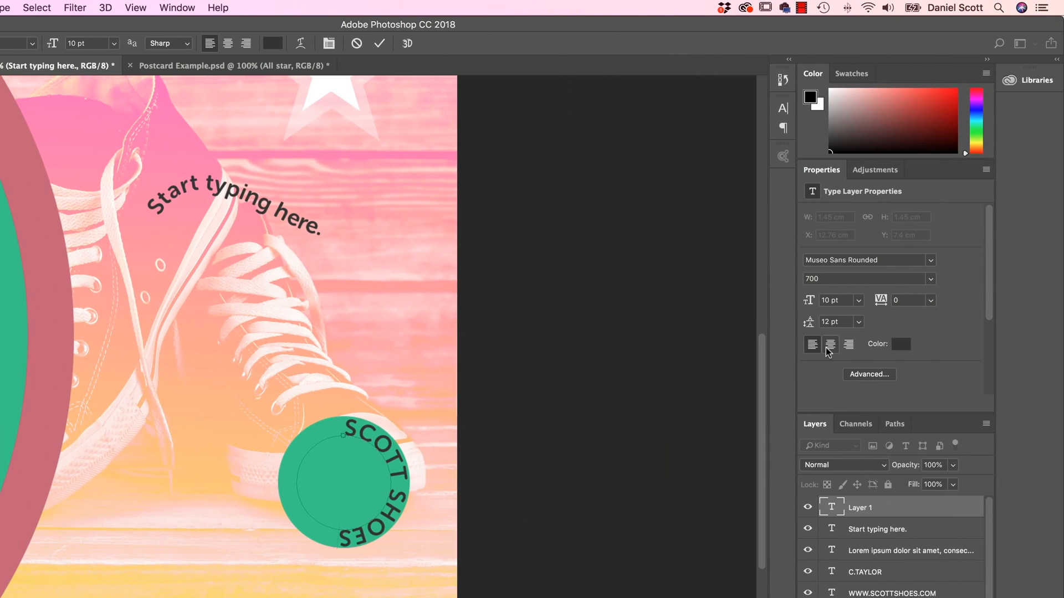
{"action": "mouse_move", "coordinate": [833, 350]}
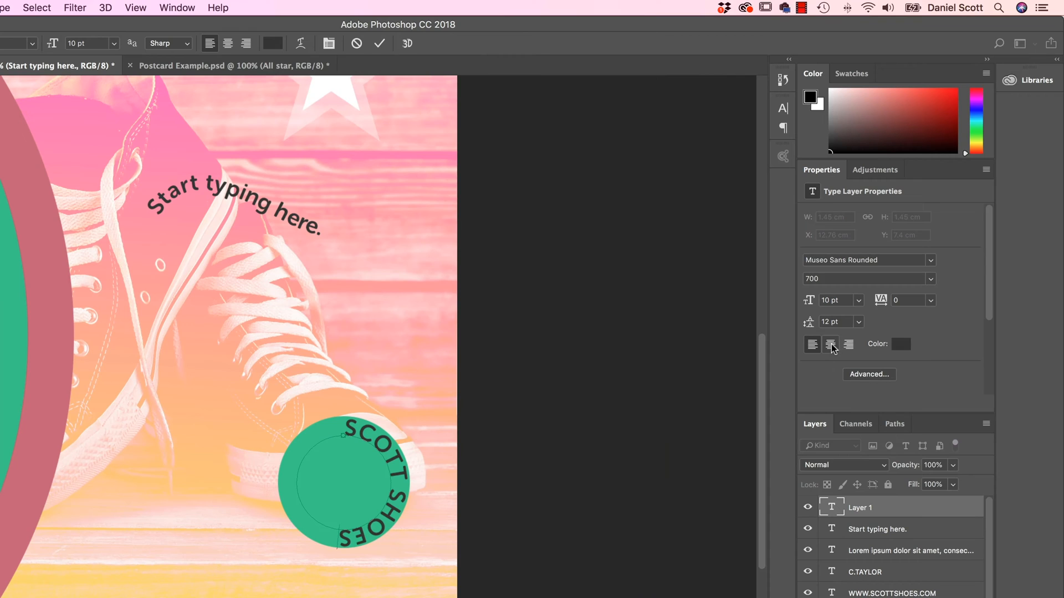
{"action": "left_click", "coordinate": [847, 344]}
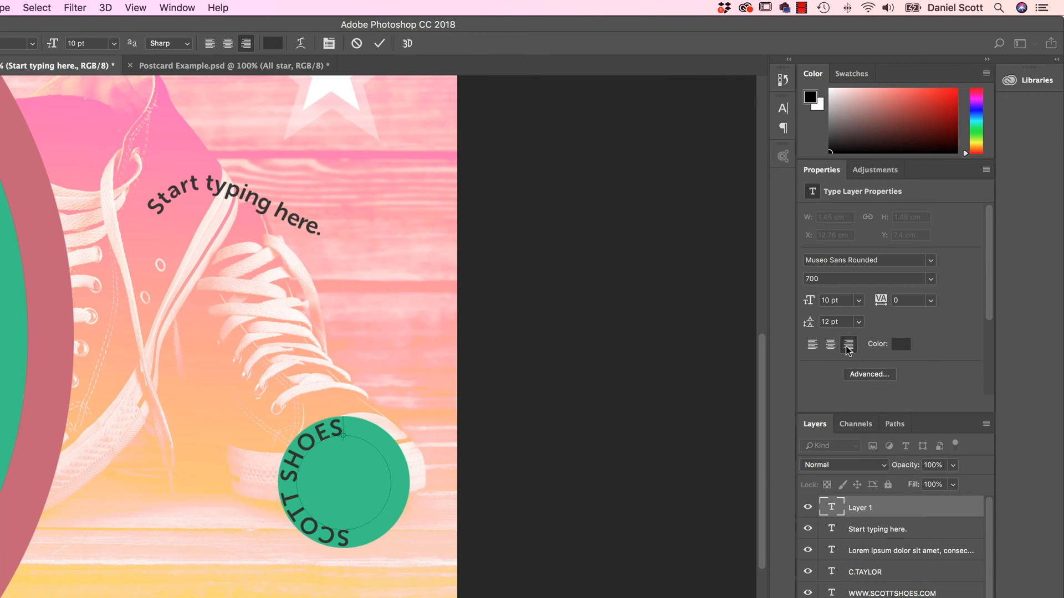
{"action": "left_click", "coordinate": [812, 344]}
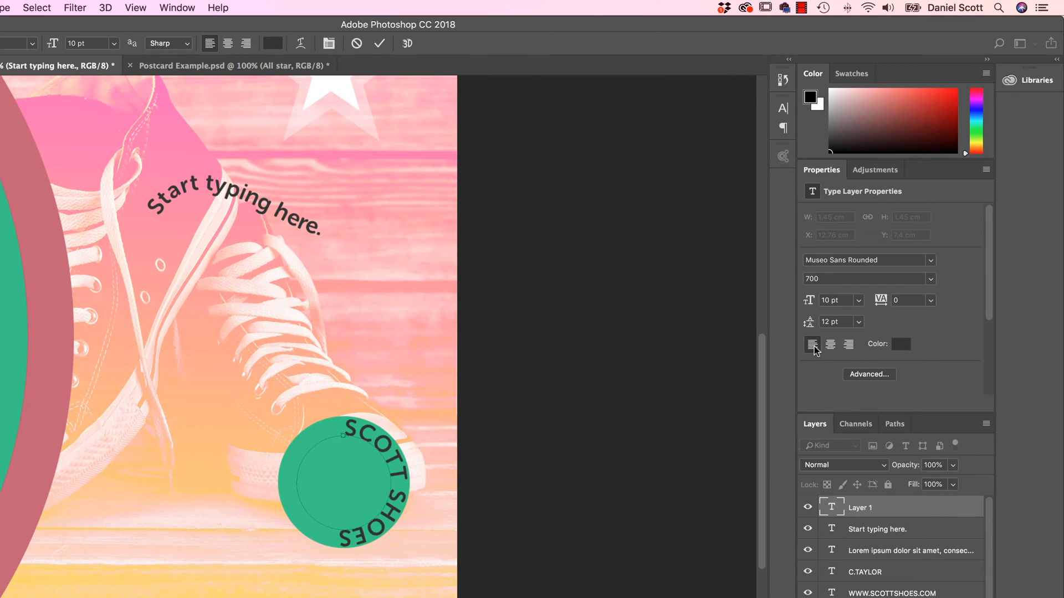
{"action": "mouse_move", "coordinate": [841, 518]}
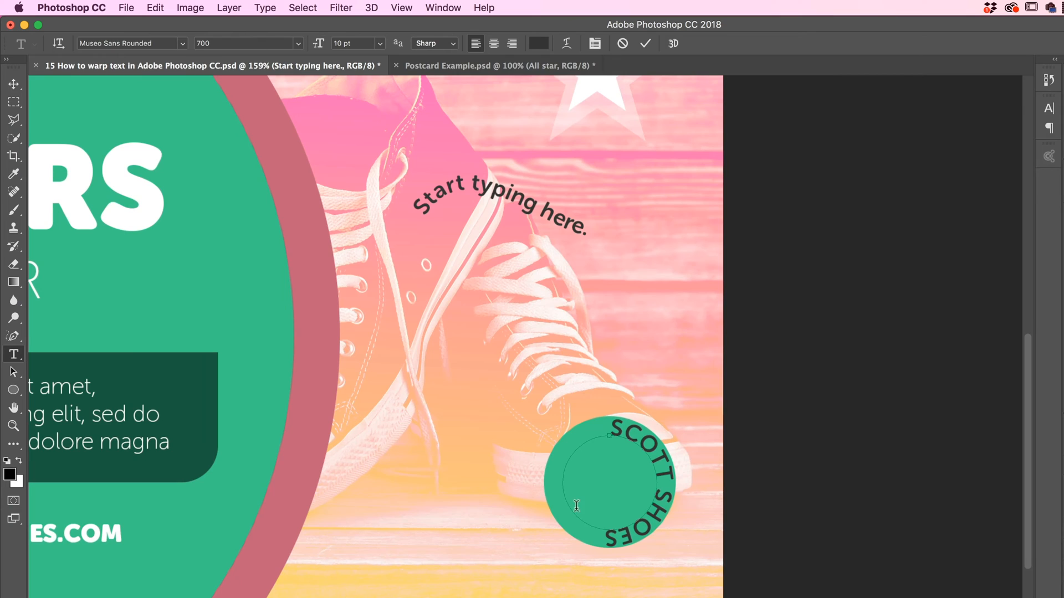
{"action": "mouse_move", "coordinate": [613, 559]}
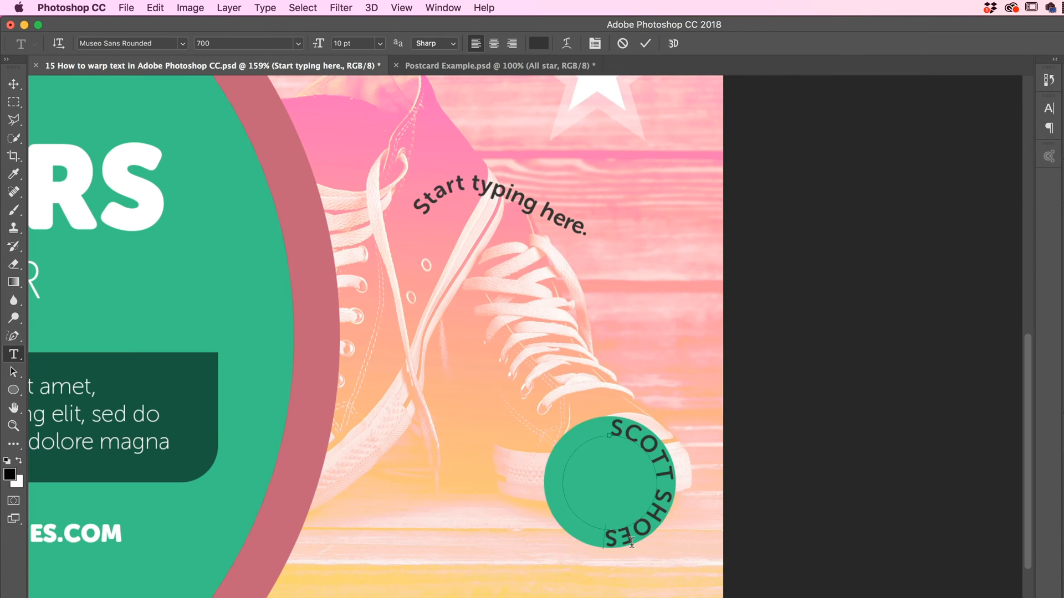
{"action": "type", "text": "TTT"}
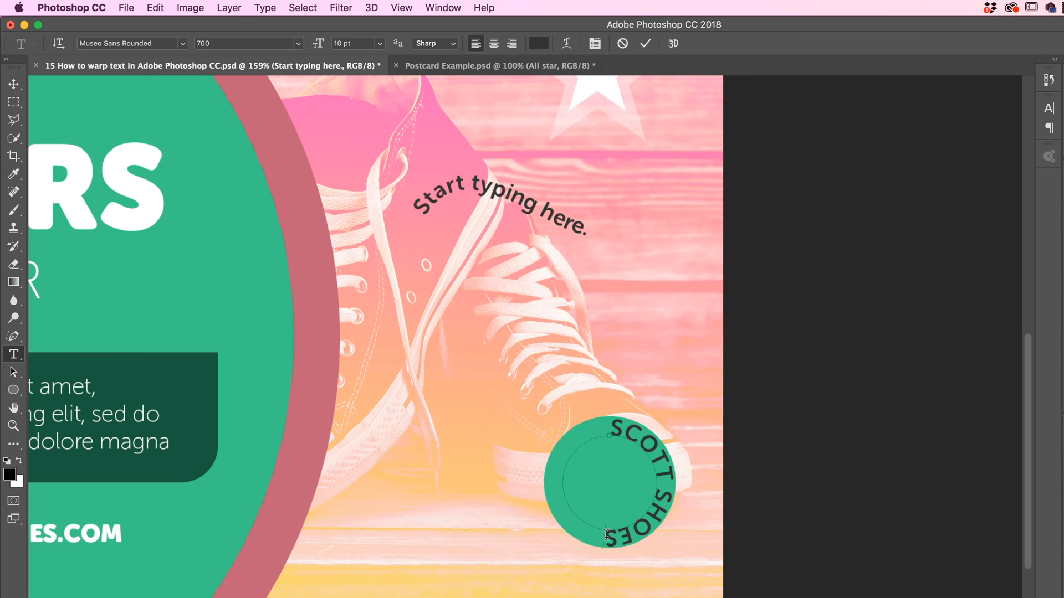
{"action": "left_click", "coordinate": [13, 83]}
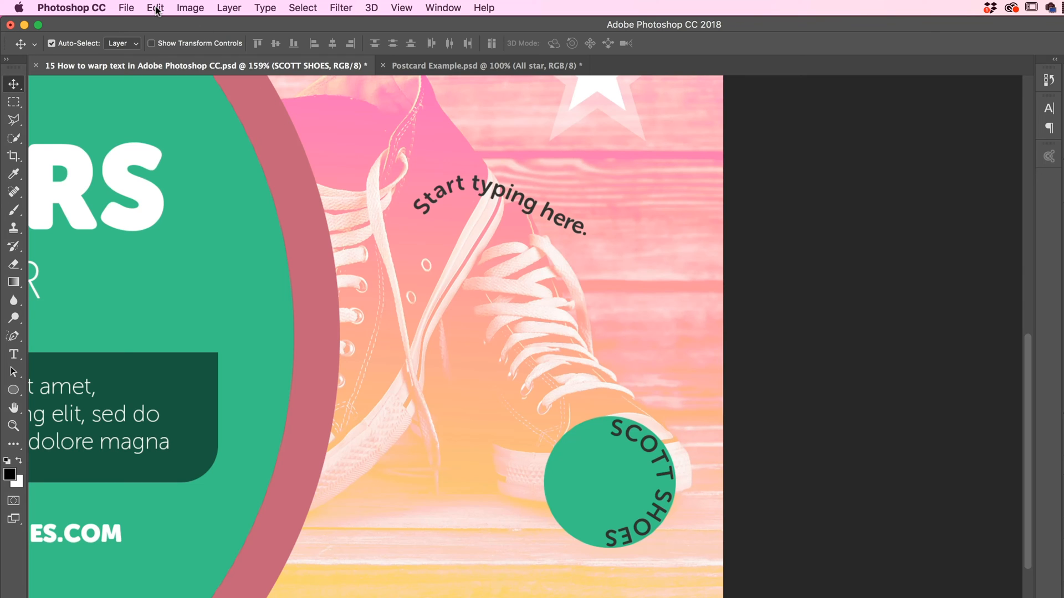
Open the Edit menu to free-transform the SCOTT SHOES text.
{"action": "left_click", "coordinate": [155, 7]}
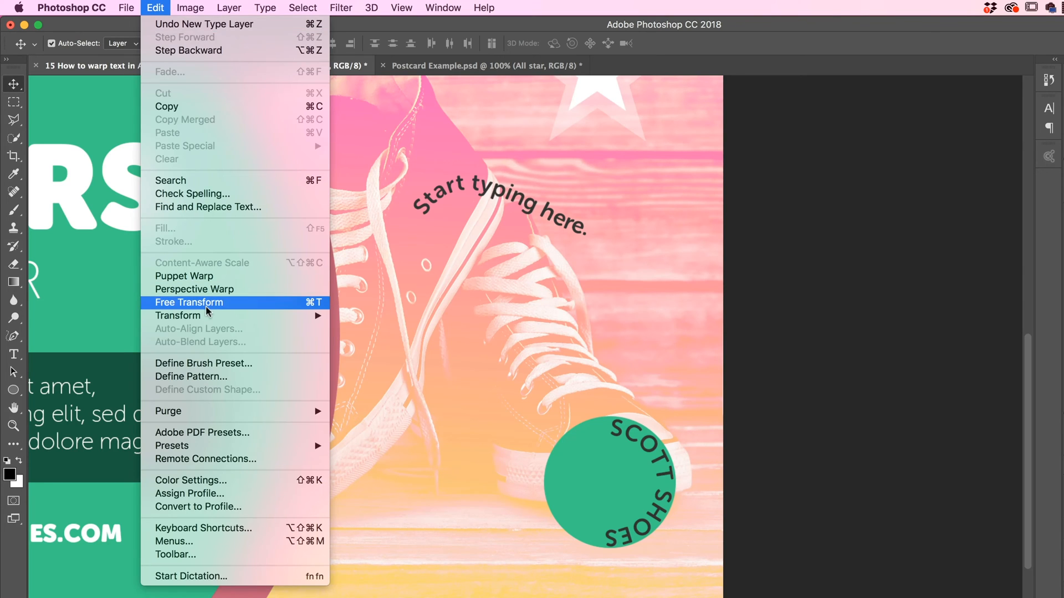
{"action": "mouse_move", "coordinate": [178, 315]}
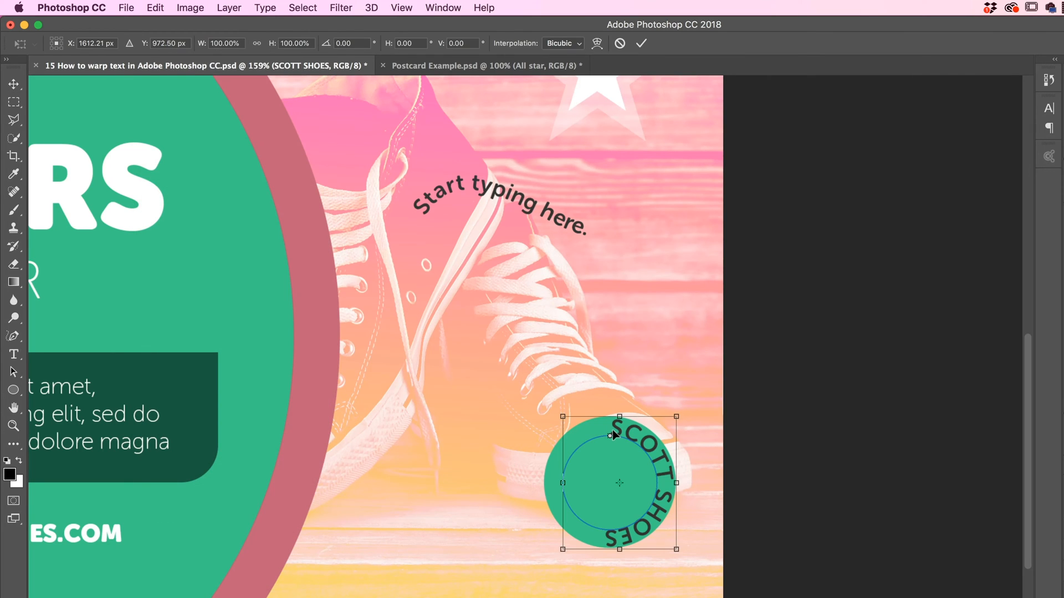
{"action": "mouse_move", "coordinate": [675, 414]}
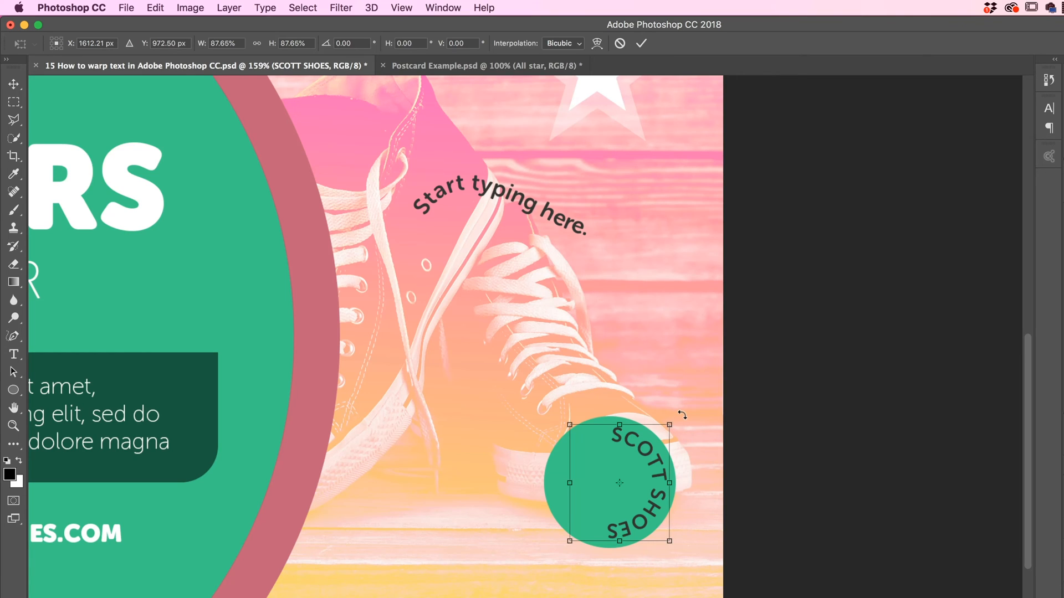
{"action": "mouse_move", "coordinate": [690, 402]}
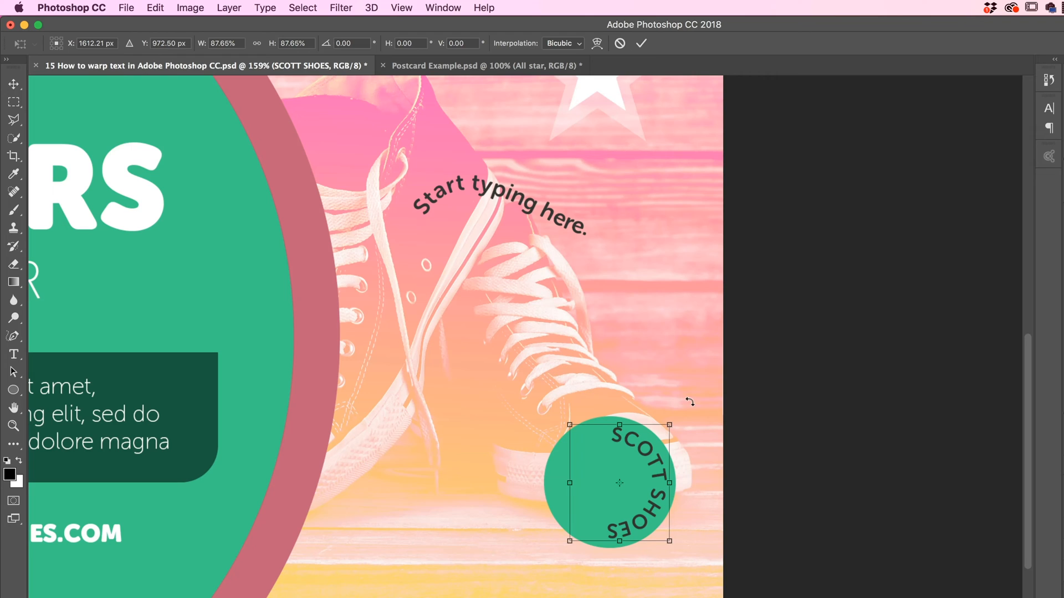
{"action": "mouse_move", "coordinate": [689, 407]}
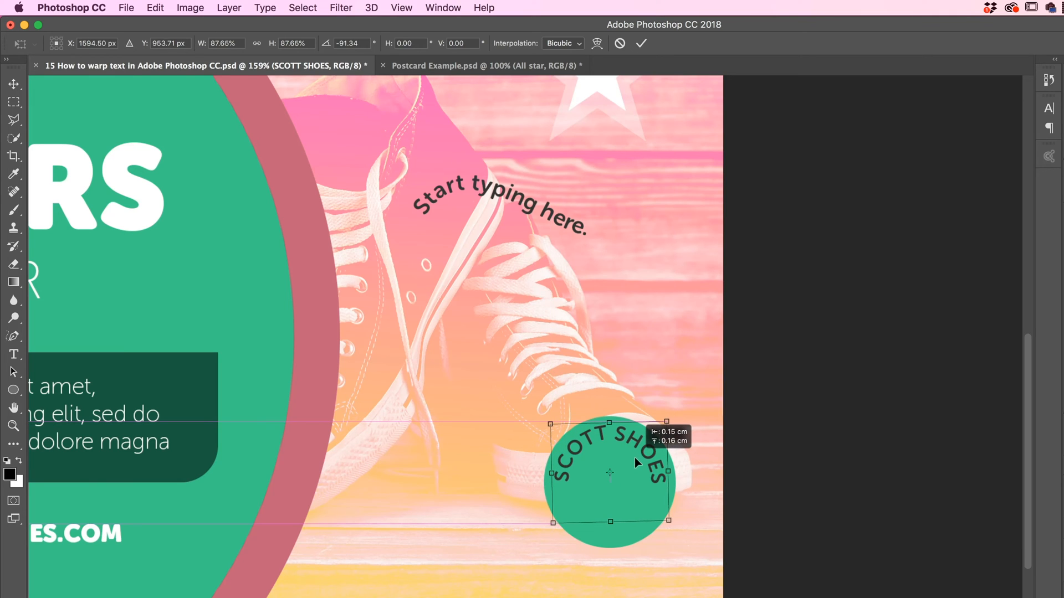
{"action": "mouse_move", "coordinate": [569, 490]}
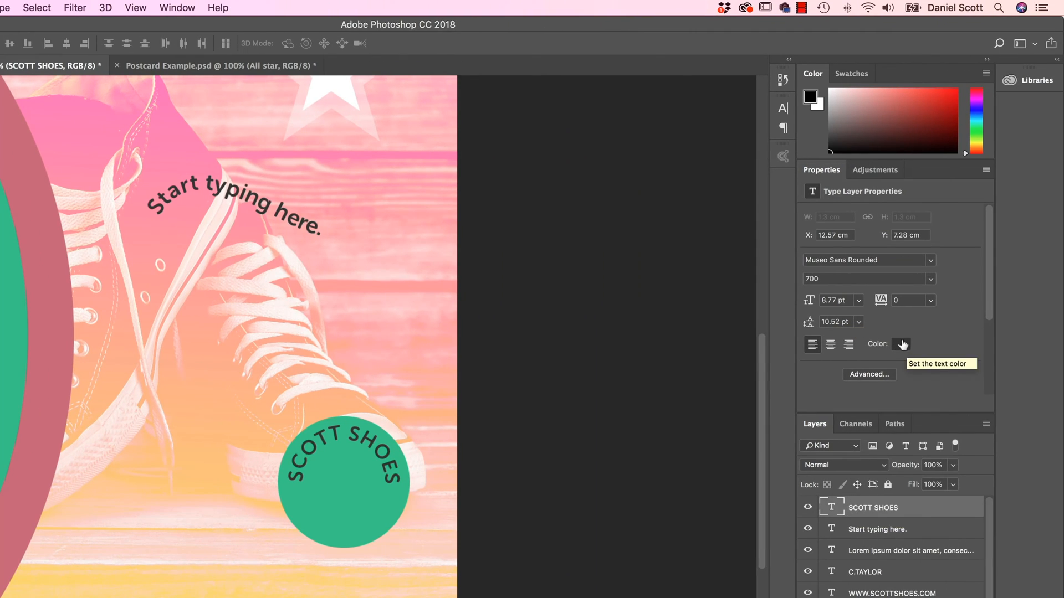
Color SCOTT SHOES white and commit its smaller, rotated arc over the circle.
{"action": "left_click", "coordinate": [901, 344]}
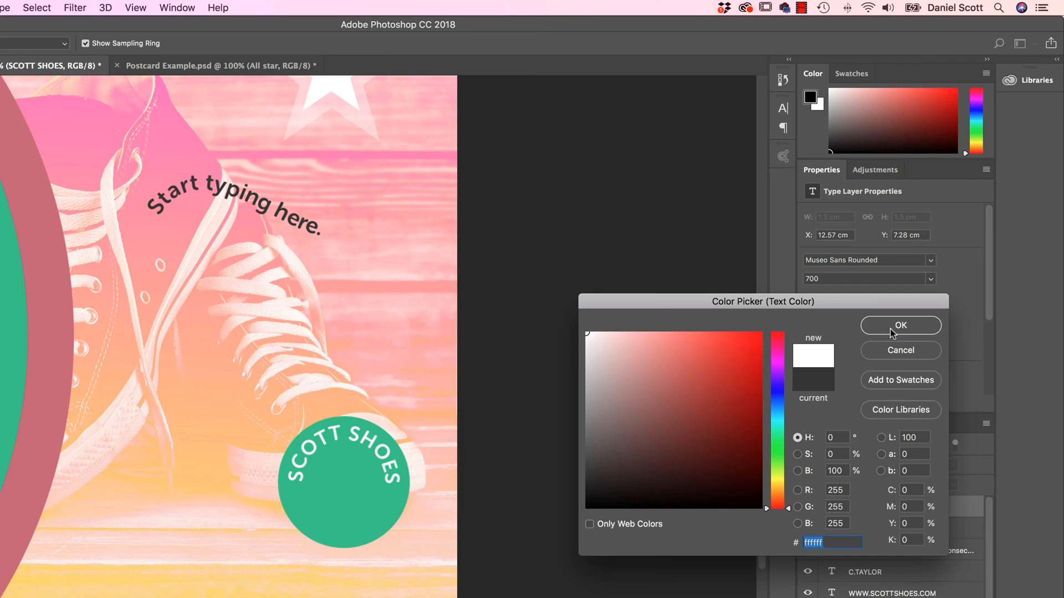
{"action": "left_click", "coordinate": [900, 325]}
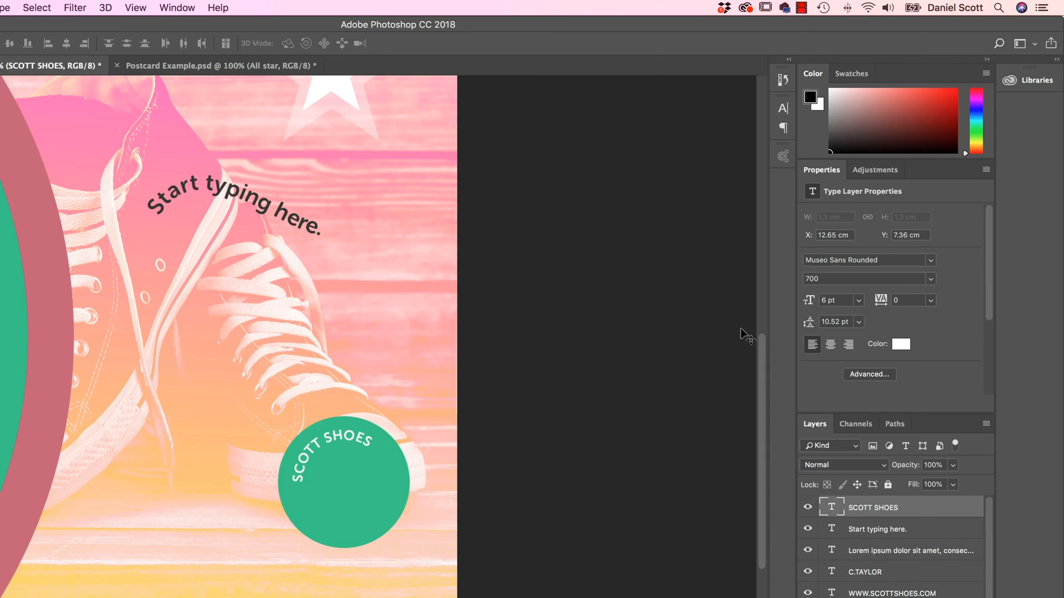
{"action": "mouse_move", "coordinate": [303, 424]}
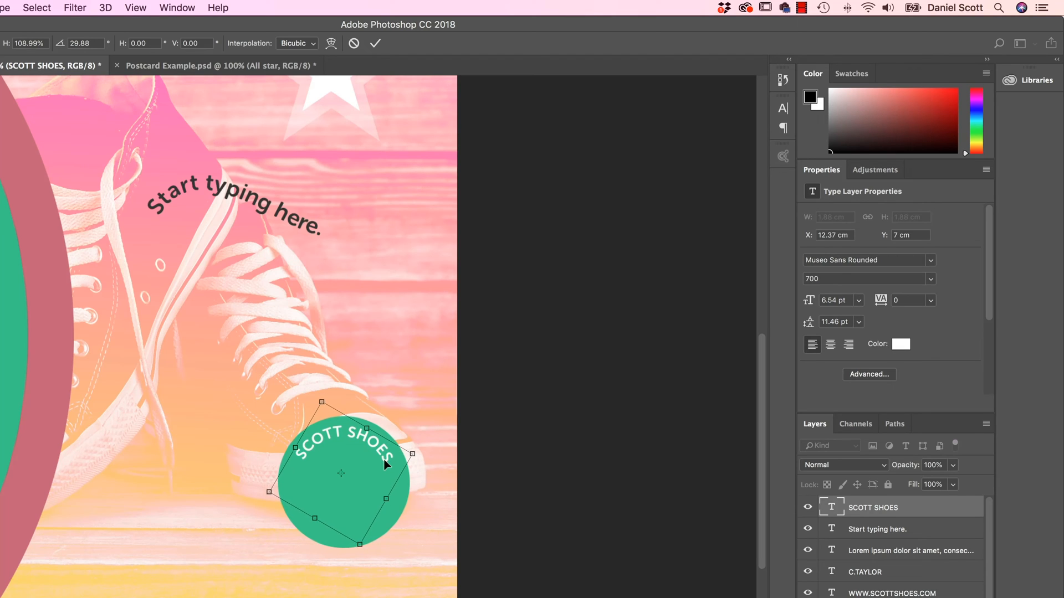
{"action": "left_click", "coordinate": [375, 43]}
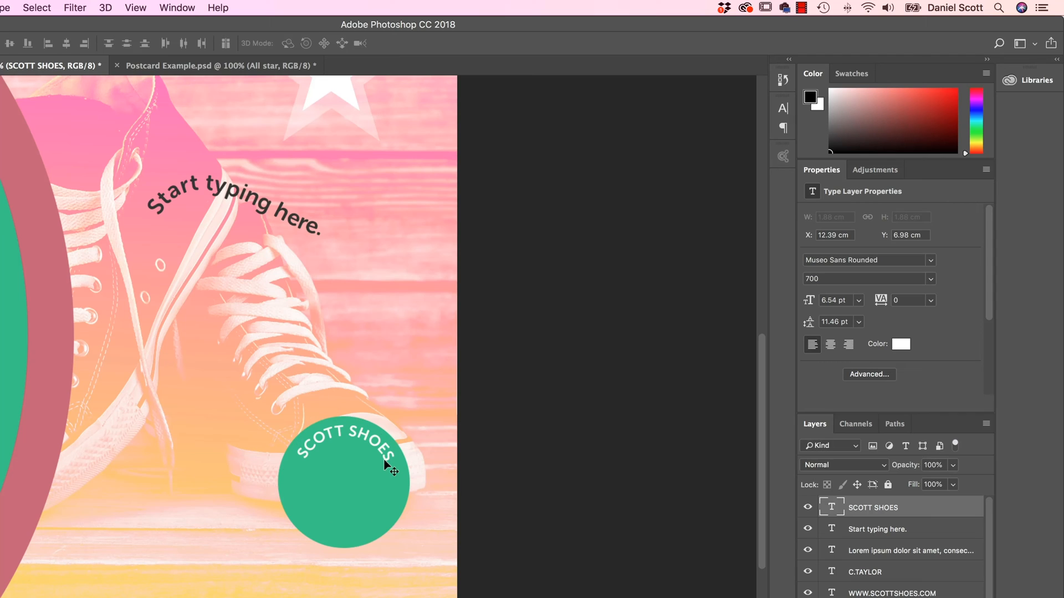
{"action": "mouse_move", "coordinate": [399, 460]}
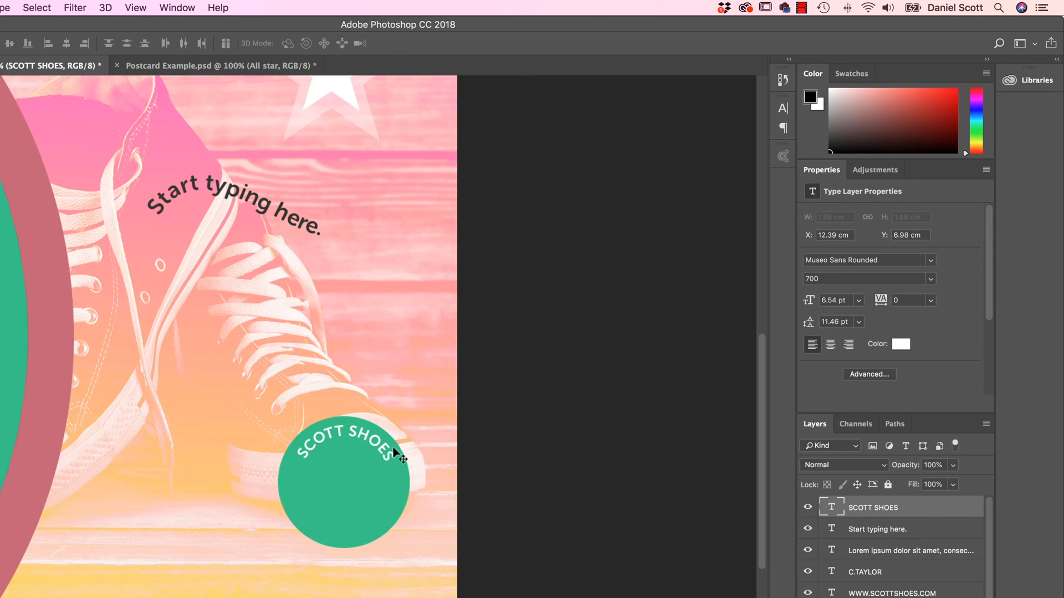
{"action": "mouse_move", "coordinate": [376, 484]}
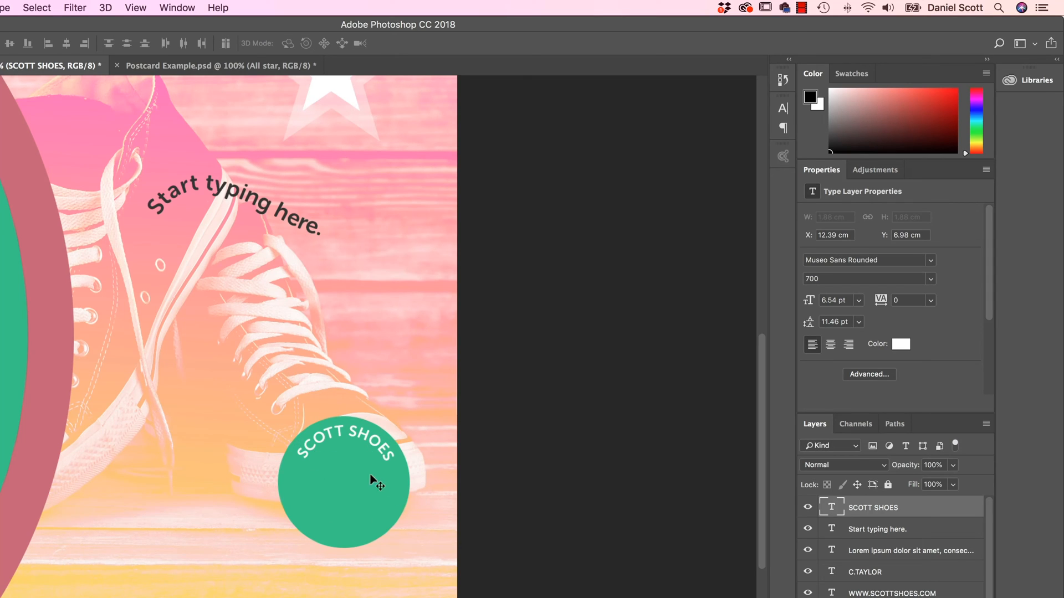
{"action": "mouse_move", "coordinate": [395, 519]}
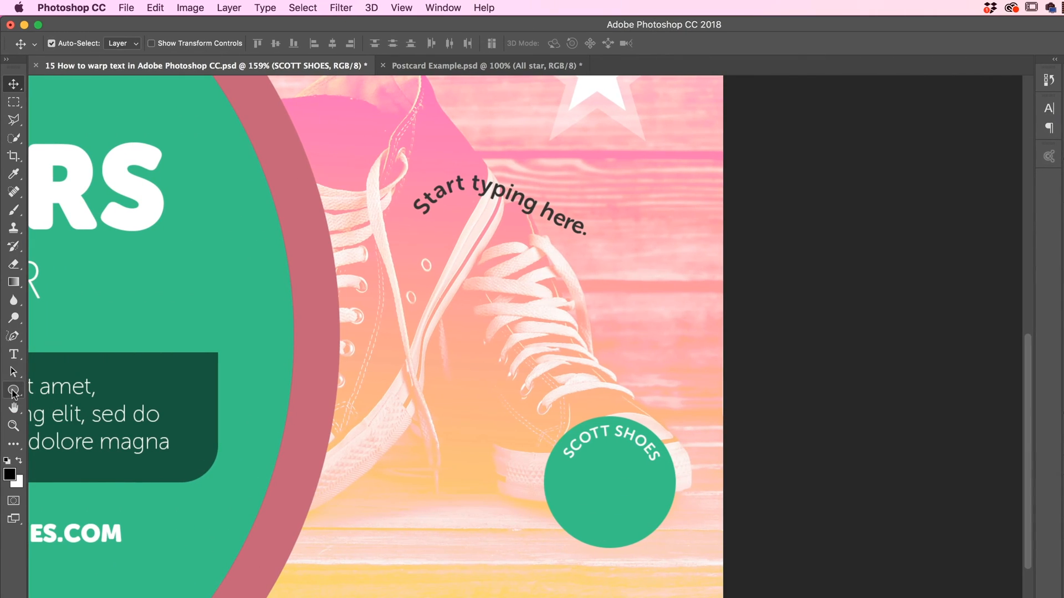
Type 'EST 2019' as path text along the bottom of the circle path.
{"action": "left_click", "coordinate": [12, 391]}
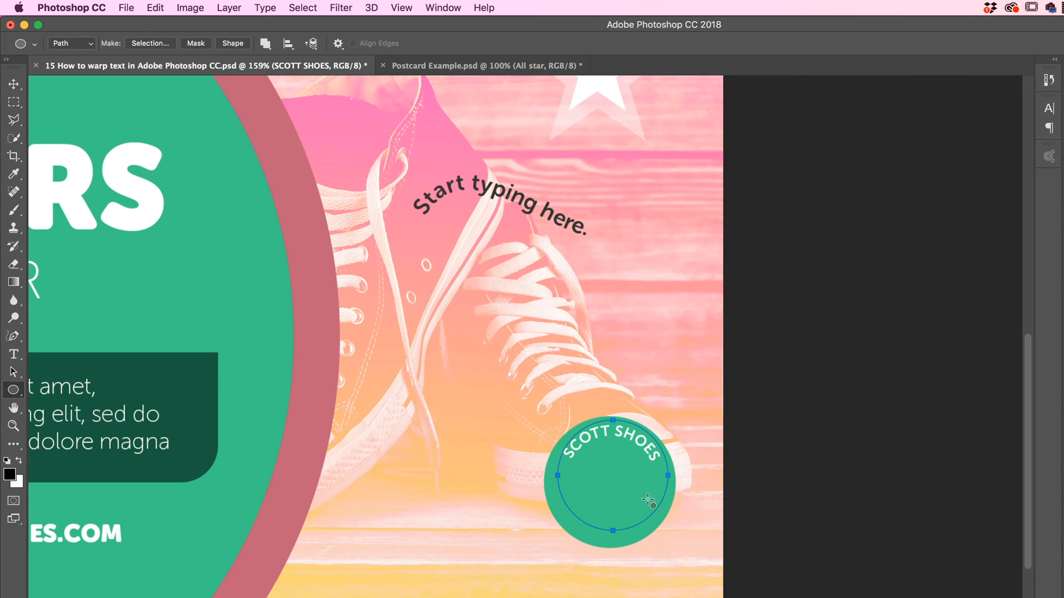
{"action": "mouse_move", "coordinate": [626, 454]}
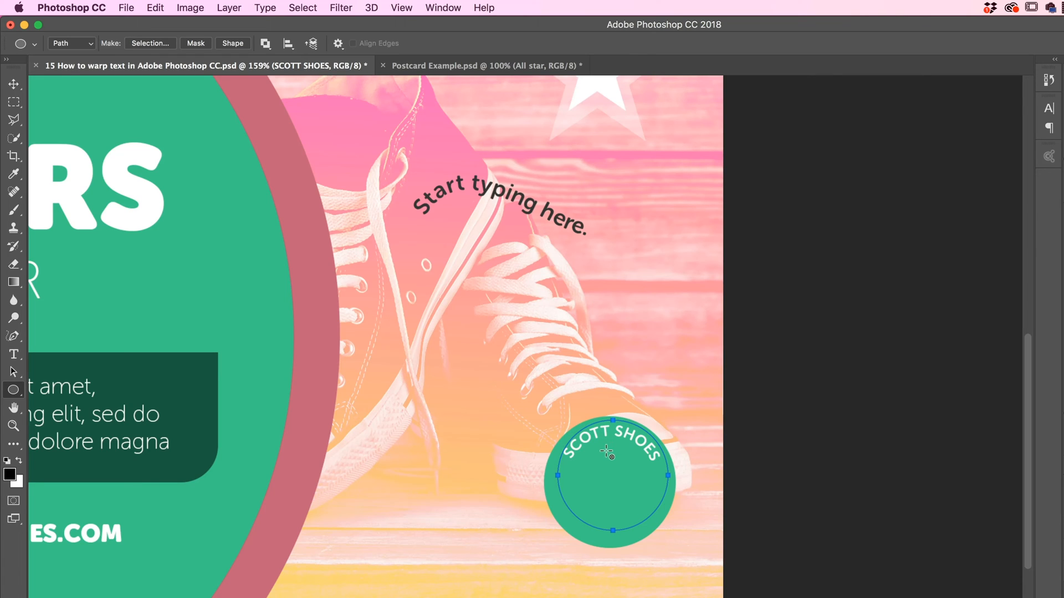
{"action": "mouse_move", "coordinate": [15, 372]}
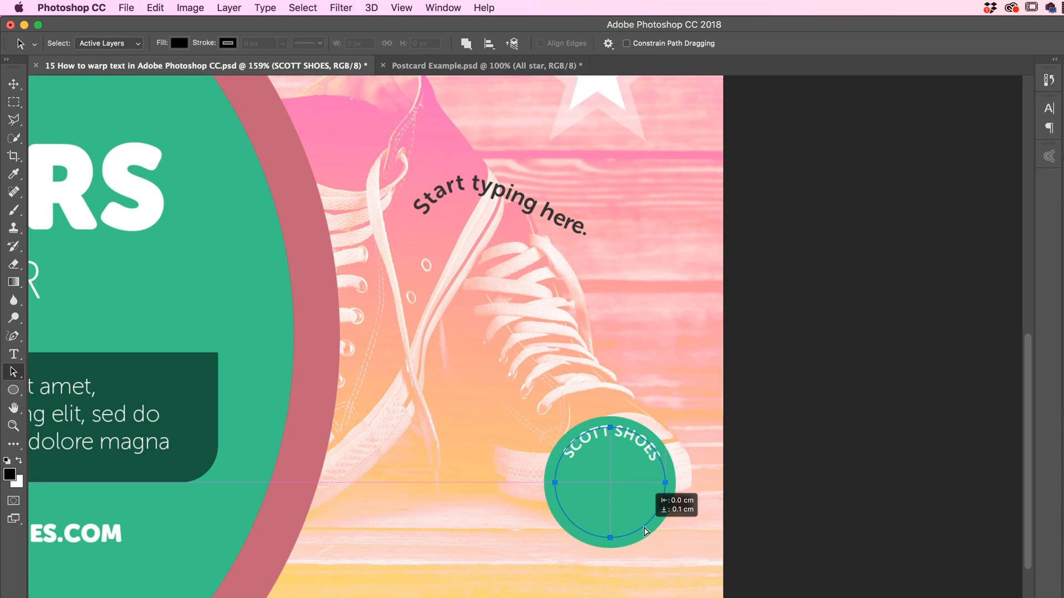
{"action": "left_click", "coordinate": [13, 353]}
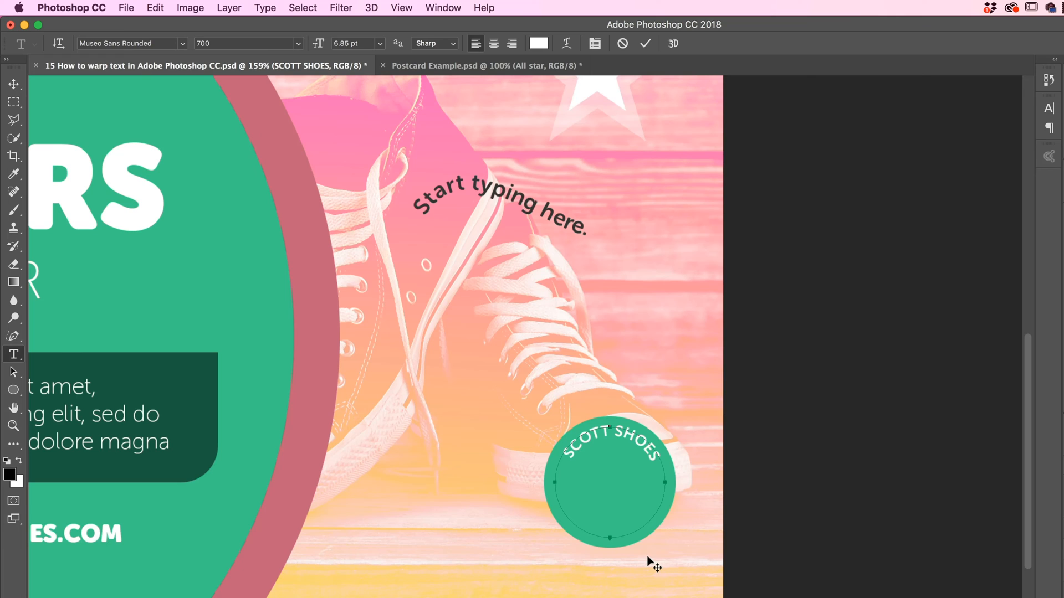
{"action": "type", "text": "ES"}
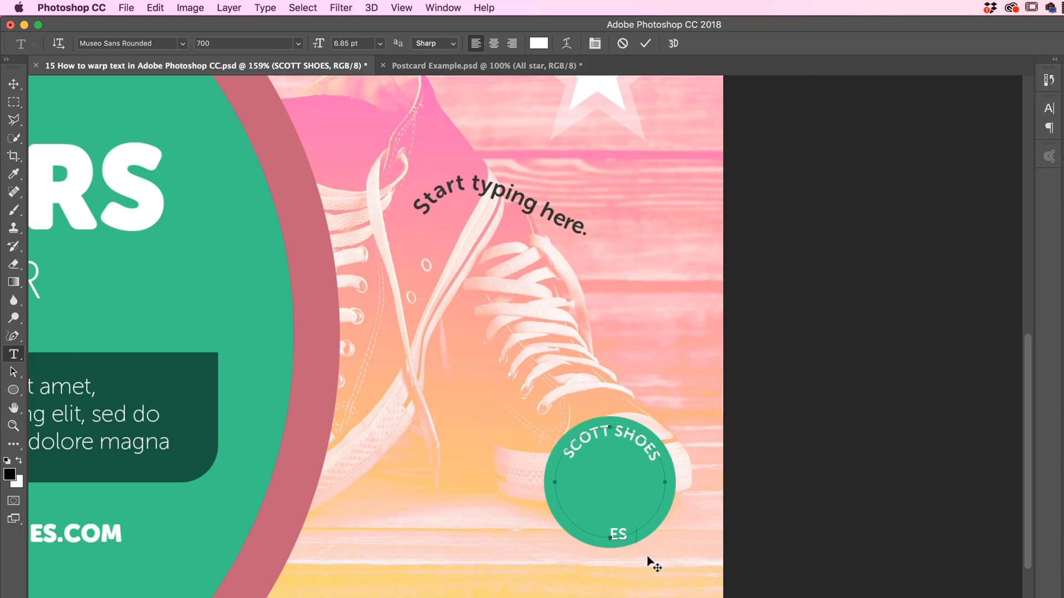
{"action": "type", "text": "T"}
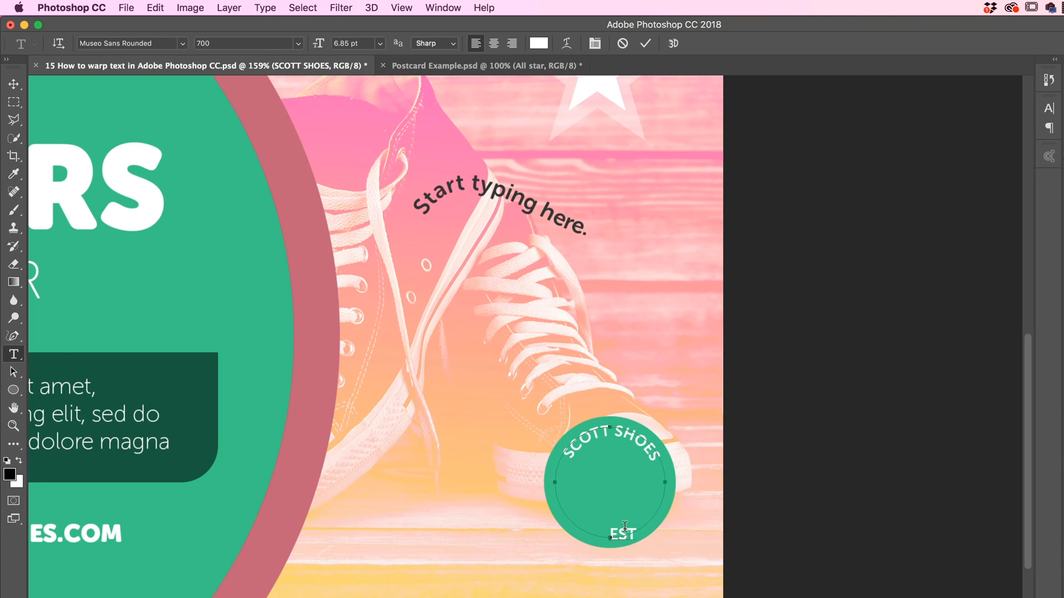
{"action": "left_click", "coordinate": [608, 499]}
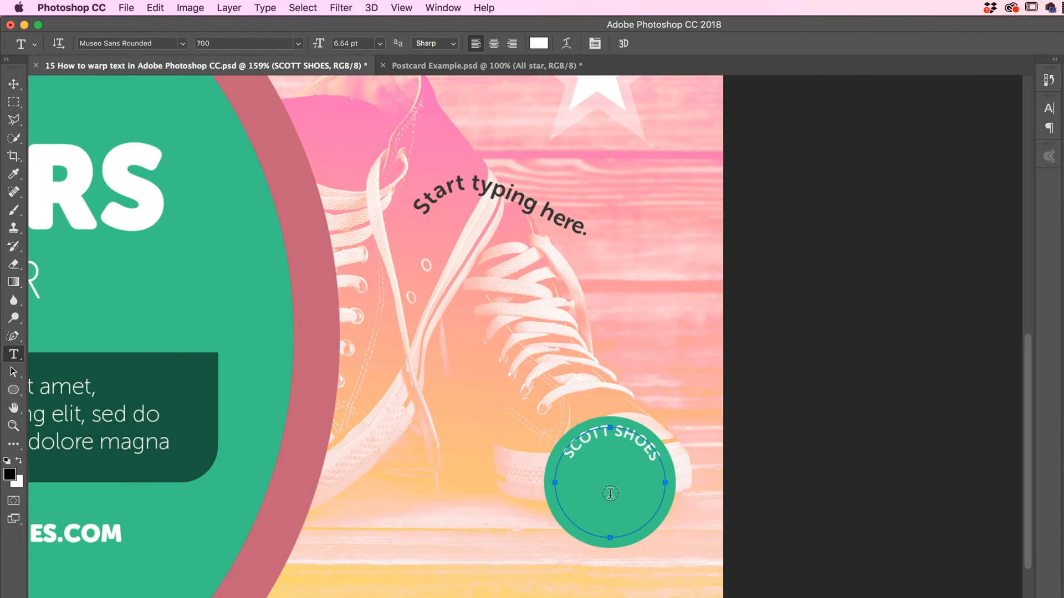
{"action": "mouse_move", "coordinate": [610, 536]}
{"action": "type", "text": "EST"}
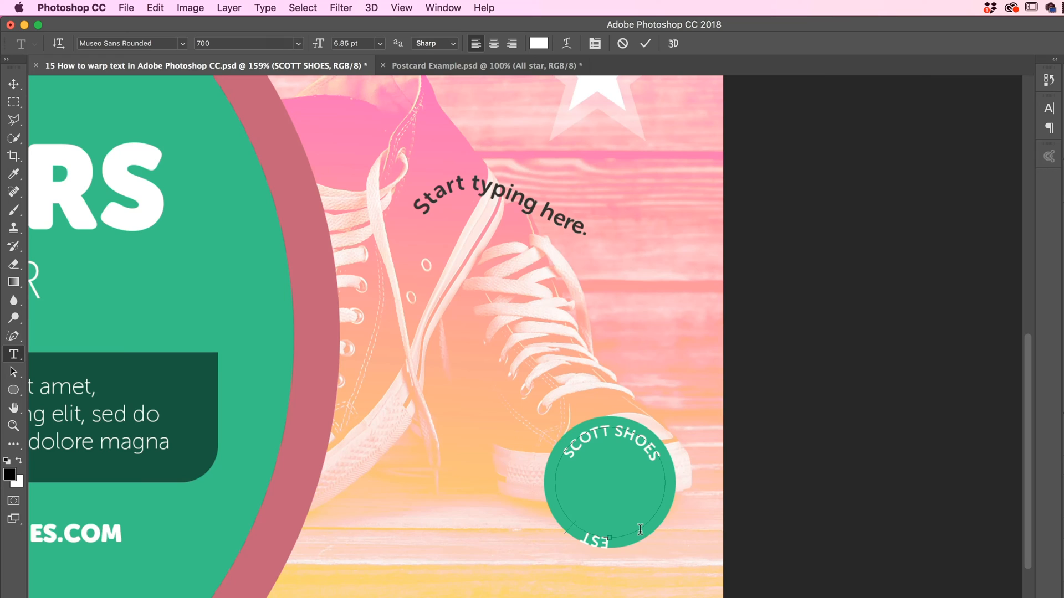
{"action": "type", "text": "2019"}
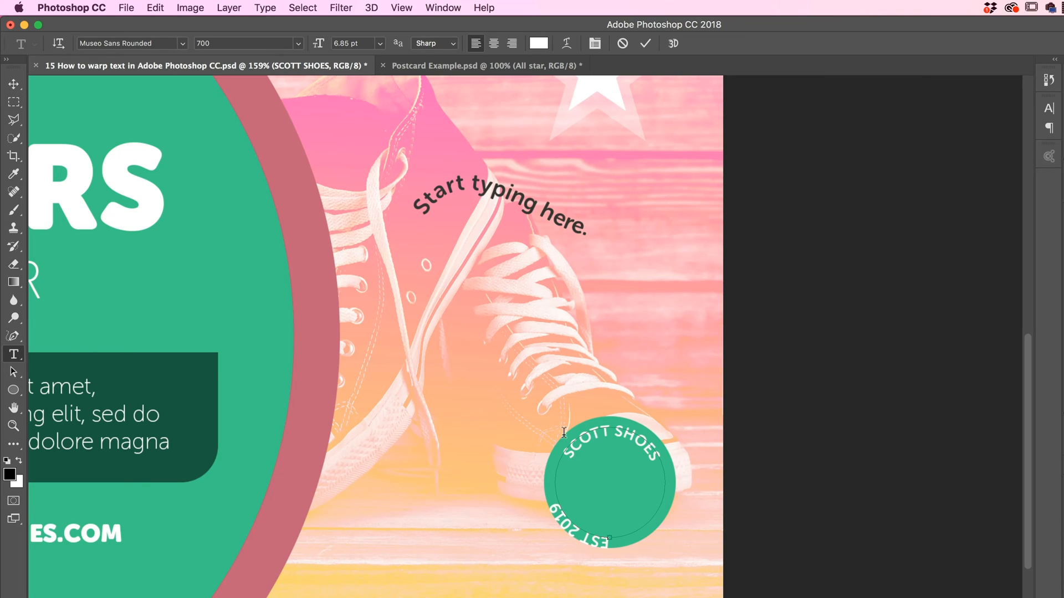
{"action": "mouse_move", "coordinate": [683, 508]}
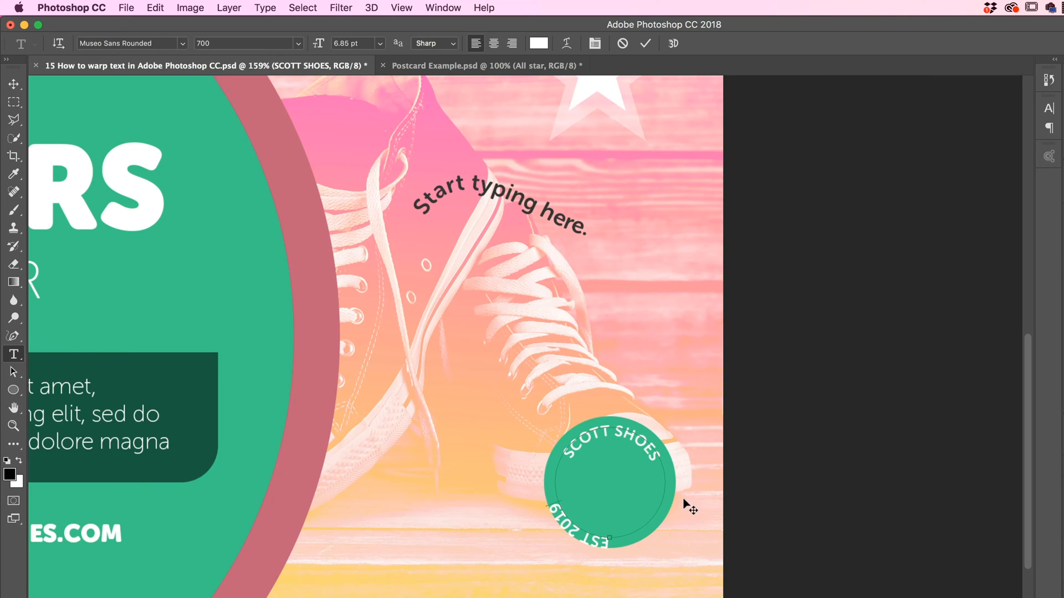
{"action": "mouse_move", "coordinate": [528, 192]}
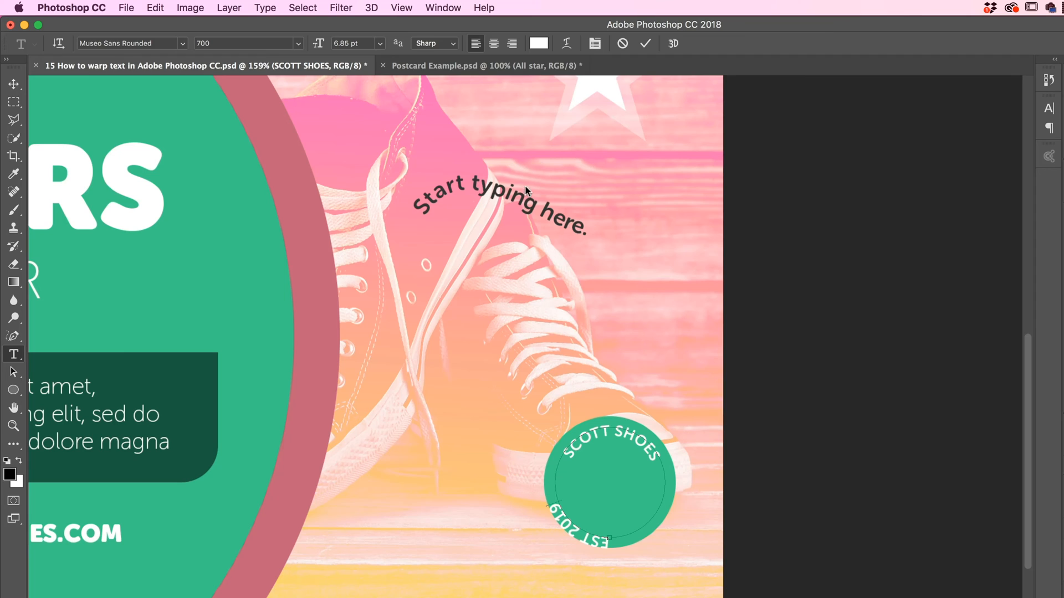
{"action": "mouse_move", "coordinate": [622, 560]}
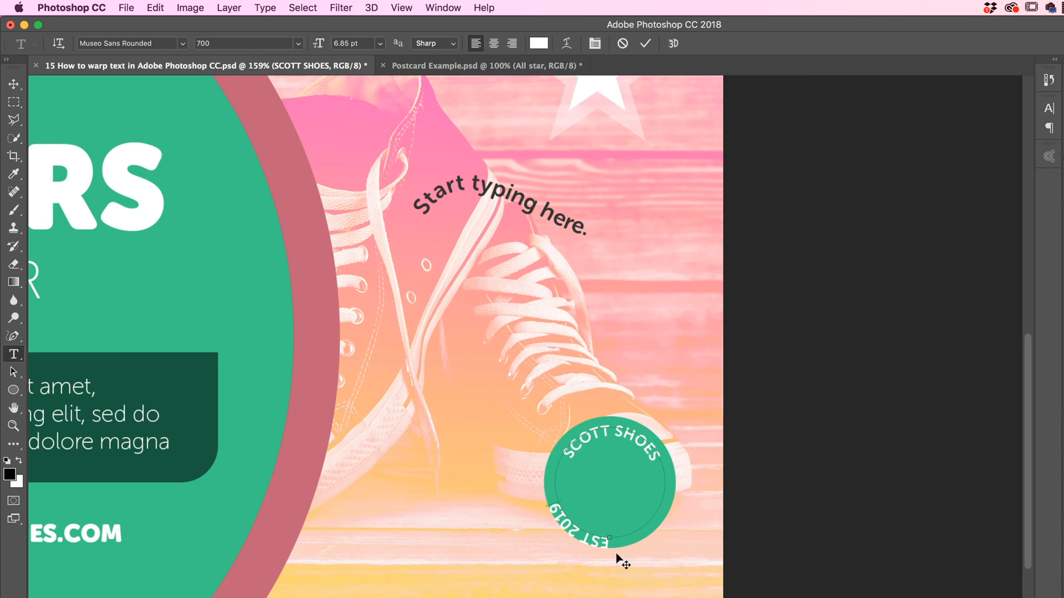
Drag EST 2019 across its path with Path Selection so it reads upright inside.
{"action": "left_click", "coordinate": [13, 372]}
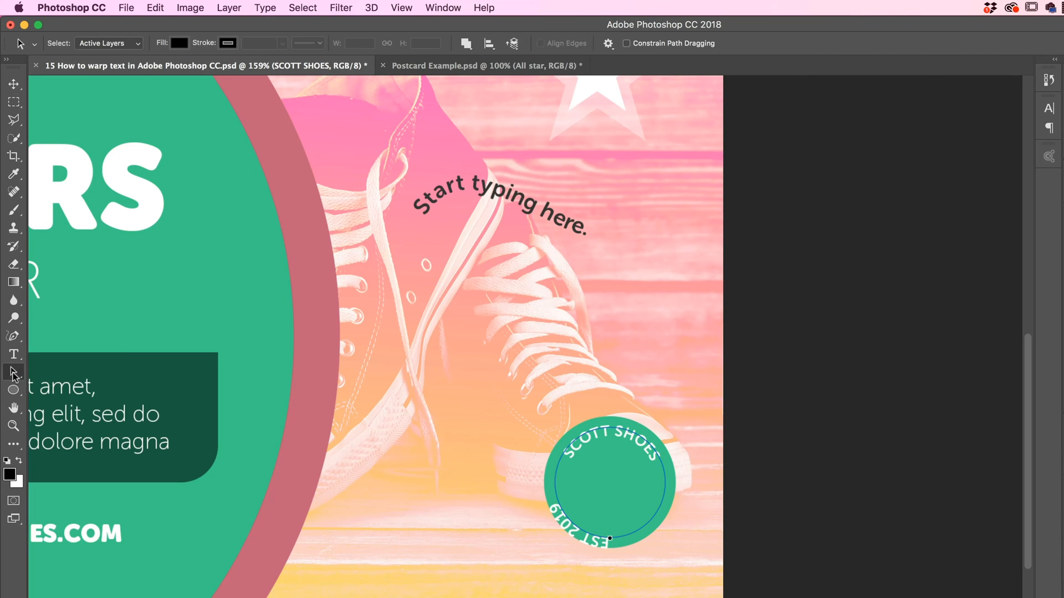
{"action": "left_click", "coordinate": [608, 539]}
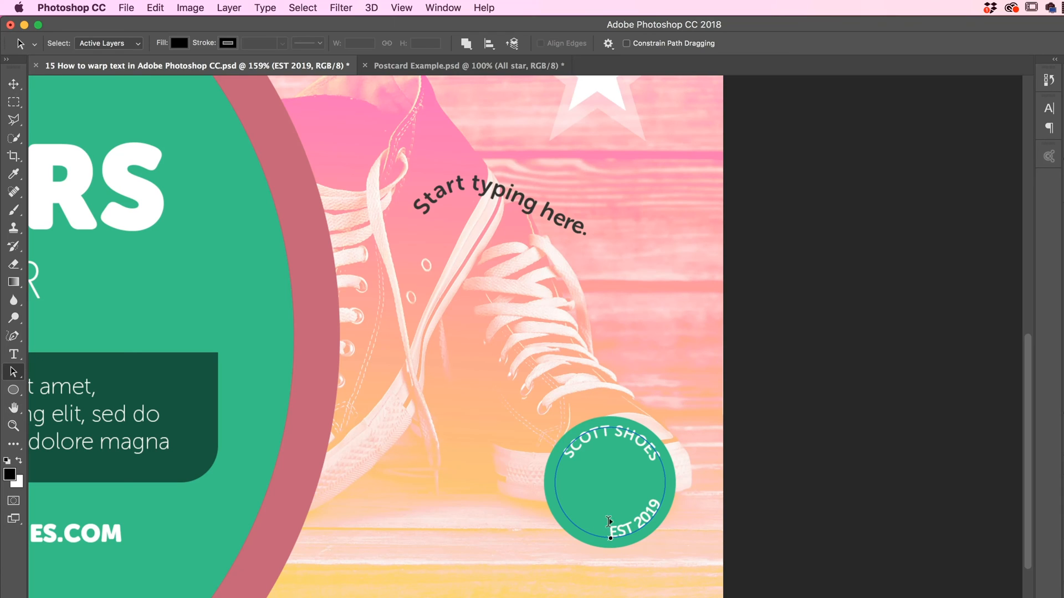
{"action": "mouse_move", "coordinate": [603, 500]}
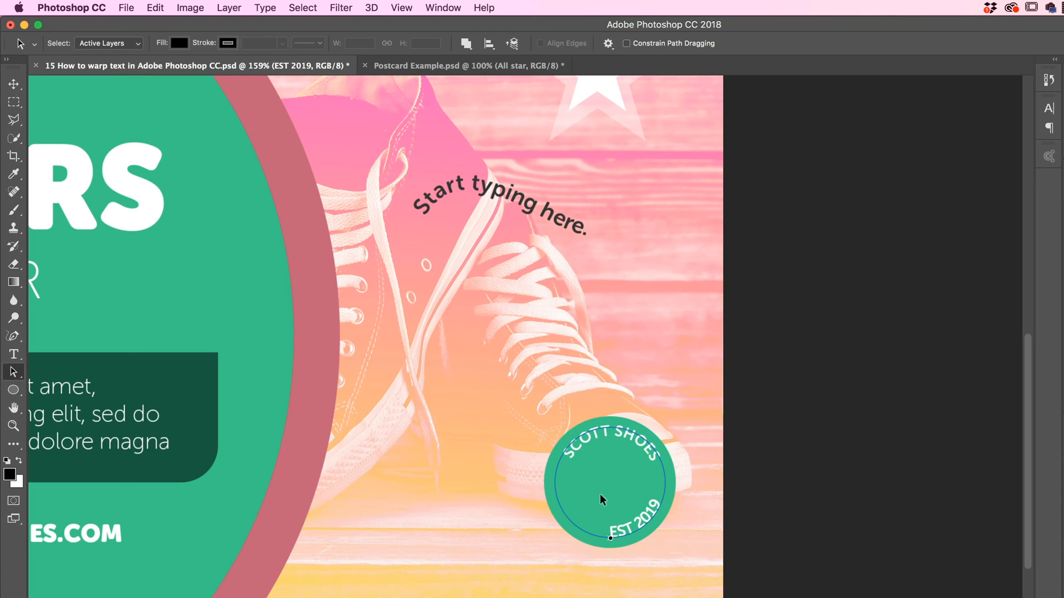
{"action": "left_click", "coordinate": [13, 83]}
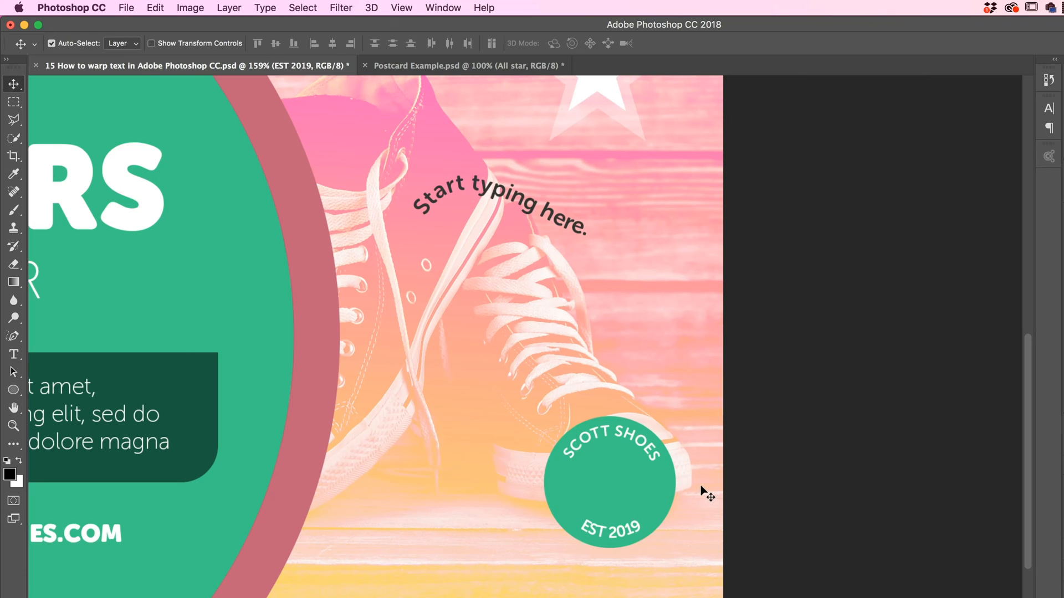
{"action": "mouse_move", "coordinate": [611, 539]}
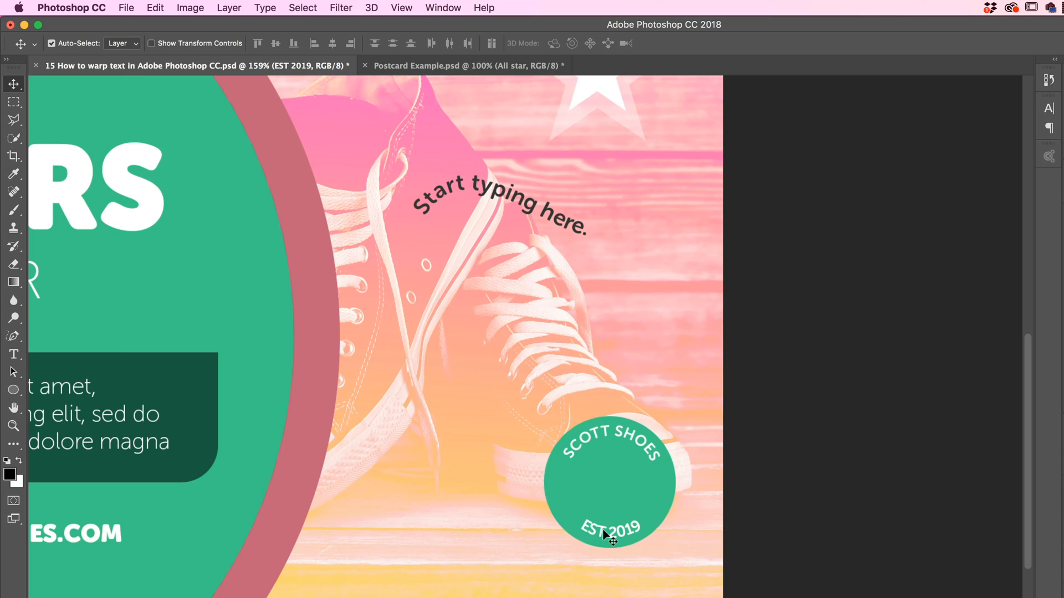
{"action": "mouse_move", "coordinate": [575, 532]}
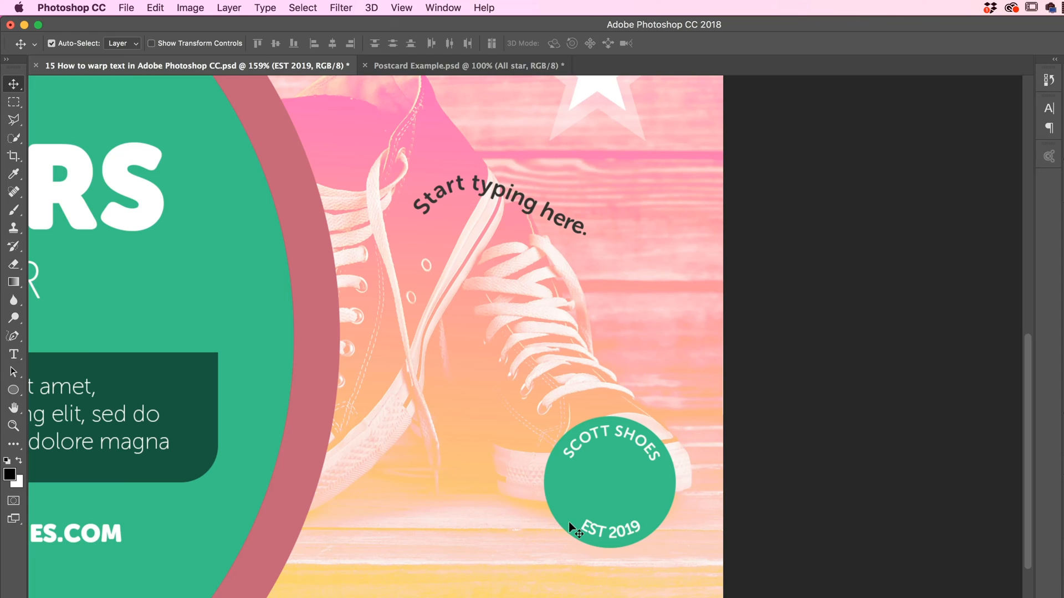
{"action": "mouse_move", "coordinate": [619, 431]}
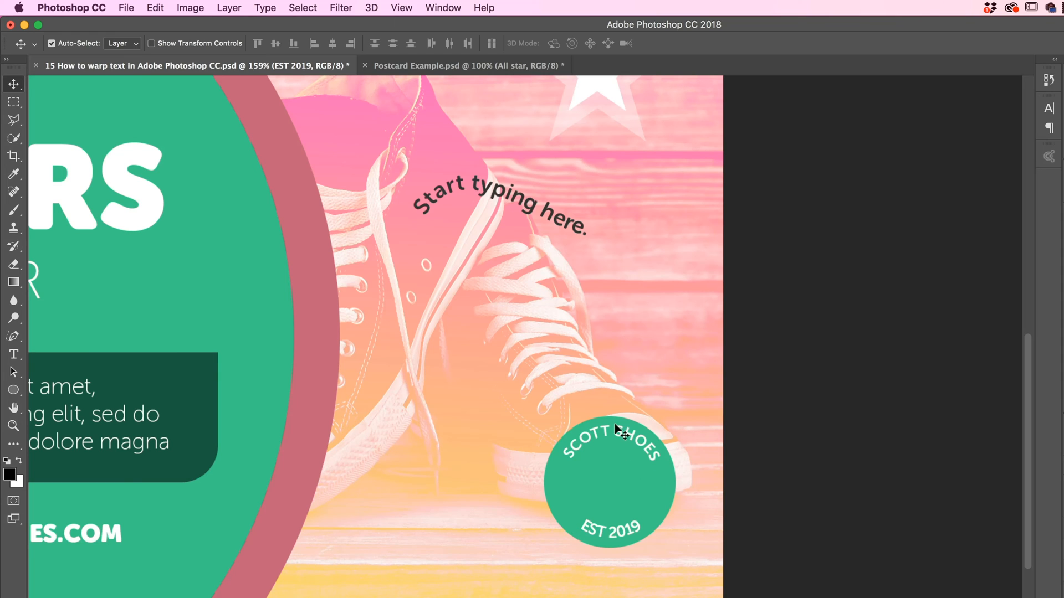
{"action": "left_click", "coordinate": [604, 441]}
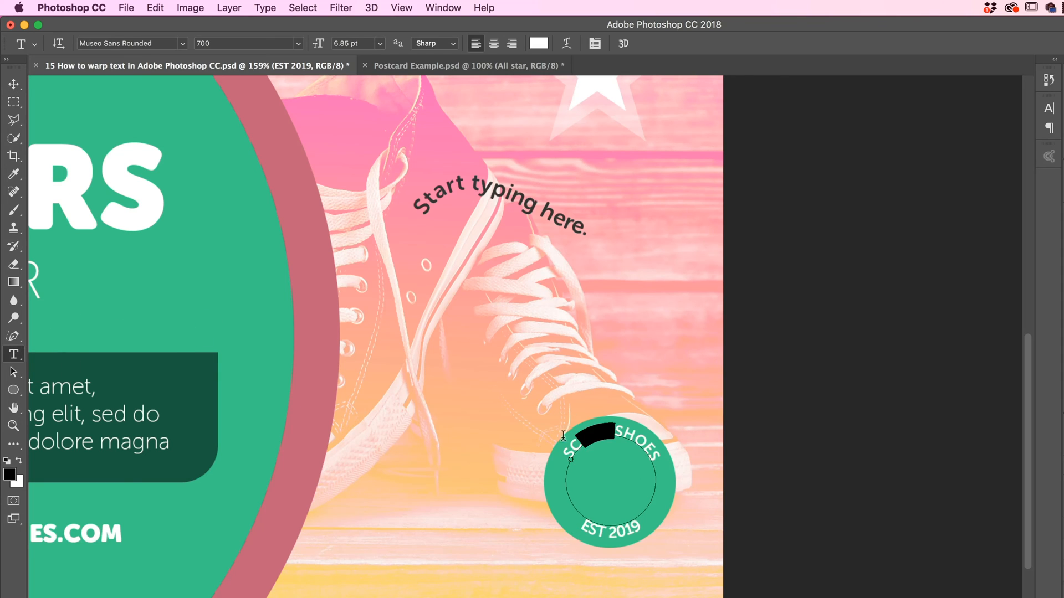
Set SCOTT to weight 100 and SHOES to 1000, and make 2019 bold.
{"action": "left_click", "coordinate": [1001, 281]}
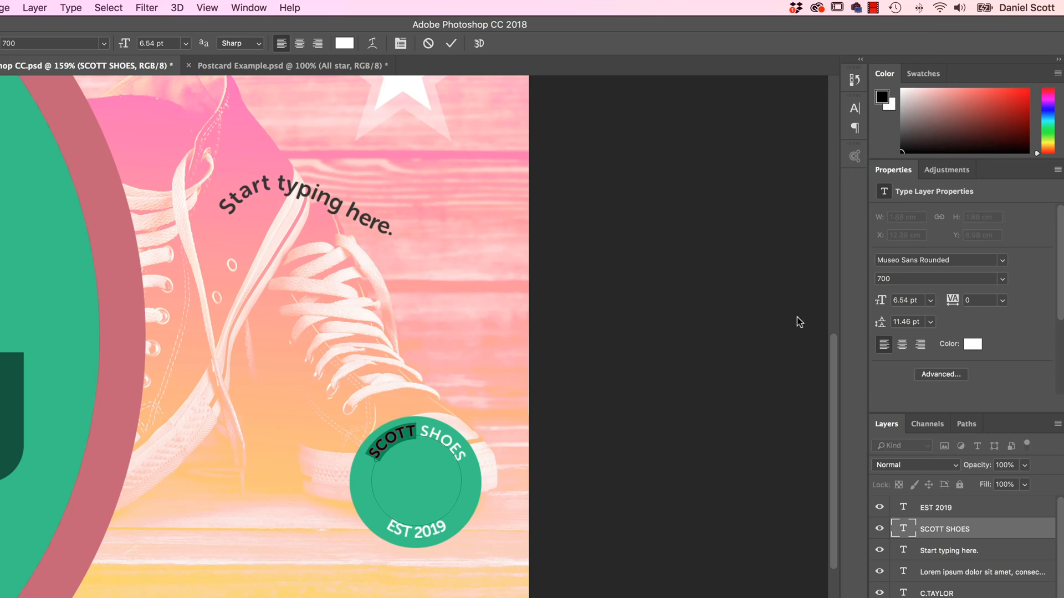
{"action": "left_click", "coordinate": [1001, 278]}
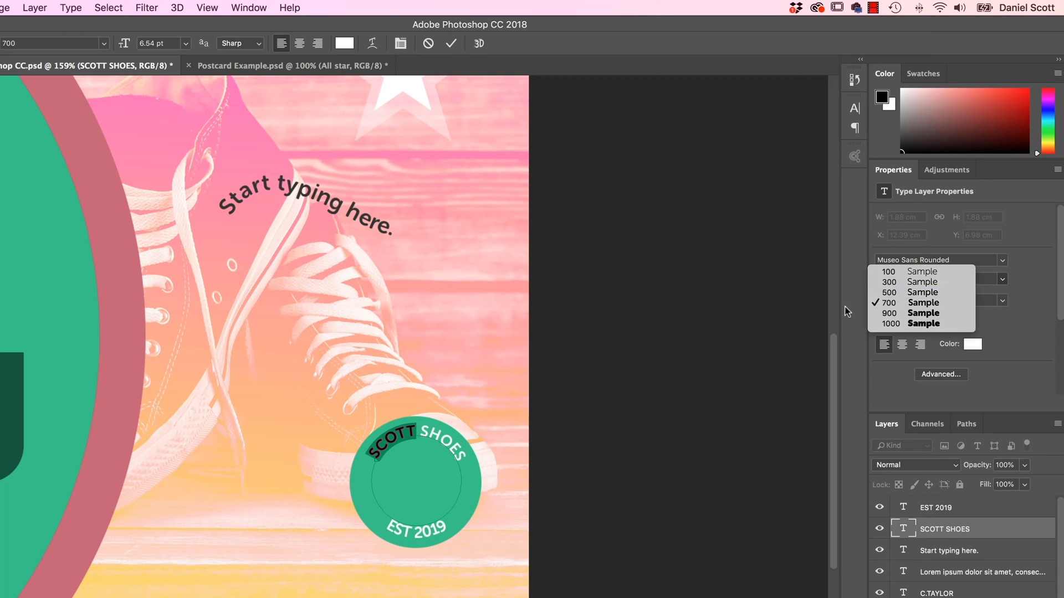
{"action": "left_click", "coordinate": [888, 302]}
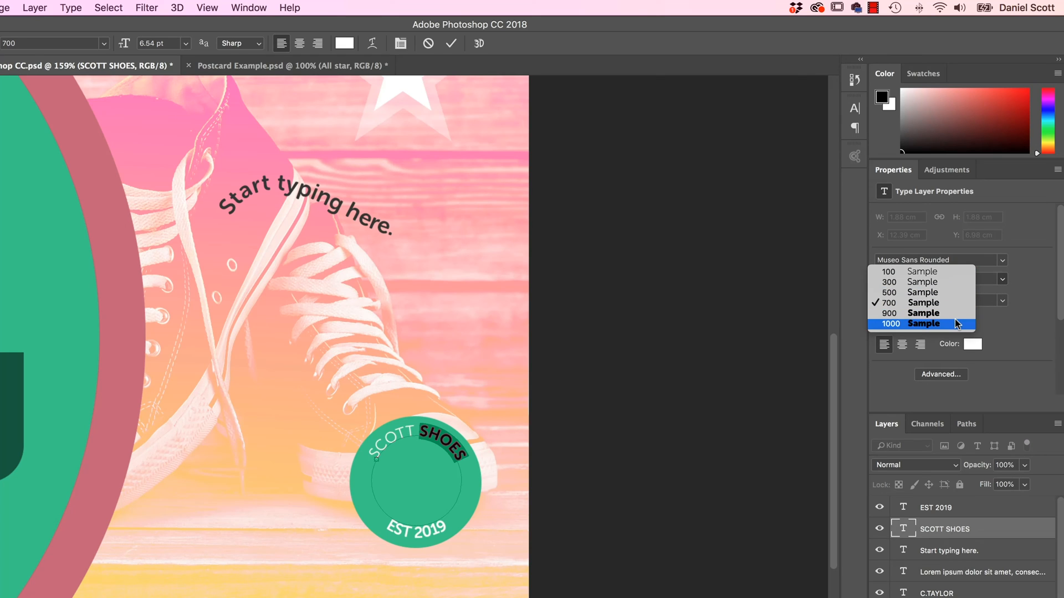
{"action": "left_click", "coordinate": [891, 323]}
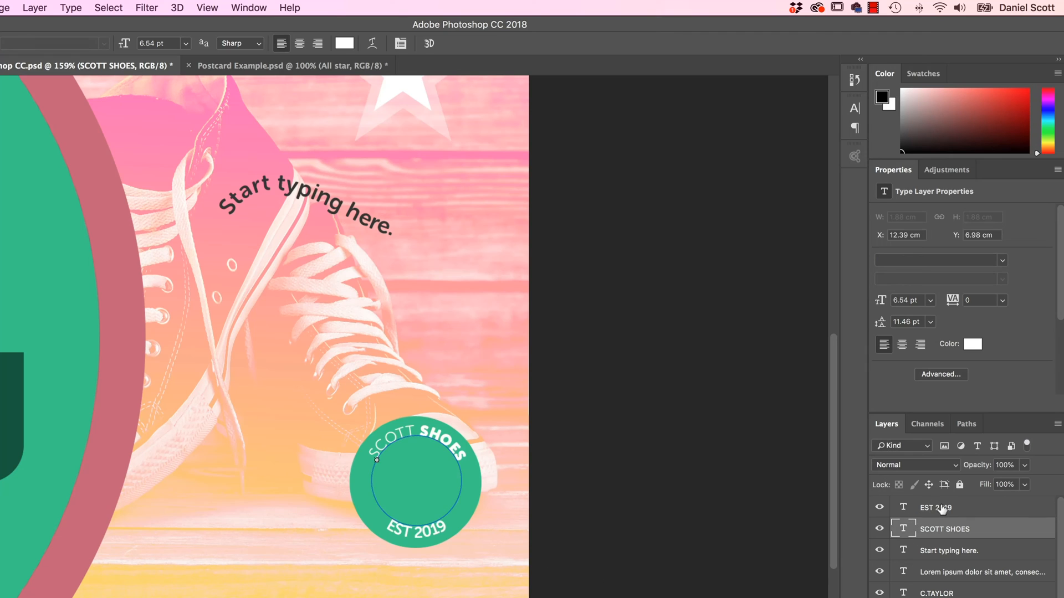
{"action": "left_click", "coordinate": [934, 507]}
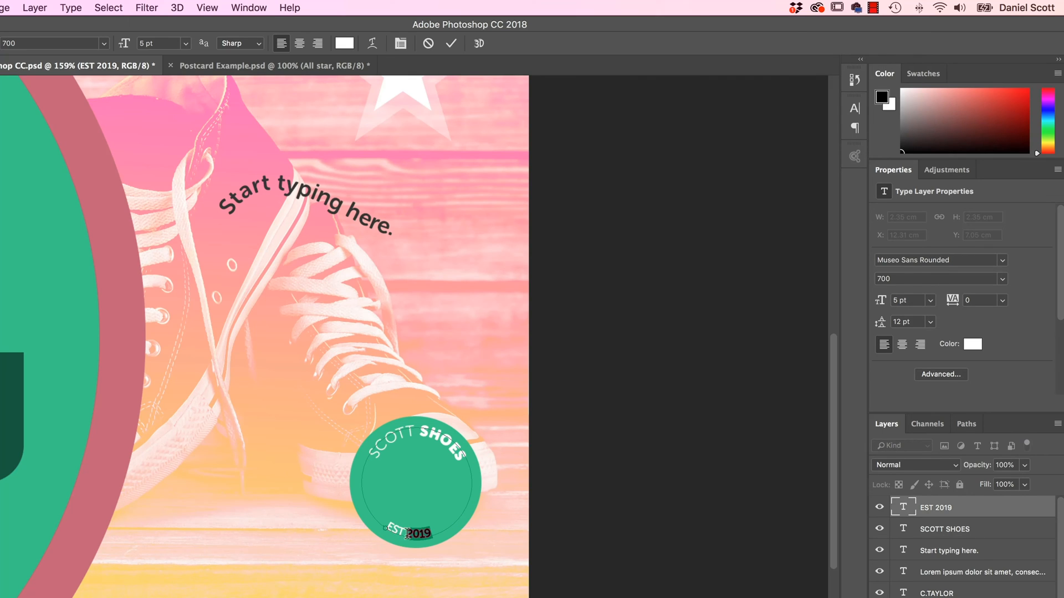
{"action": "left_click", "coordinate": [939, 278]}
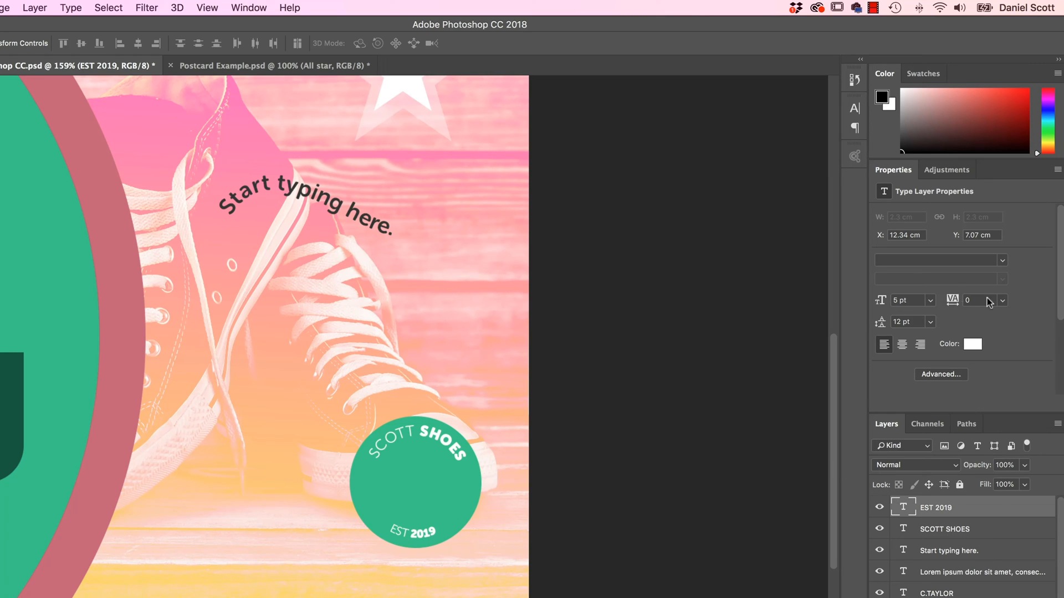
{"action": "mouse_move", "coordinate": [952, 300]}
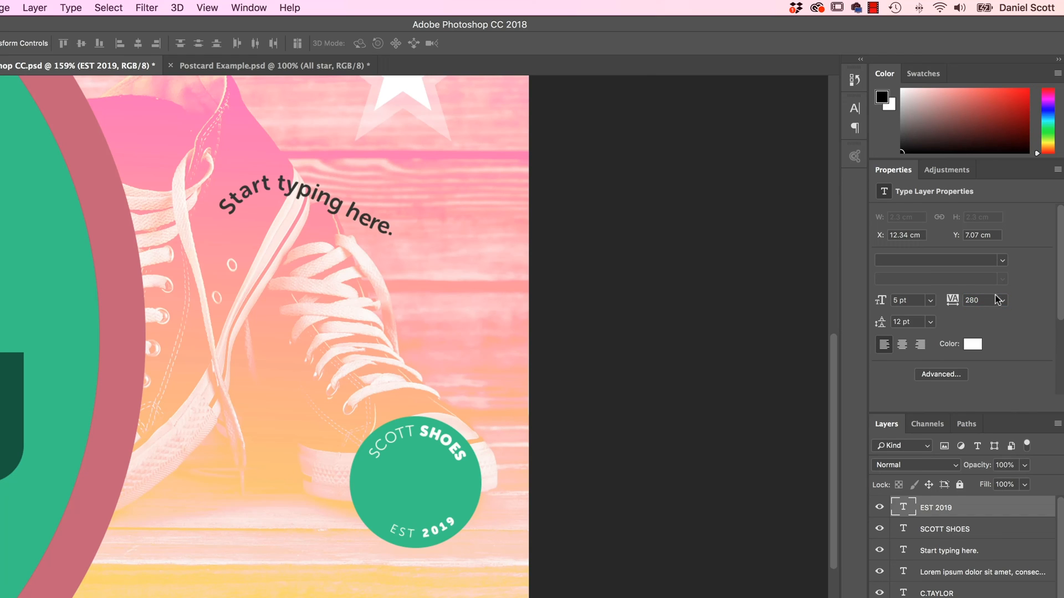
Set the EST 2019 letter tracking to 70.
{"action": "left_click", "coordinate": [1002, 300]}
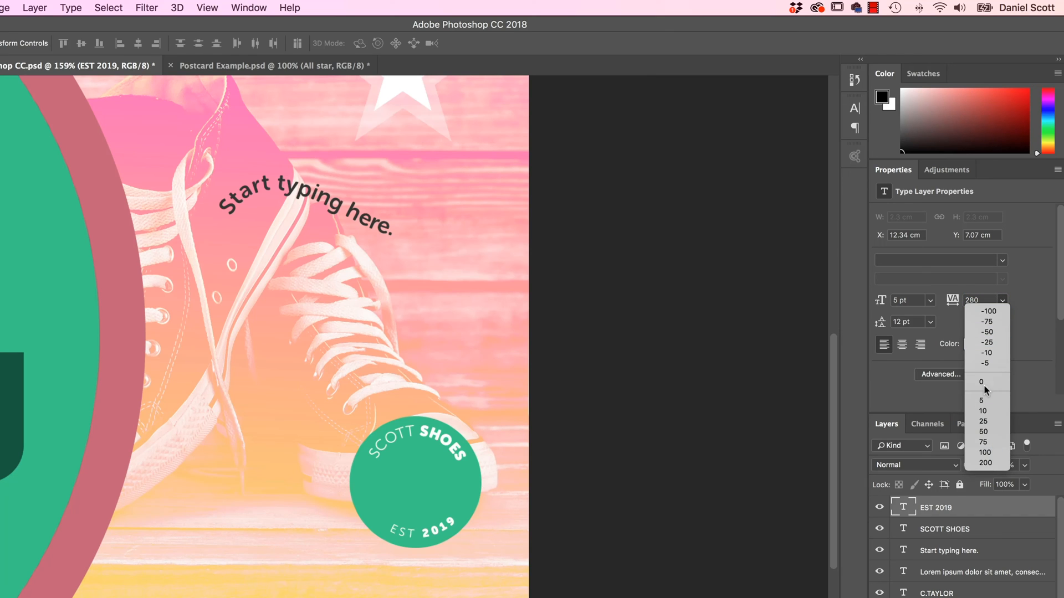
{"action": "left_click", "coordinate": [982, 431]}
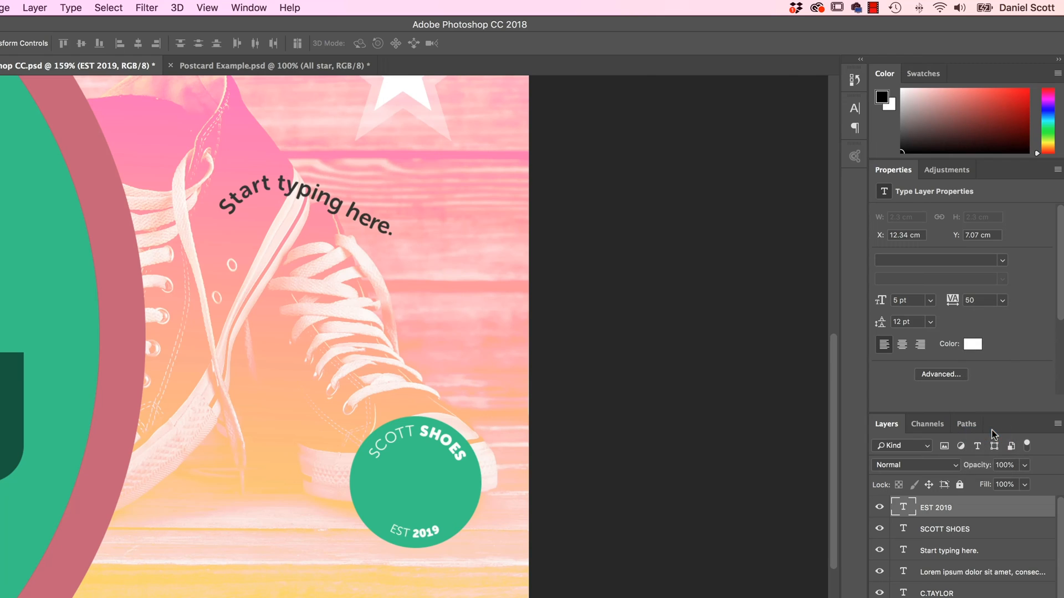
{"action": "mouse_move", "coordinate": [589, 542]}
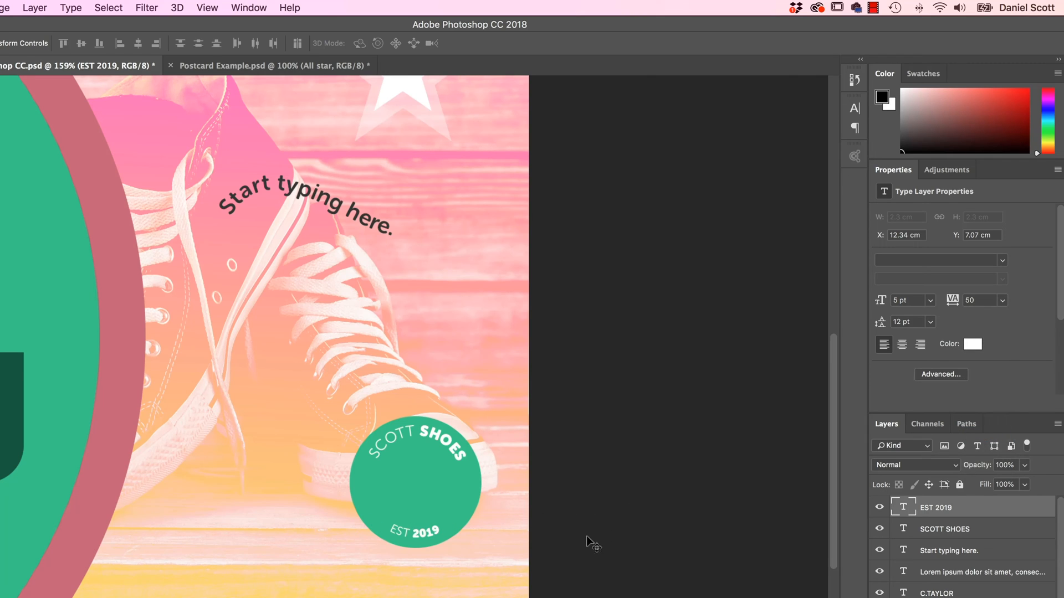
{"action": "triple_click", "coordinate": [979, 300]}
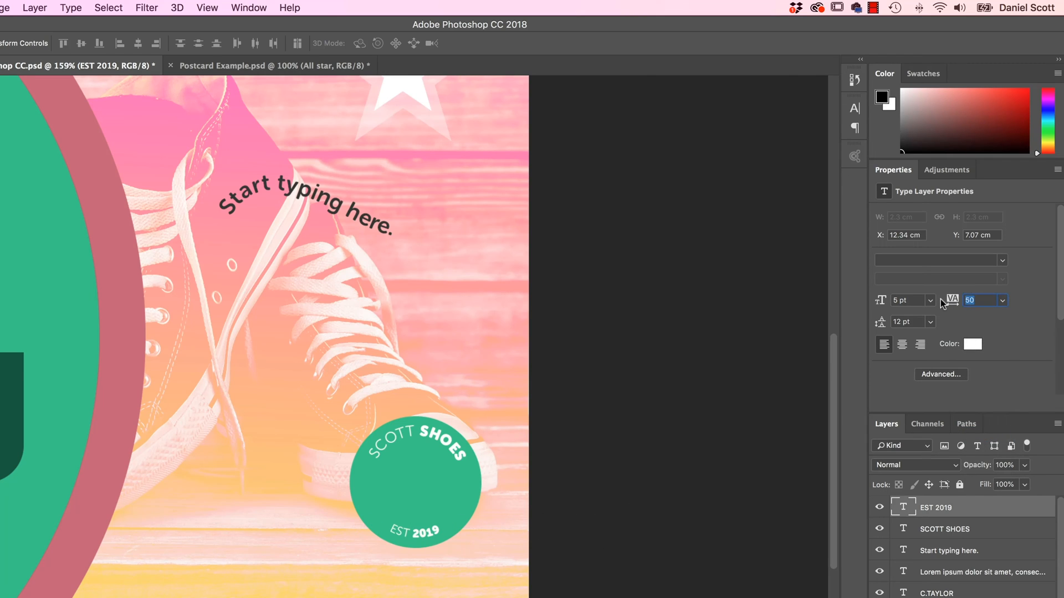
{"action": "type", "text": "70"}
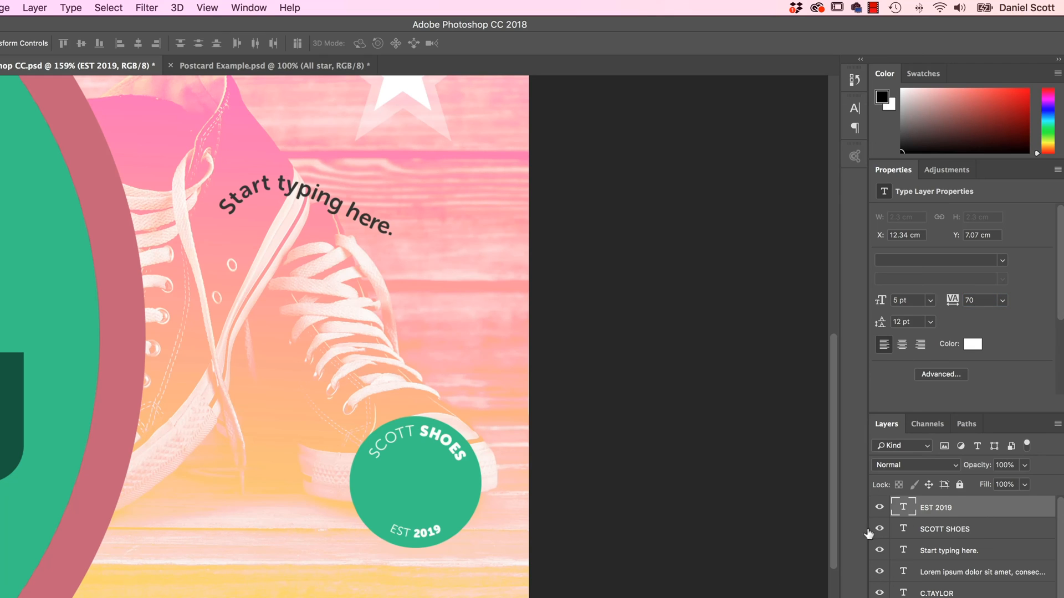
Tighten the SCOTT SHOES tracking to -50, then reselect the EST 2019 layer.
{"action": "left_click", "coordinate": [943, 528]}
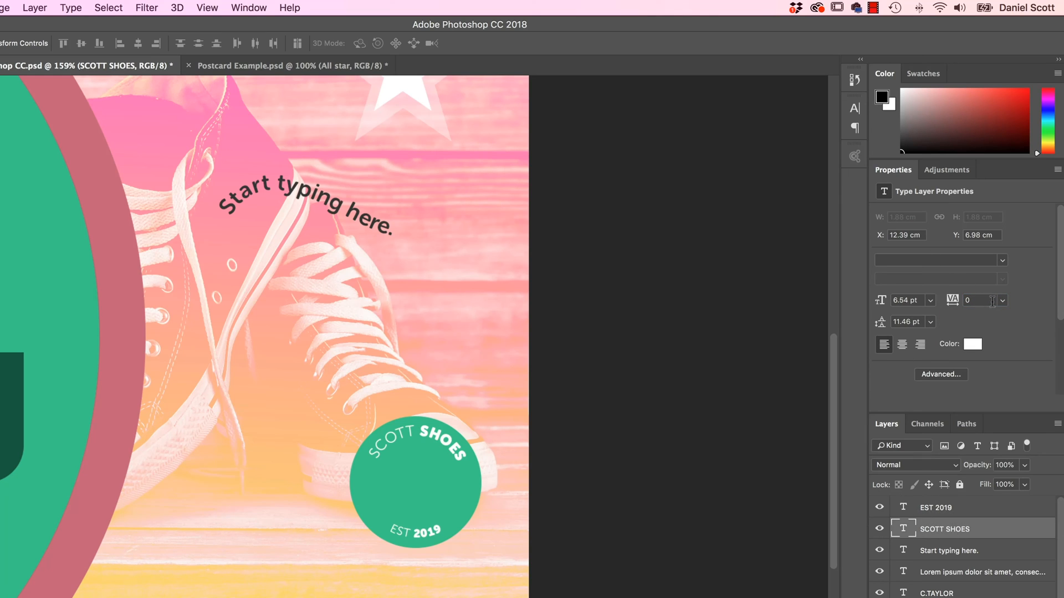
{"action": "mouse_move", "coordinate": [465, 470]}
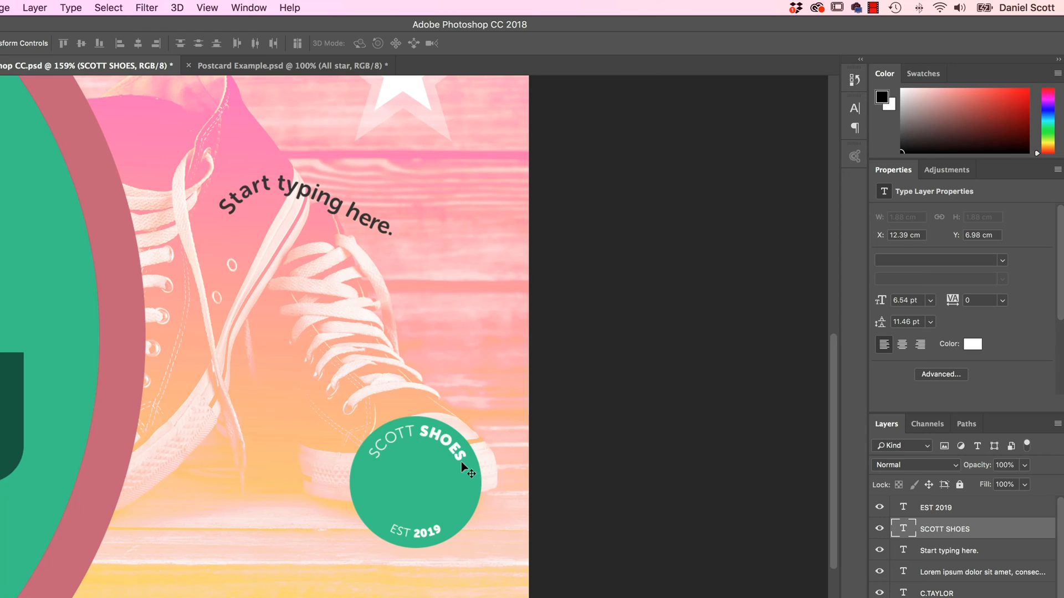
{"action": "left_click", "coordinate": [1002, 300]}
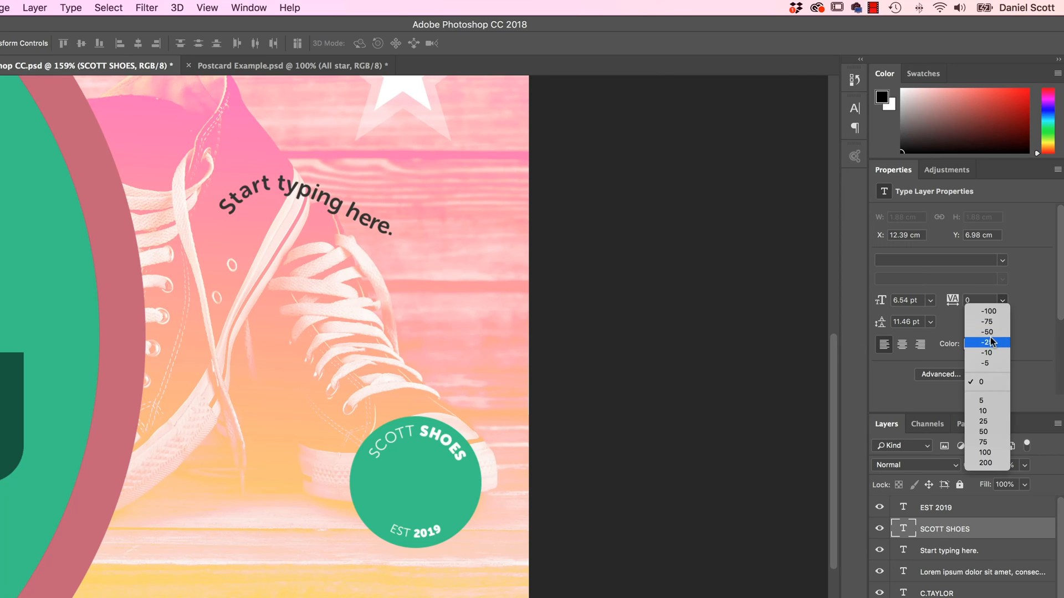
{"action": "left_click", "coordinate": [985, 331]}
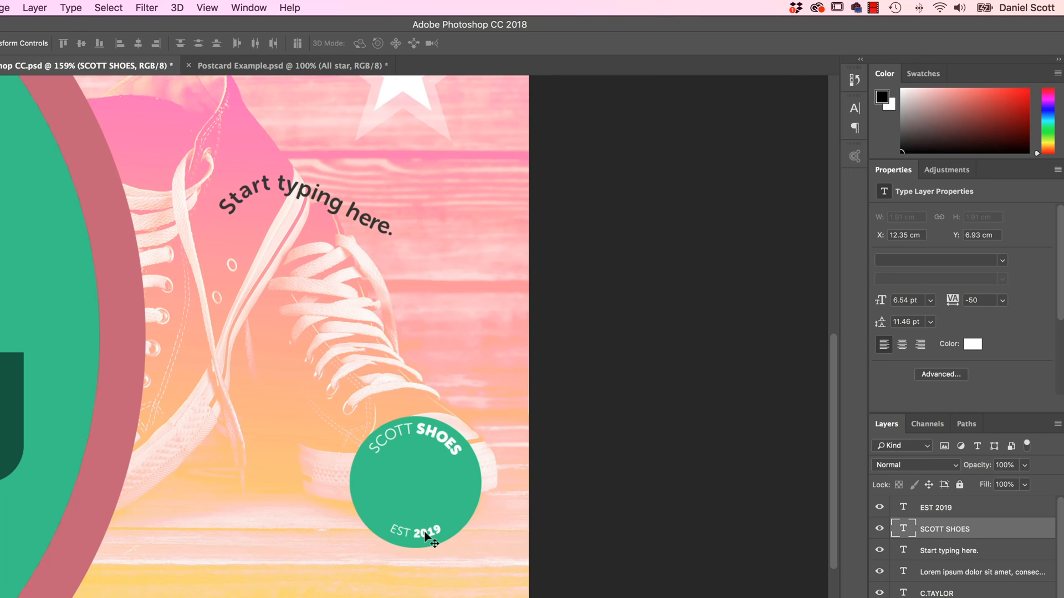
{"action": "left_click", "coordinate": [935, 507]}
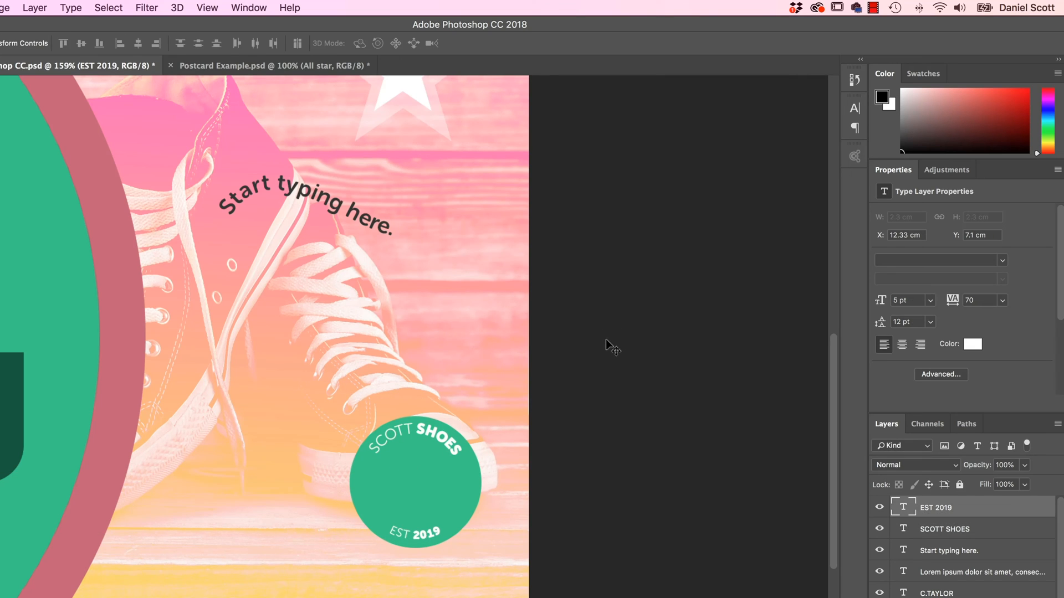
{"action": "mouse_move", "coordinate": [539, 480]}
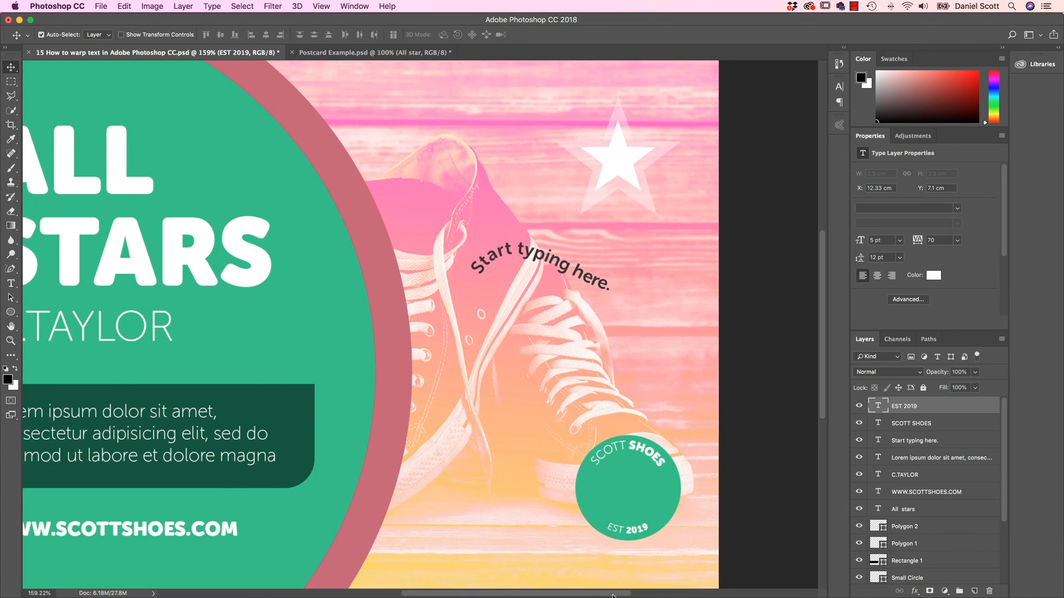
{"action": "scroll", "scroll_direction": "right", "scroll_amount": 3}
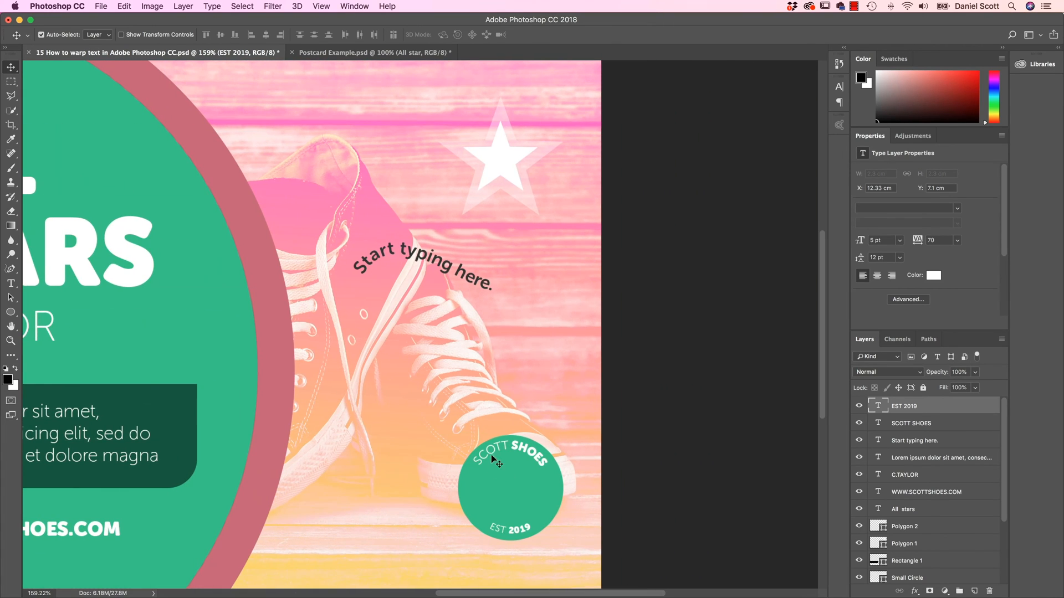
{"action": "mouse_move", "coordinate": [536, 539]}
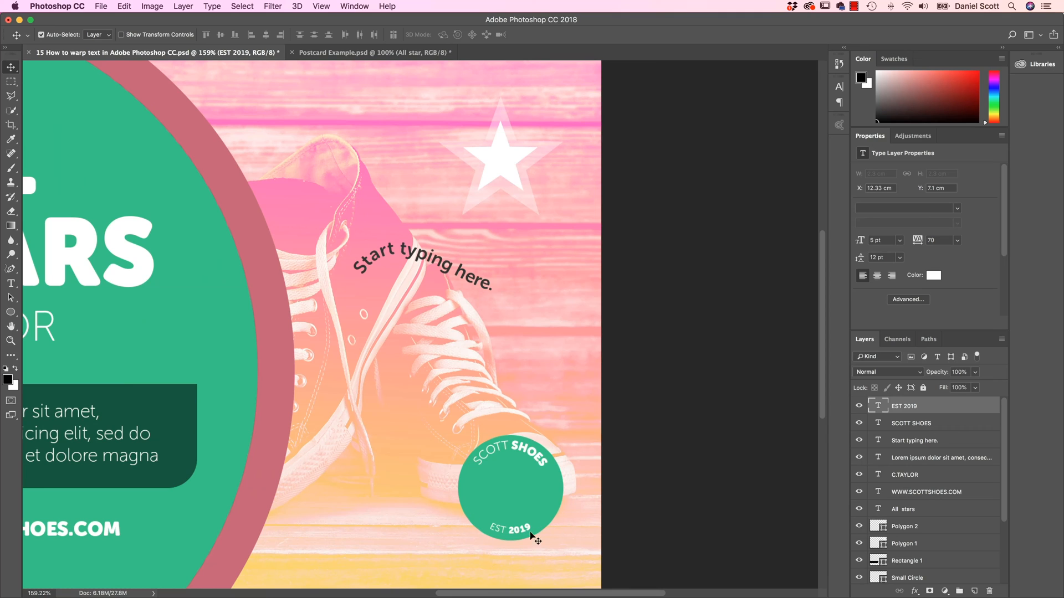
{"action": "scroll", "scroll_direction": "down", "scroll_amount": 3}
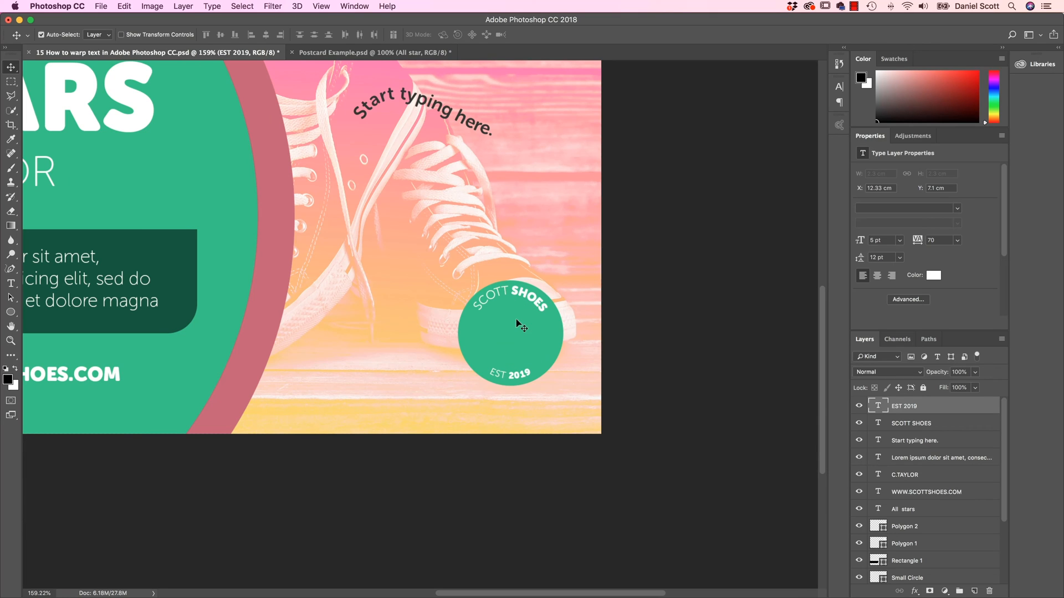
{"action": "mouse_move", "coordinate": [3, 292]}
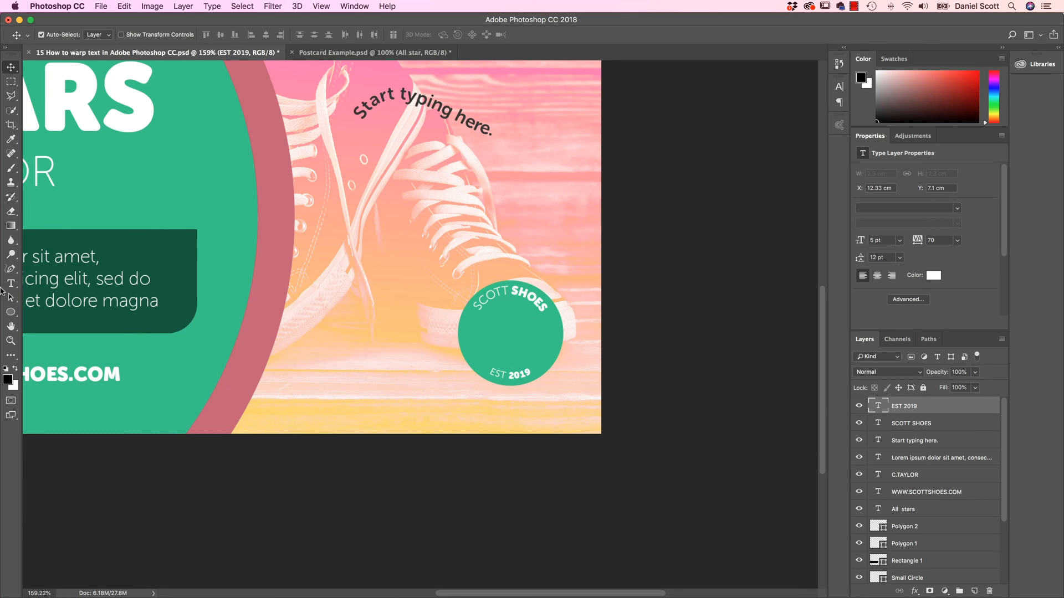
Start a new type layer on the canvas using the Hobeaux Rococeaux font.
{"action": "left_click", "coordinate": [11, 284]}
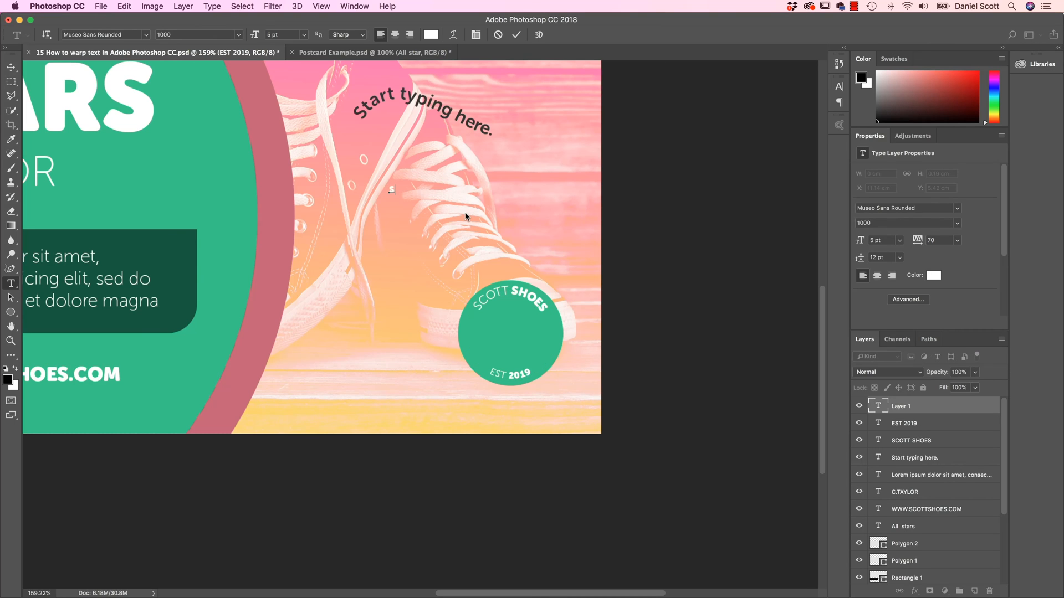
{"action": "mouse_move", "coordinate": [392, 188]}
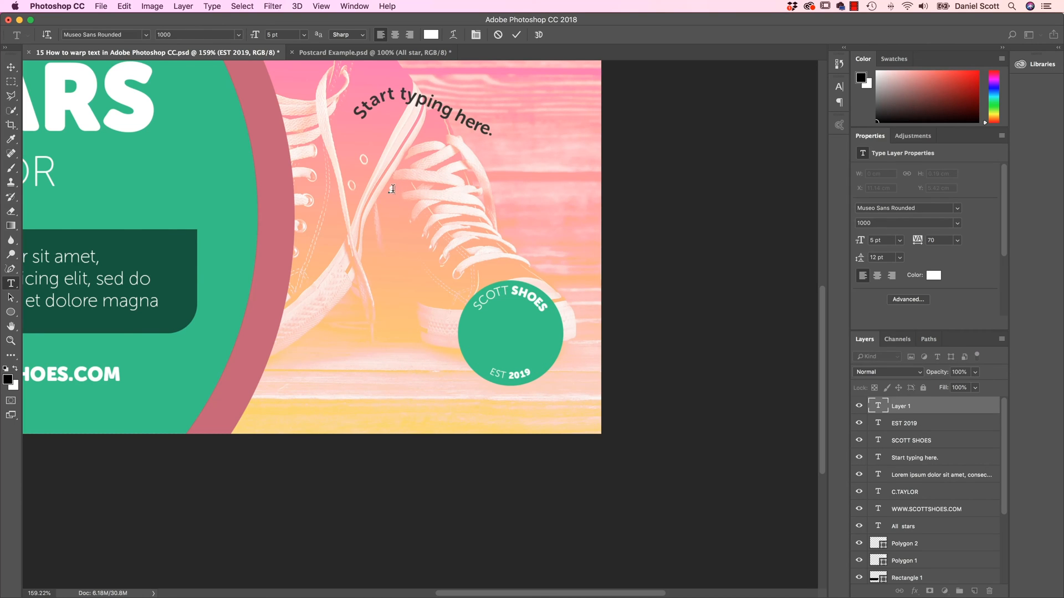
{"action": "triple_click", "coordinate": [102, 34]}
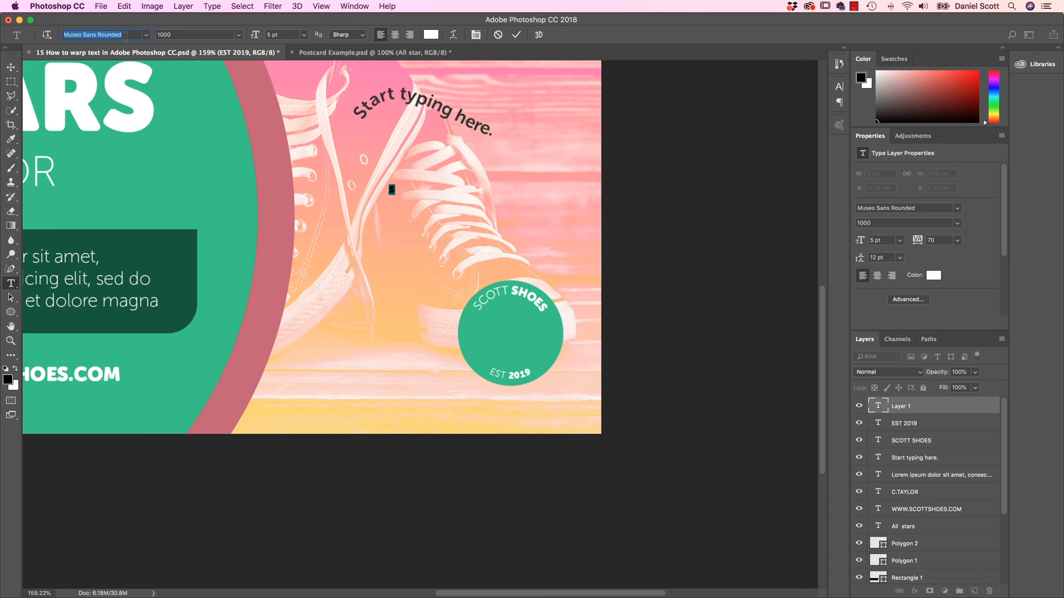
{"action": "mouse_move", "coordinate": [145, 209]}
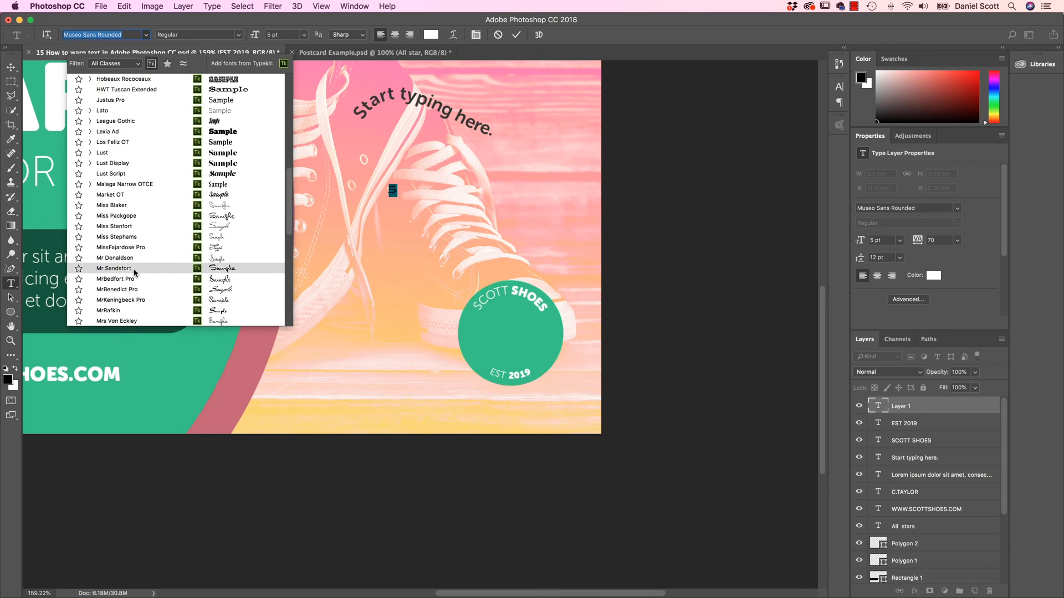
{"action": "scroll", "scroll_direction": "down", "scroll_amount": 3}
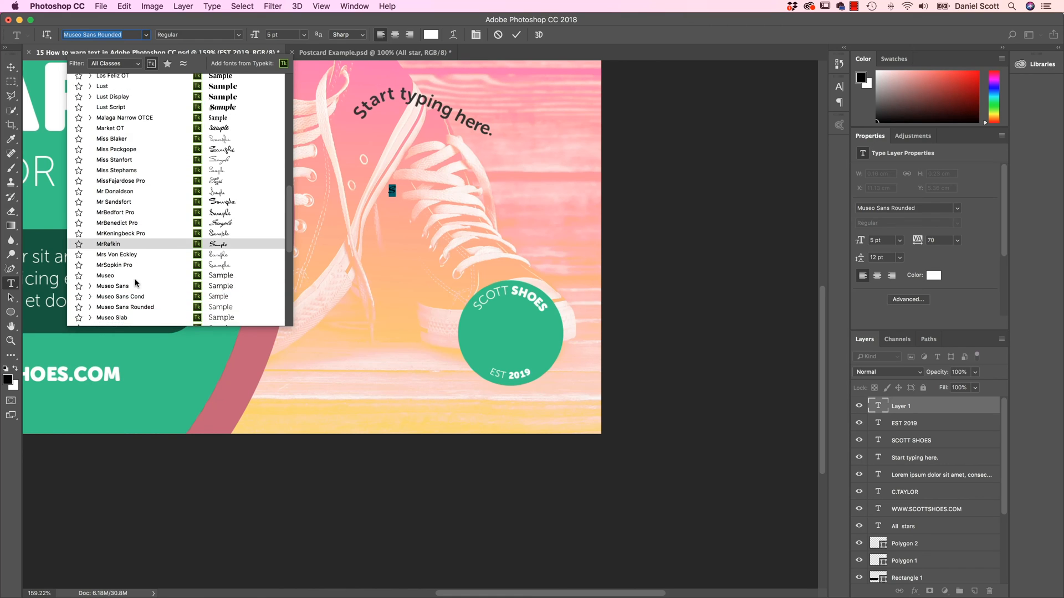
{"action": "scroll", "scroll_direction": "down", "scroll_amount": 3}
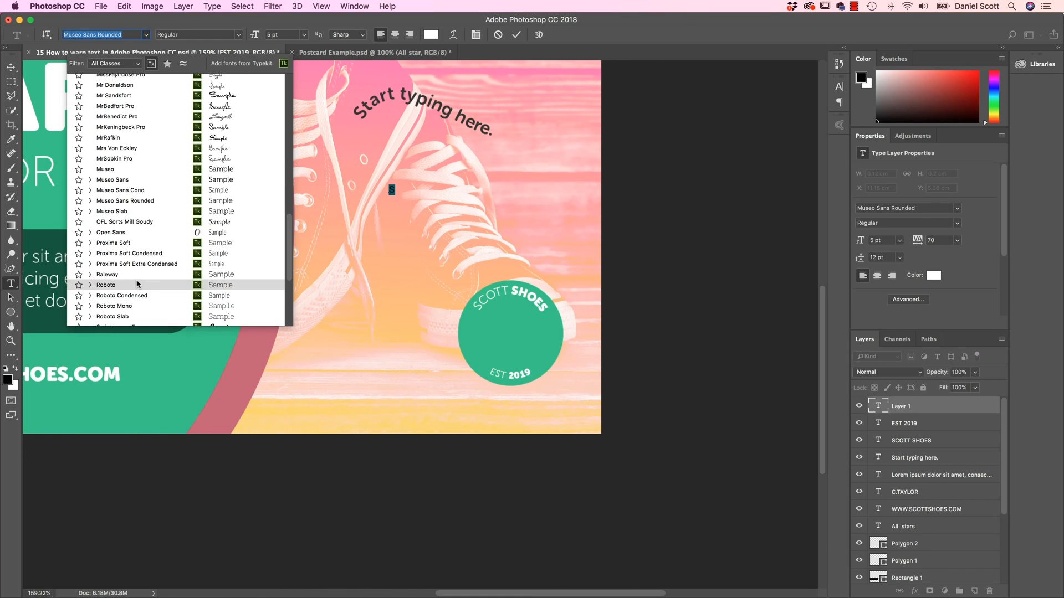
{"action": "scroll", "scroll_direction": "up", "scroll_amount": 3}
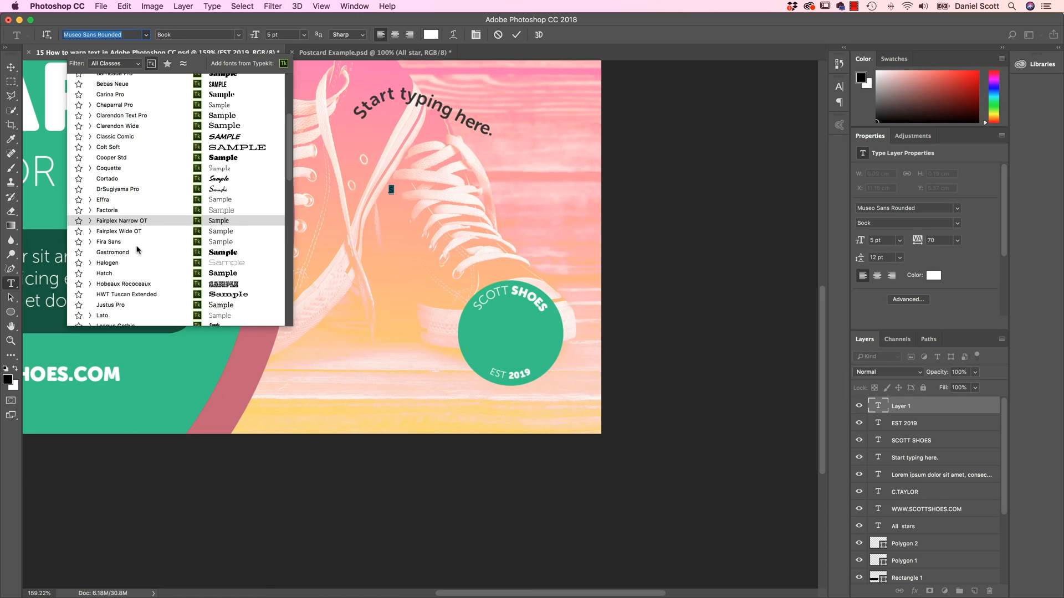
{"action": "scroll", "scroll_direction": "down", "scroll_amount": 3}
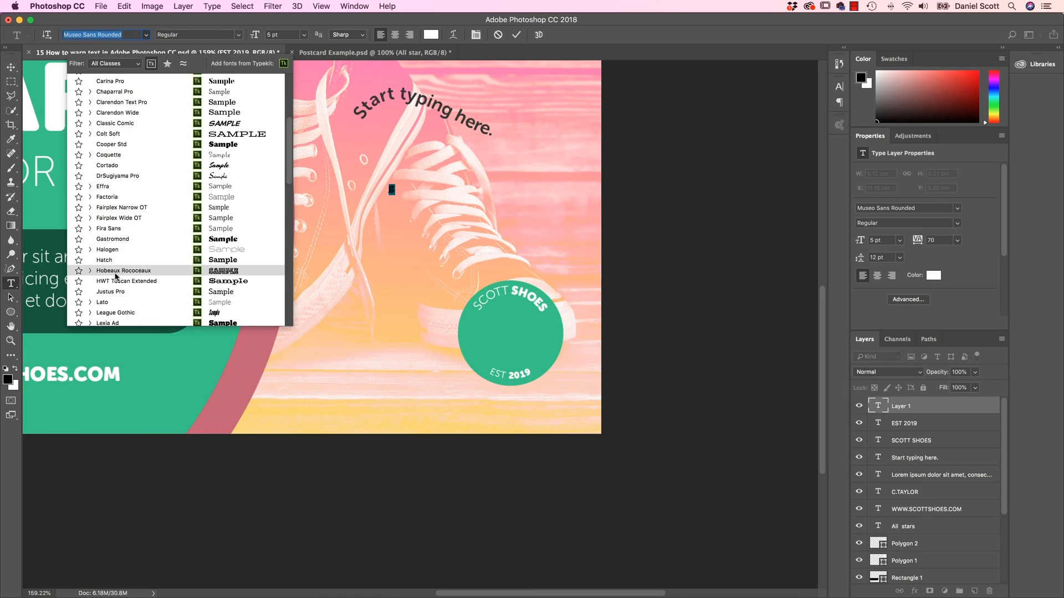
{"action": "left_click", "coordinate": [123, 270]}
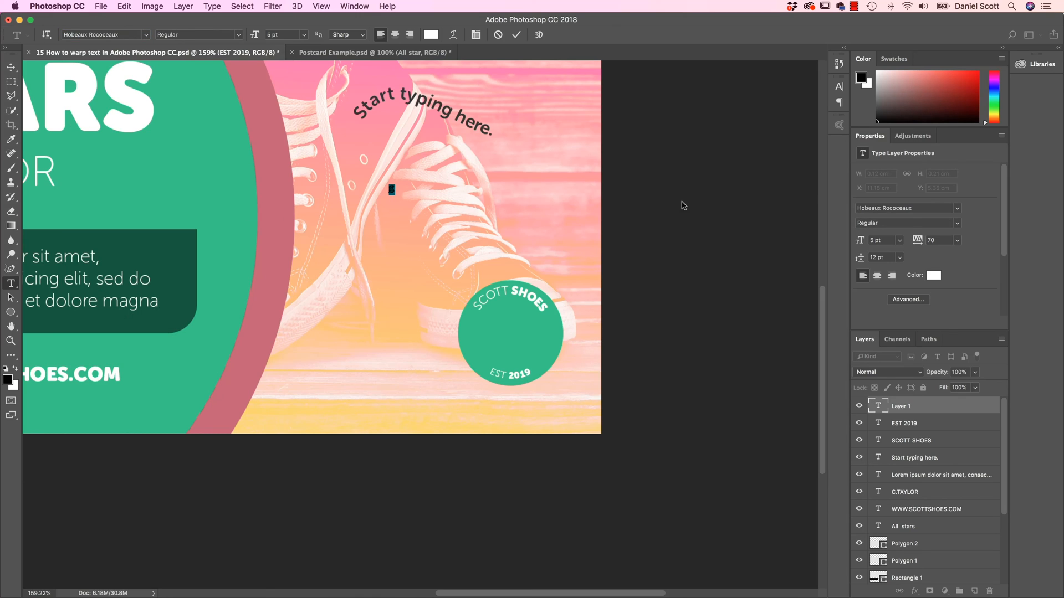
{"action": "mouse_move", "coordinate": [77, 46]}
{"action": "type", "text": "S"}
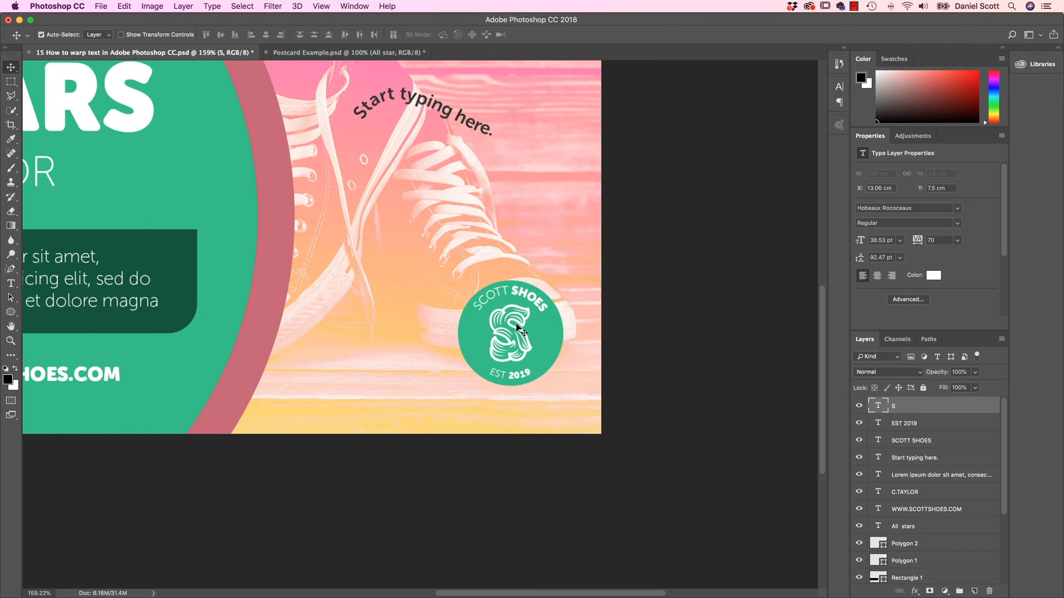
{"action": "mouse_move", "coordinate": [513, 345]}
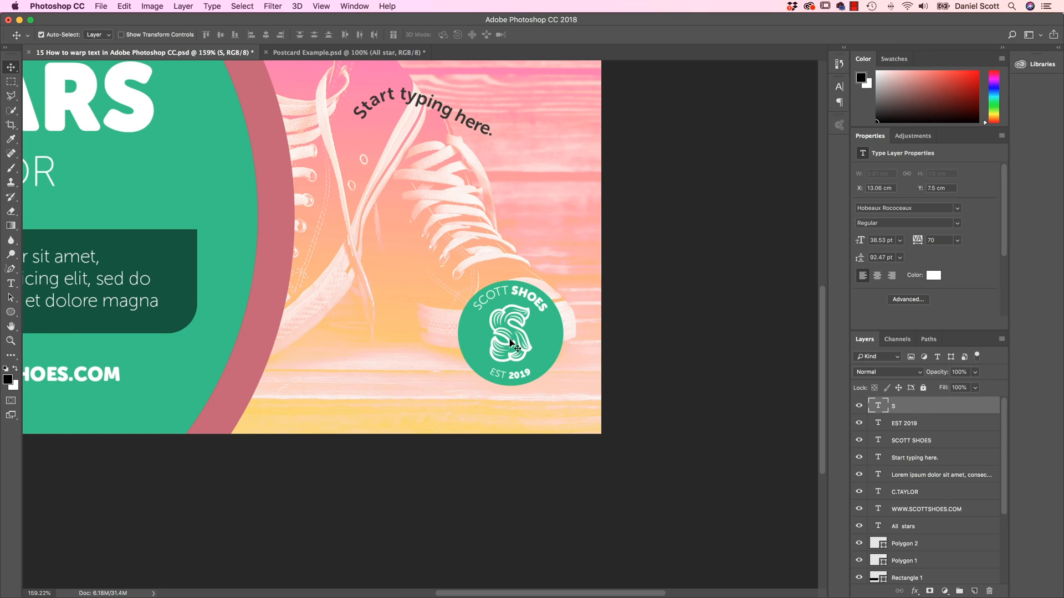
{"action": "mouse_move", "coordinate": [480, 317]}
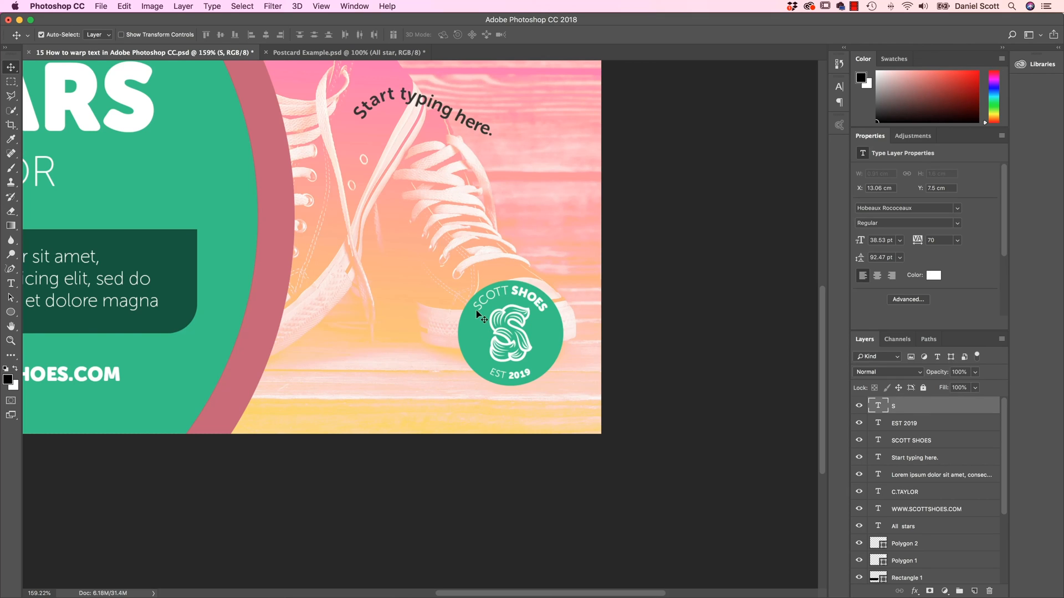
{"action": "mouse_move", "coordinate": [562, 337]}
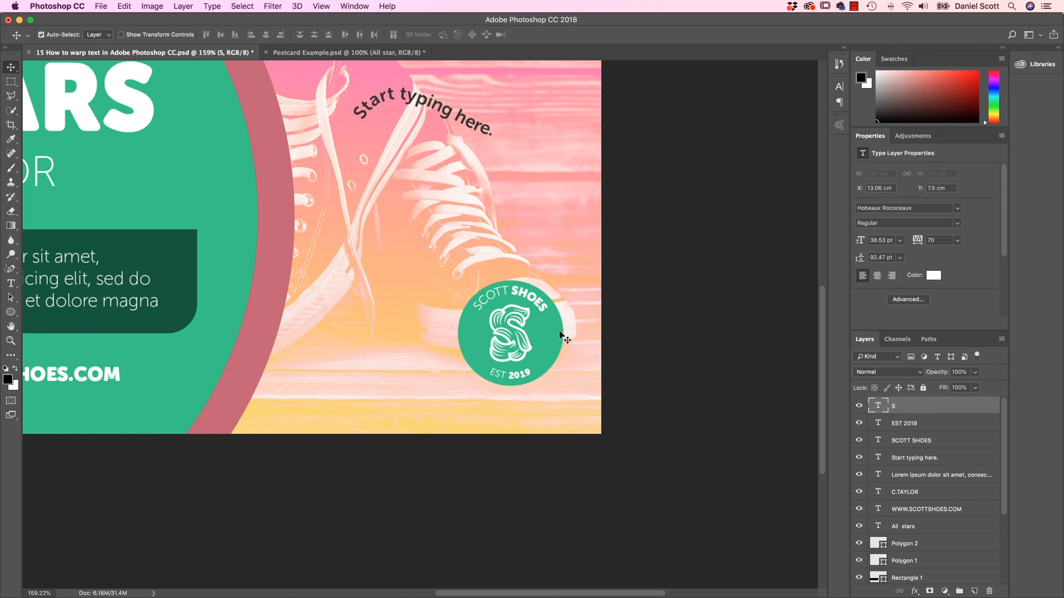